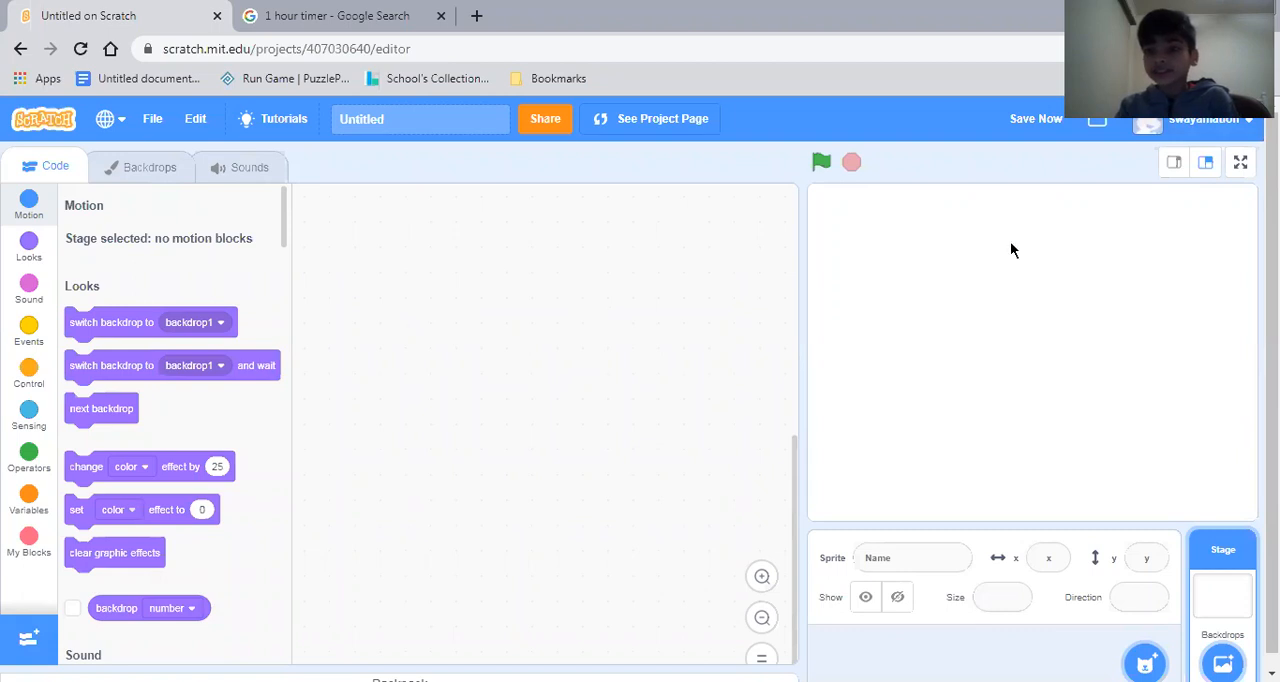
mouse_move(856, 420)
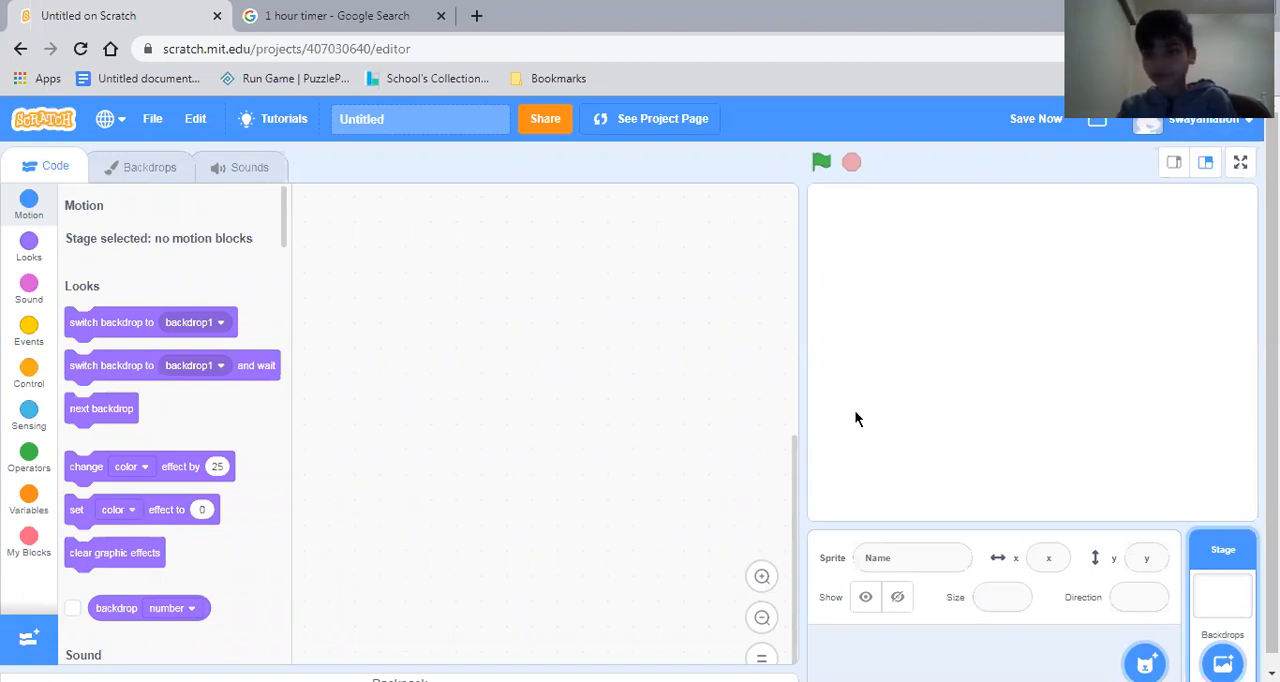
mouse_move(18, 282)
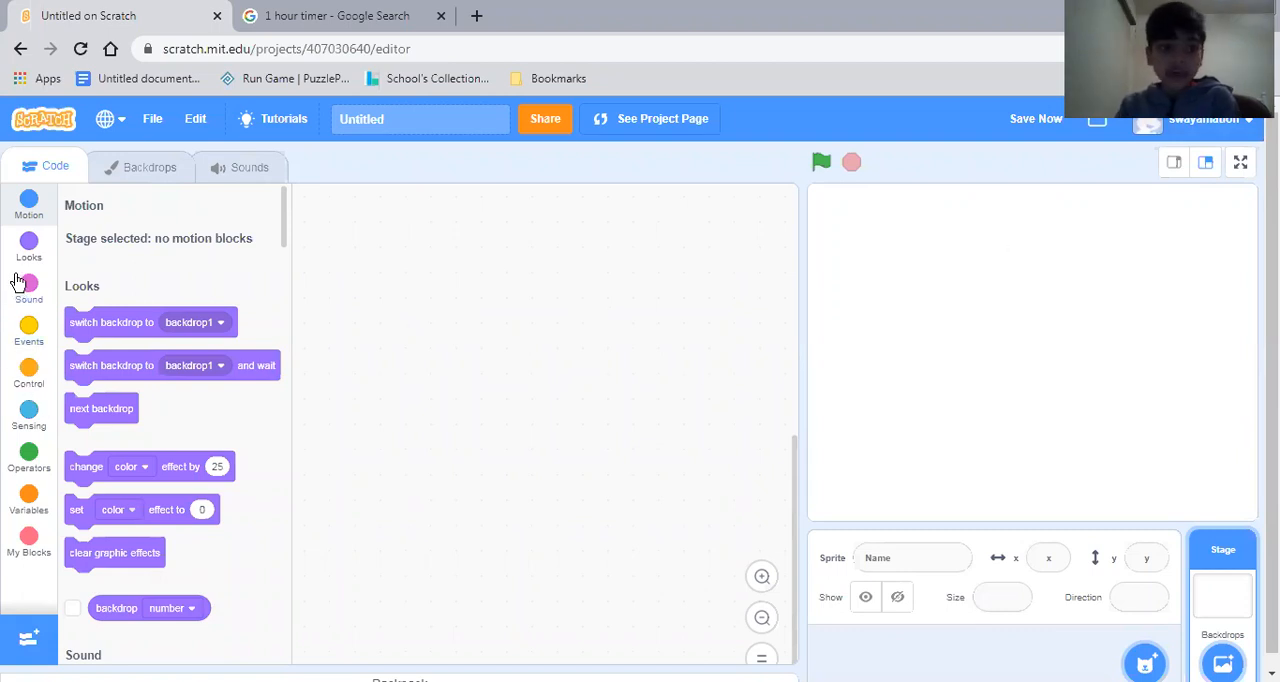
mouse_move(88, 188)
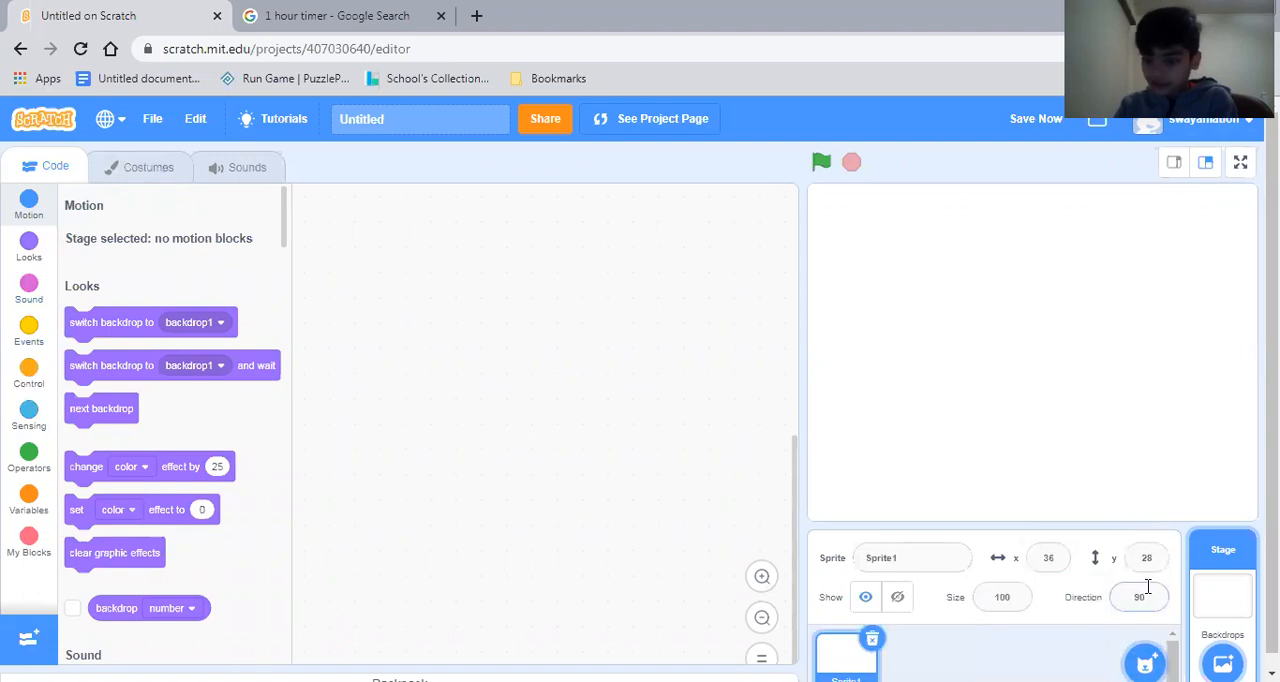
Open the new blank Sprite1's empty costume in the paint editor.
click(148, 168)
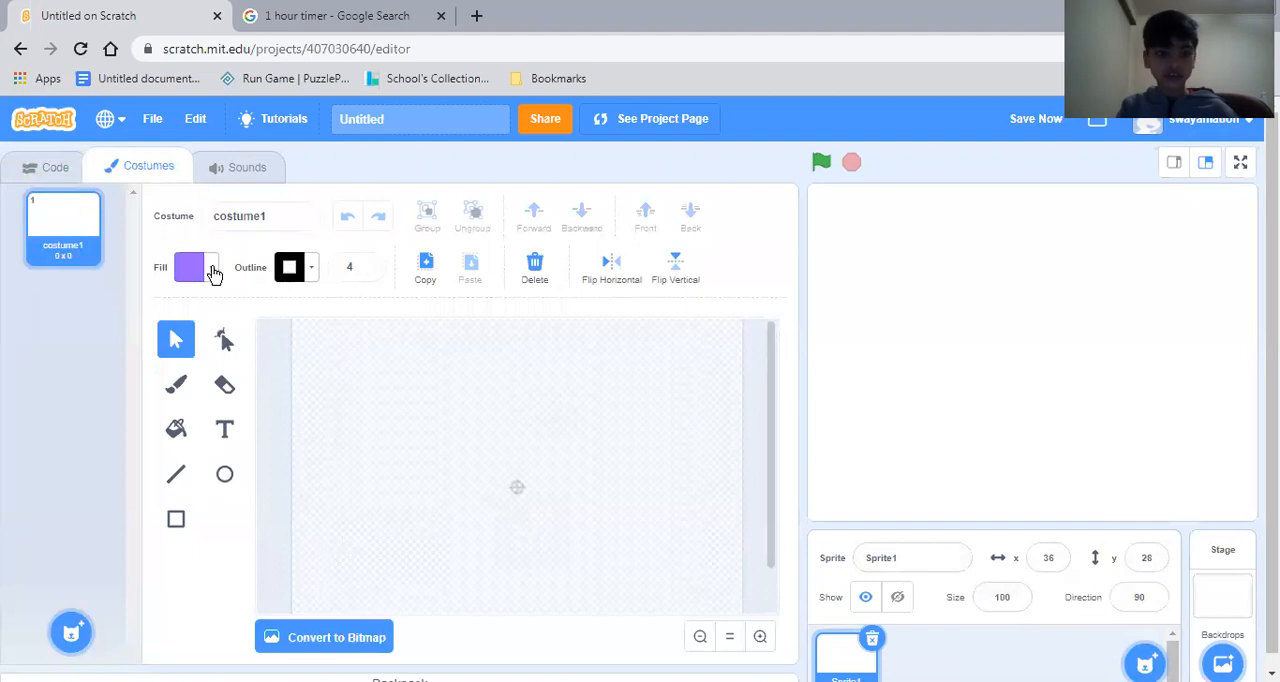
Draw a small red circle with a thick black outline (width 7) as the costume.
click(188, 268)
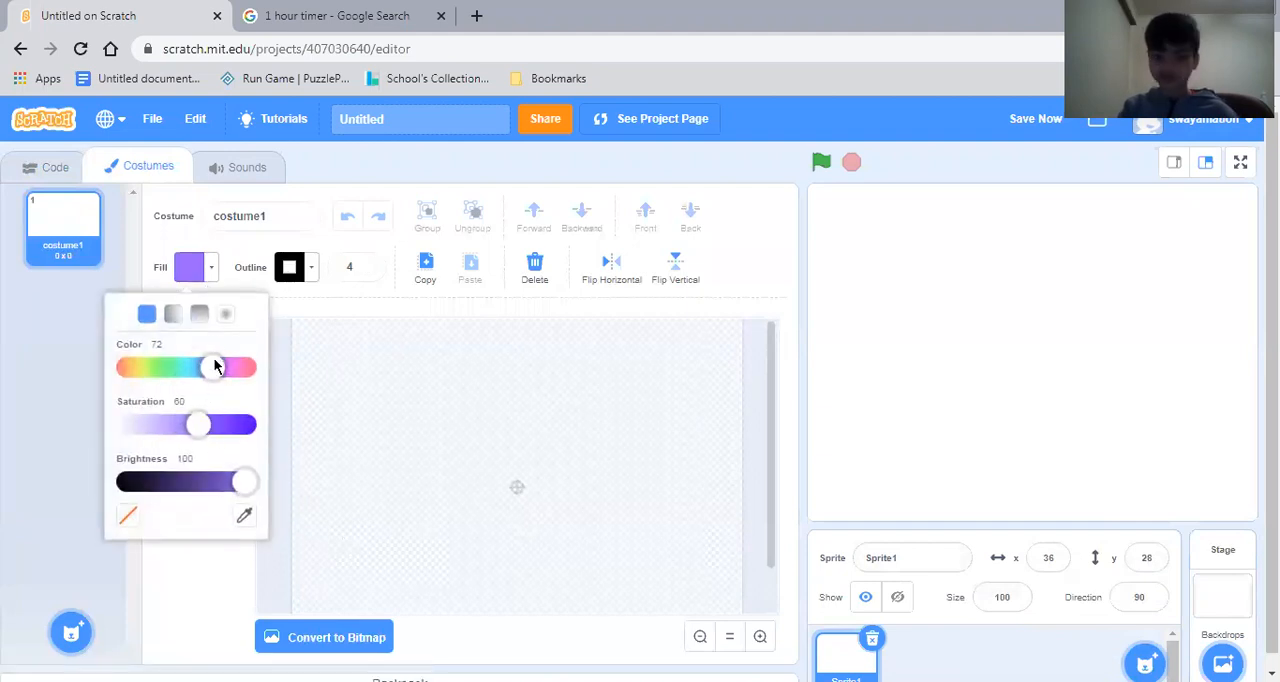
drag(216, 368, 244, 368)
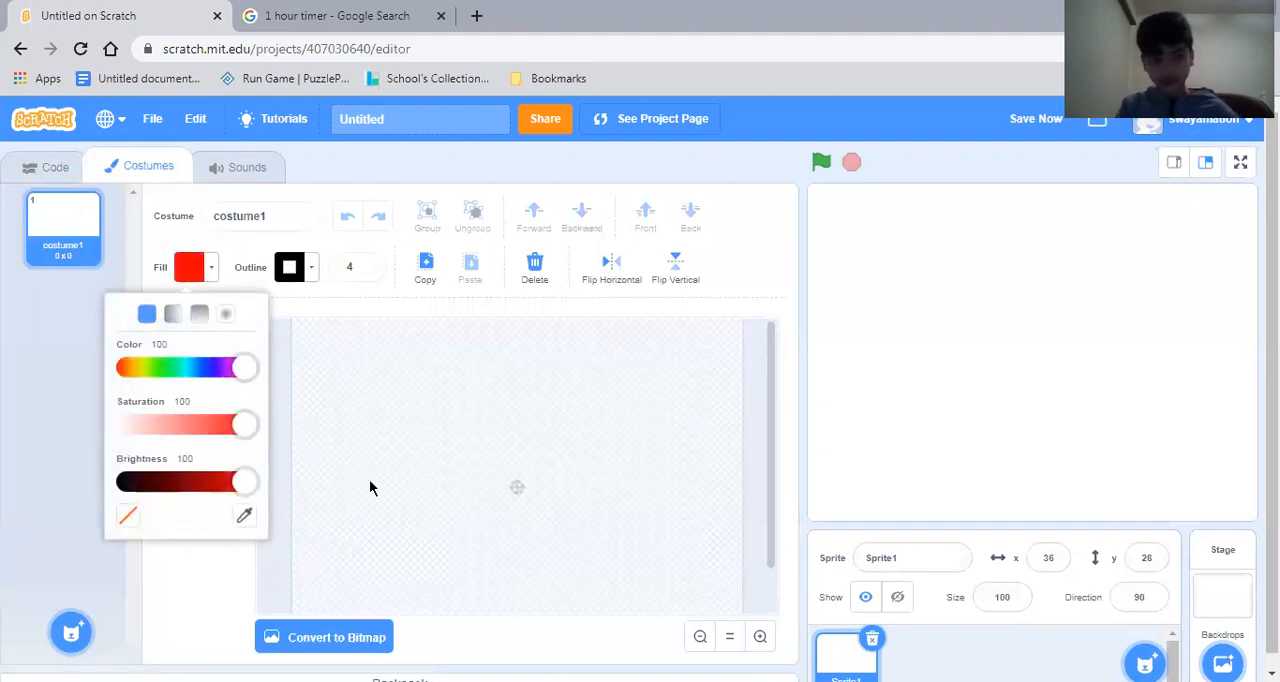
click(348, 268)
text(7)
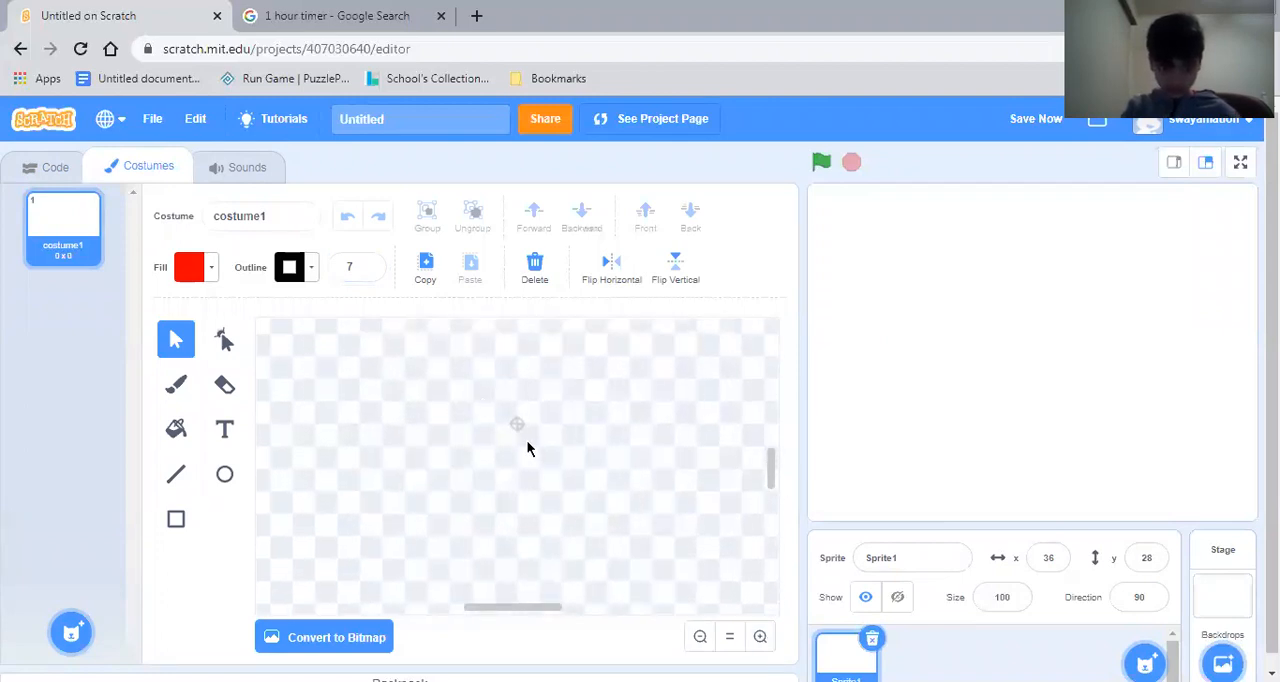
click(224, 474)
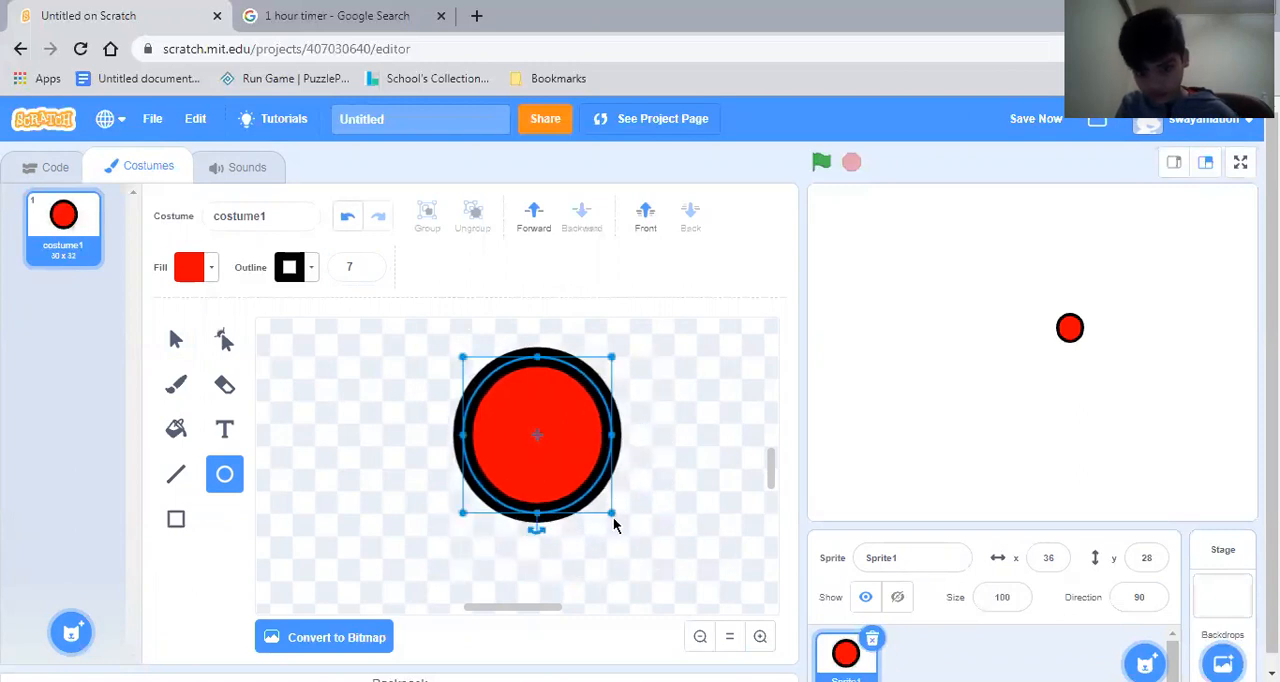
drag(614, 512, 578, 472)
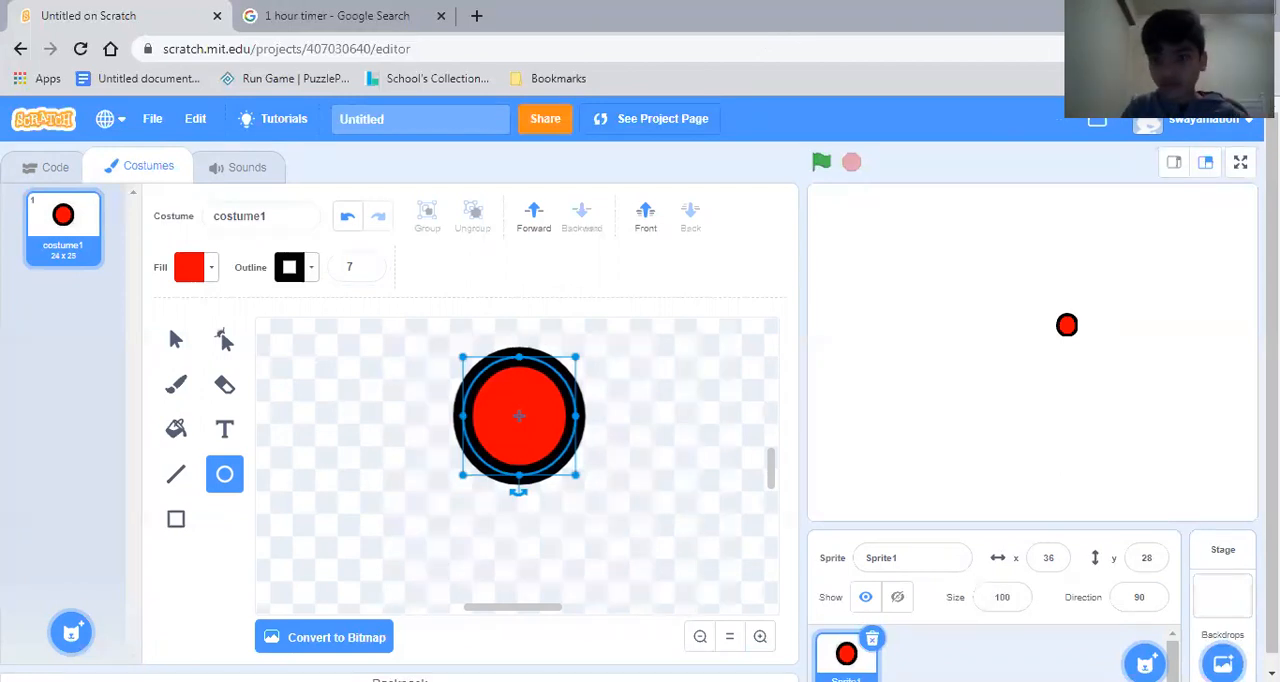
mouse_move(602, 460)
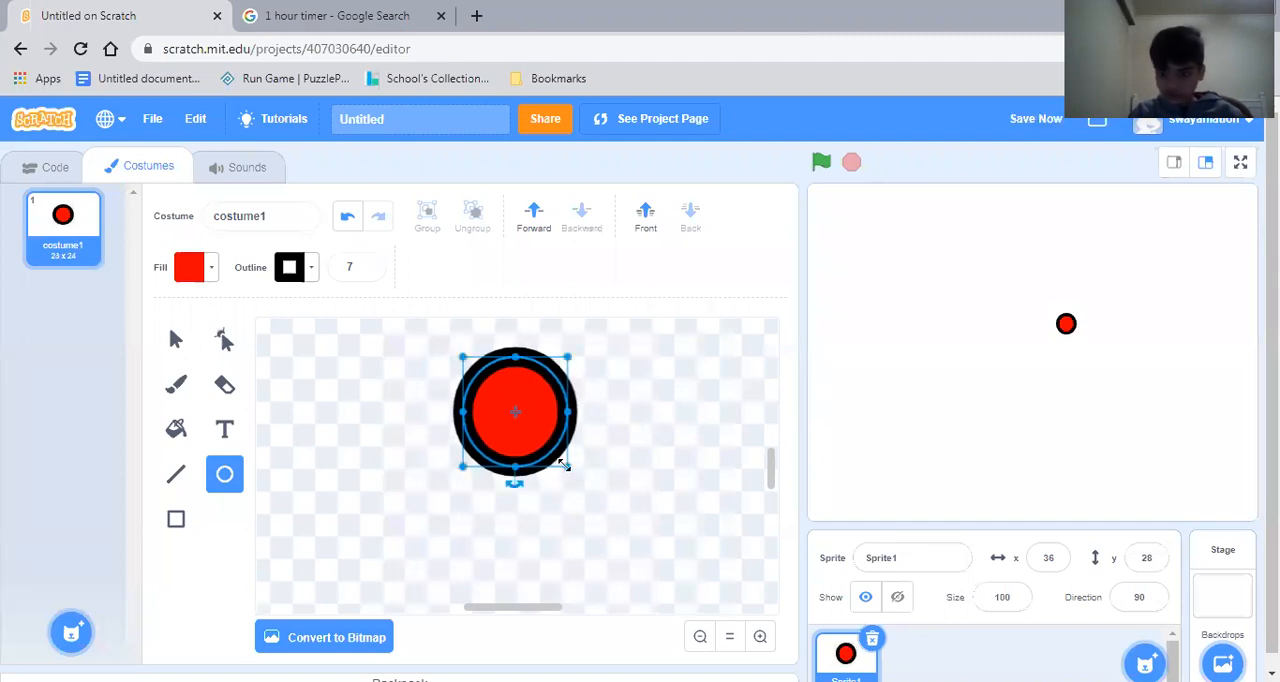
Undo the stray mark on the circle and return to the sprite's code area.
click(176, 338)
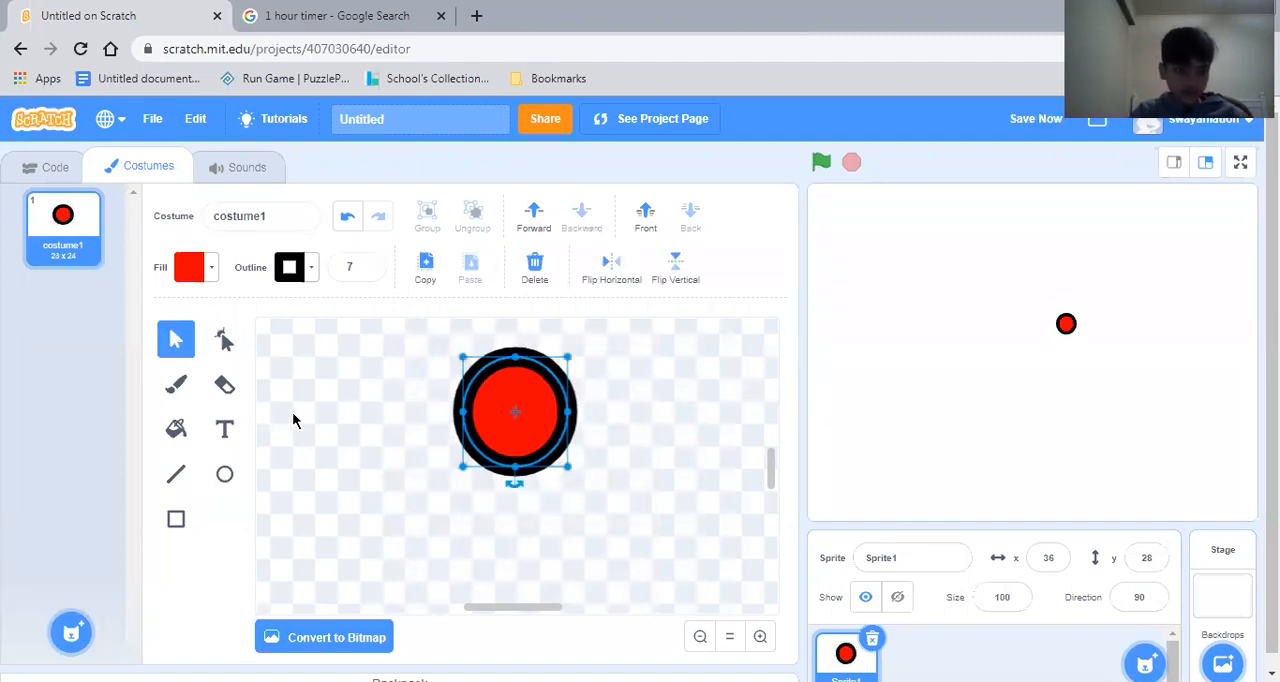
click(224, 474)
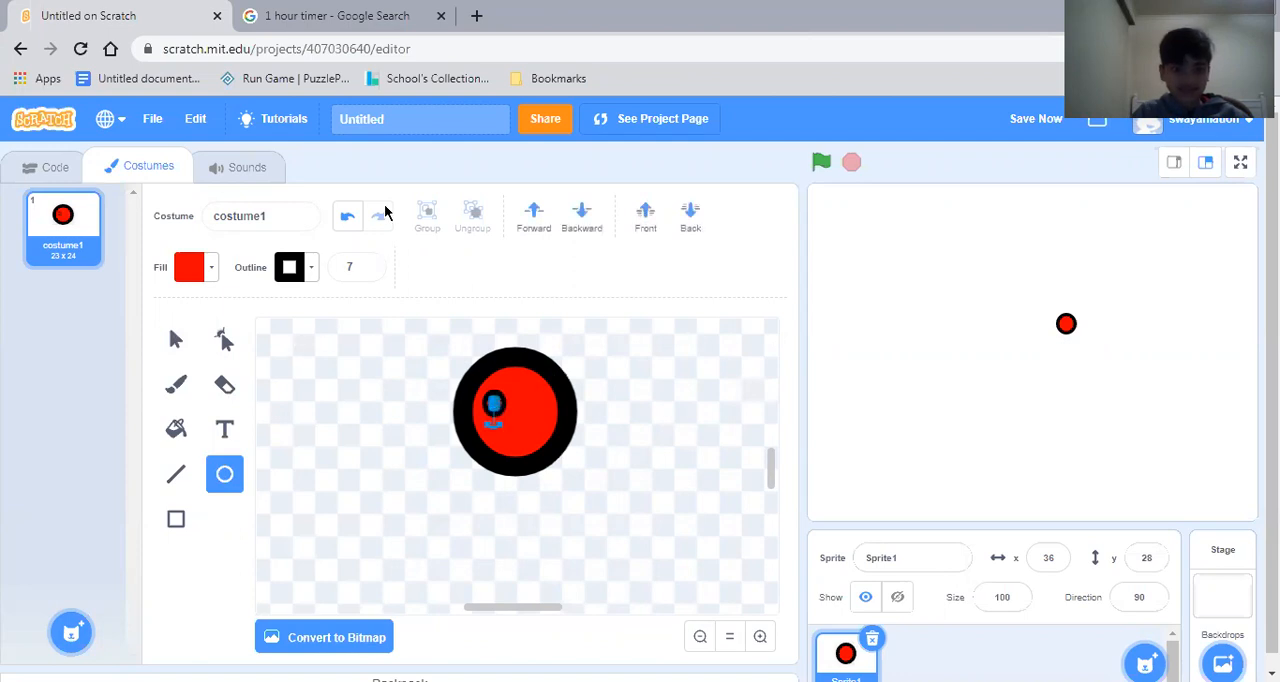
click(516, 412)
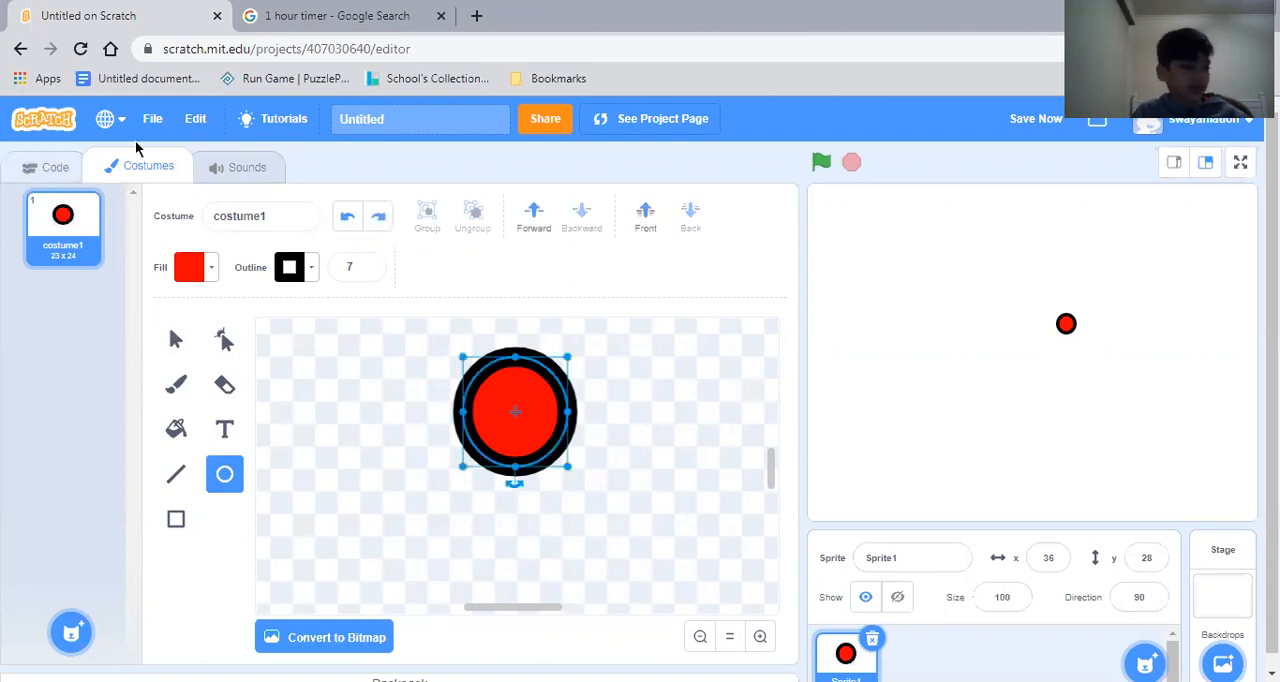
click(56, 166)
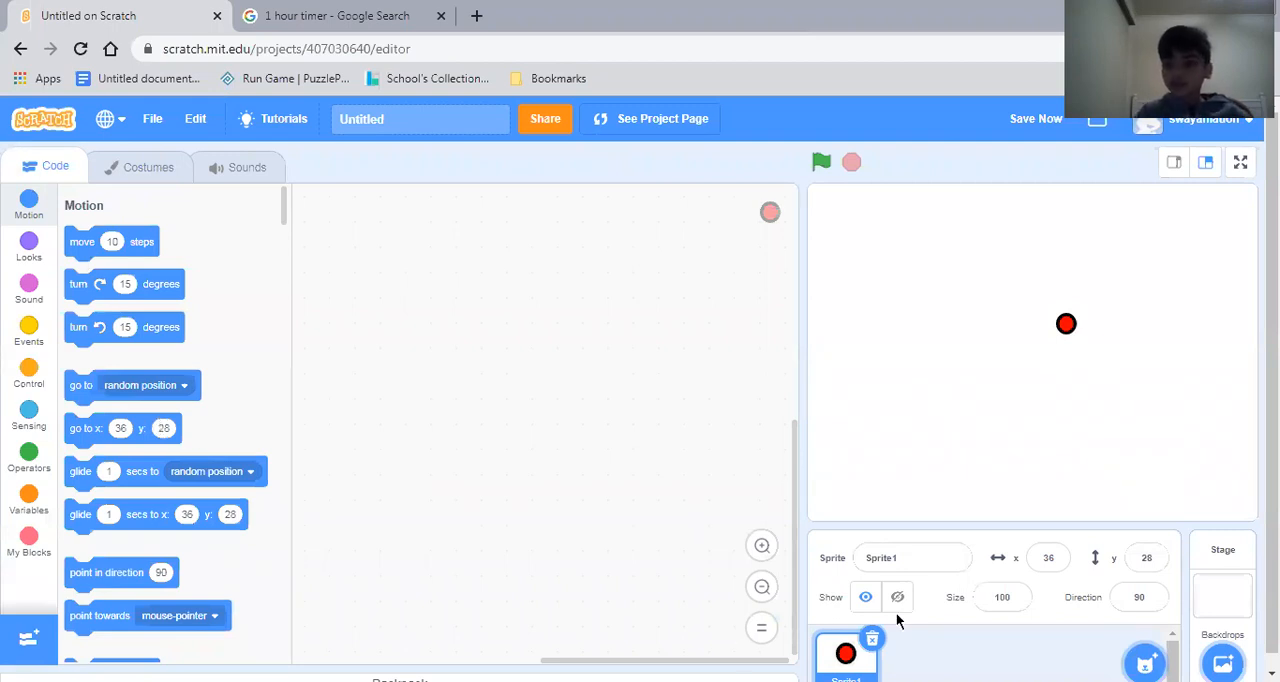
Move the red ball to the lower left of the stage, around x -132, y -52.
drag(1066, 324, 944, 384)
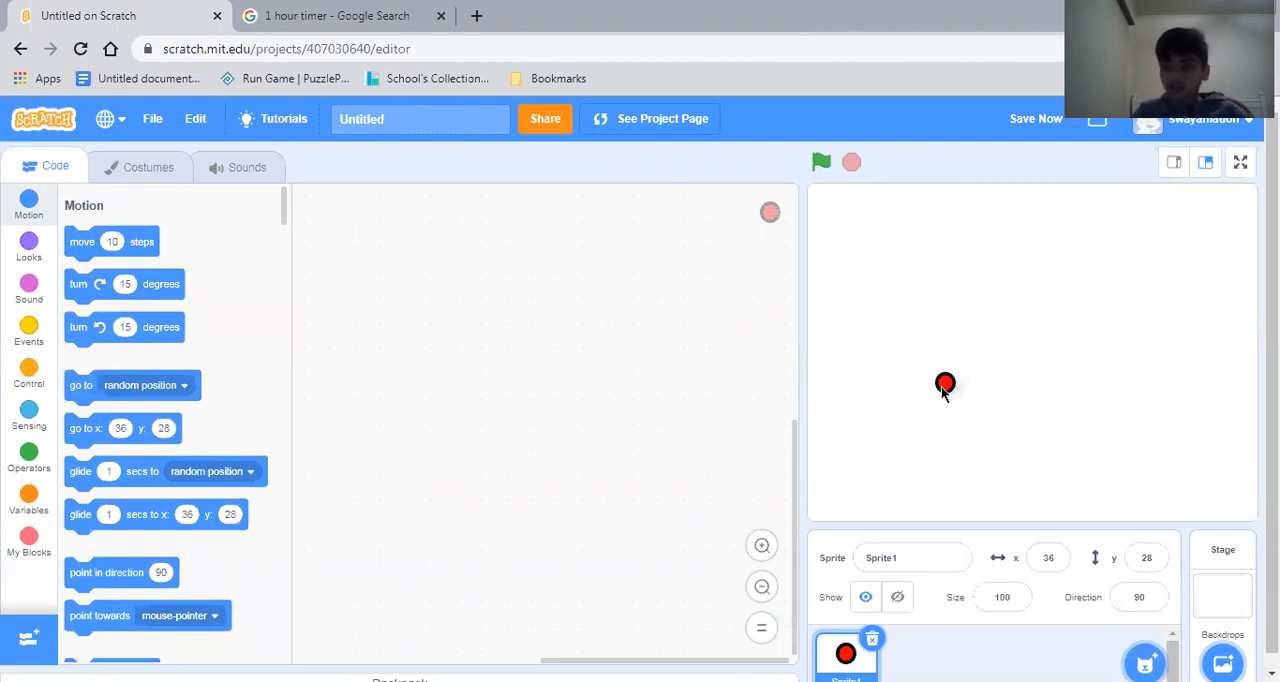
drag(944, 382, 908, 428)
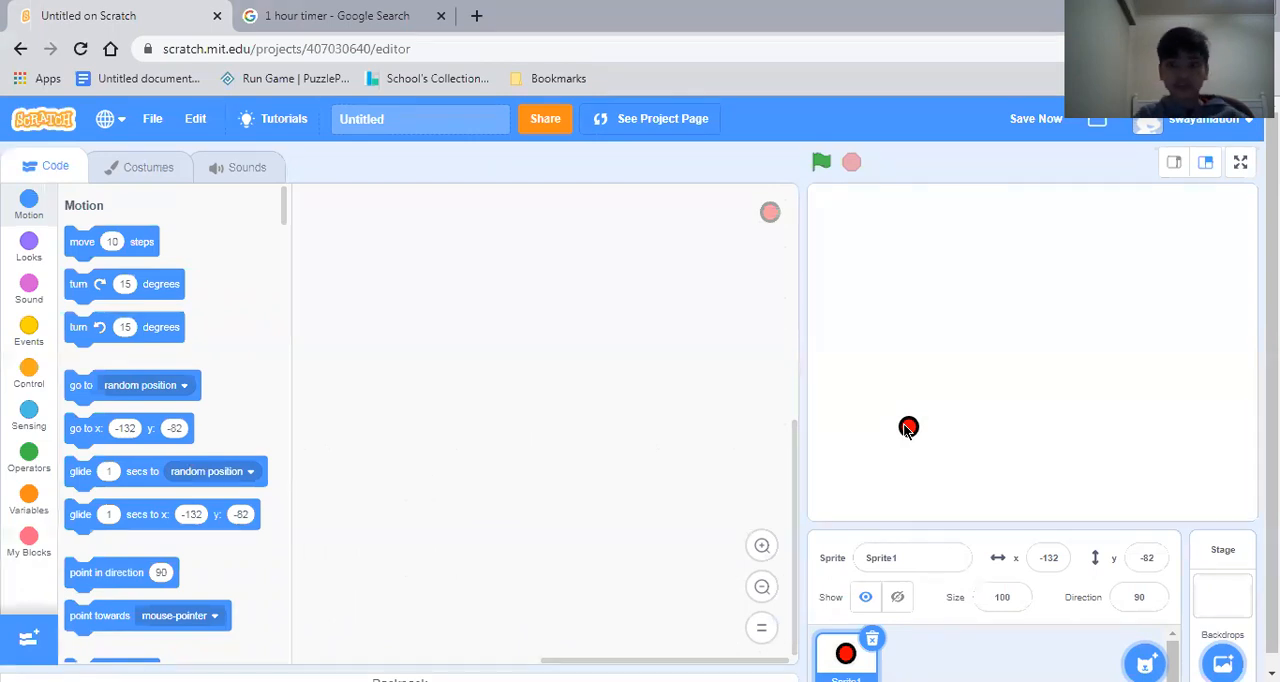
mouse_move(884, 204)
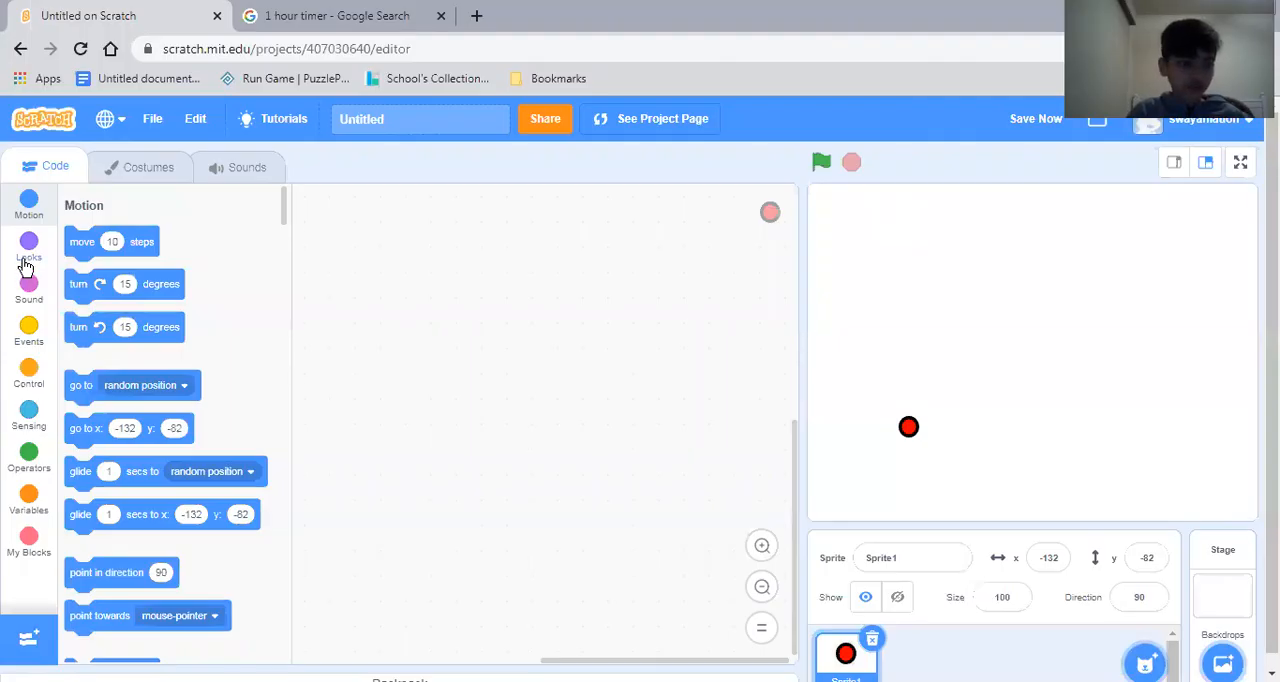
Build a green-flag forever script with an if 'key right arrow pressed' check.
click(28, 336)
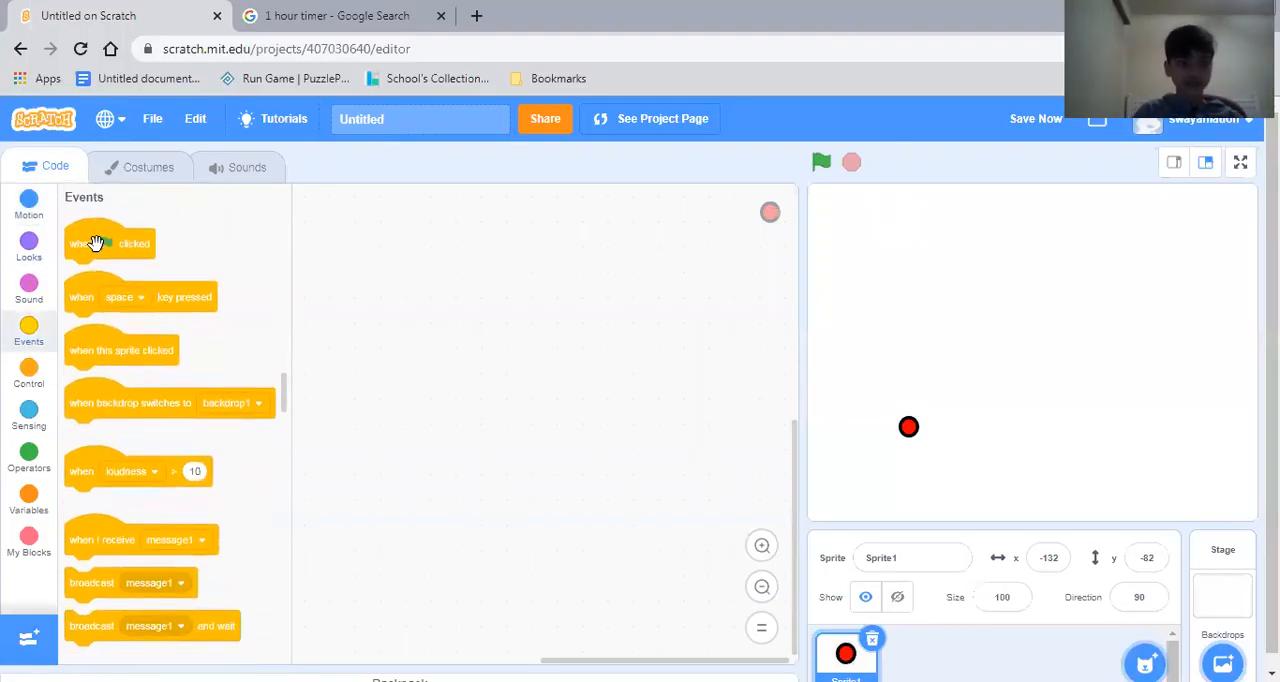
drag(110, 244, 398, 260)
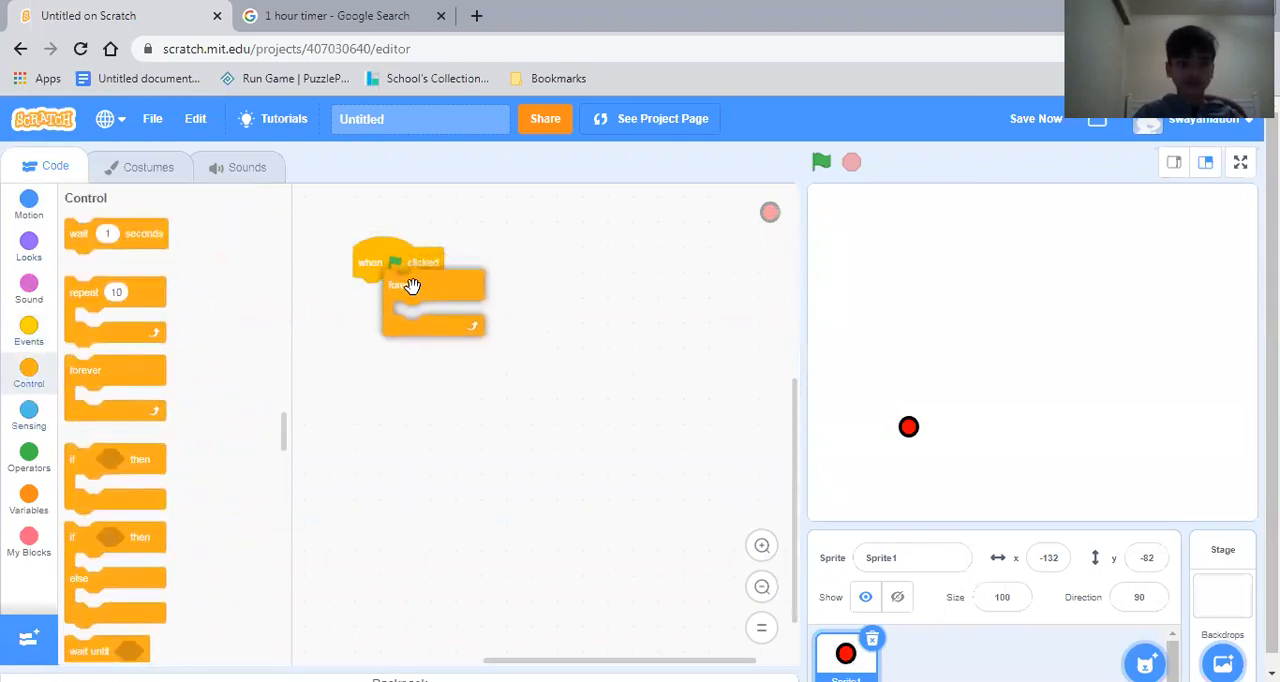
drag(116, 476, 400, 330)
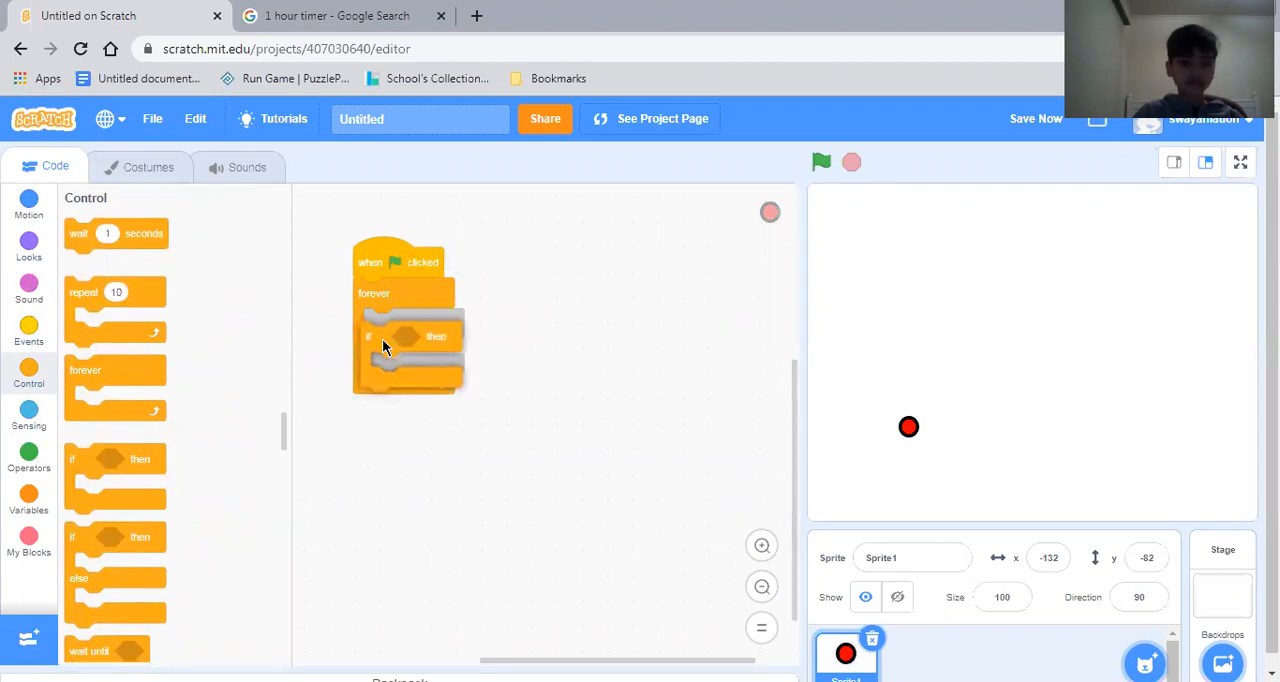
click(28, 416)
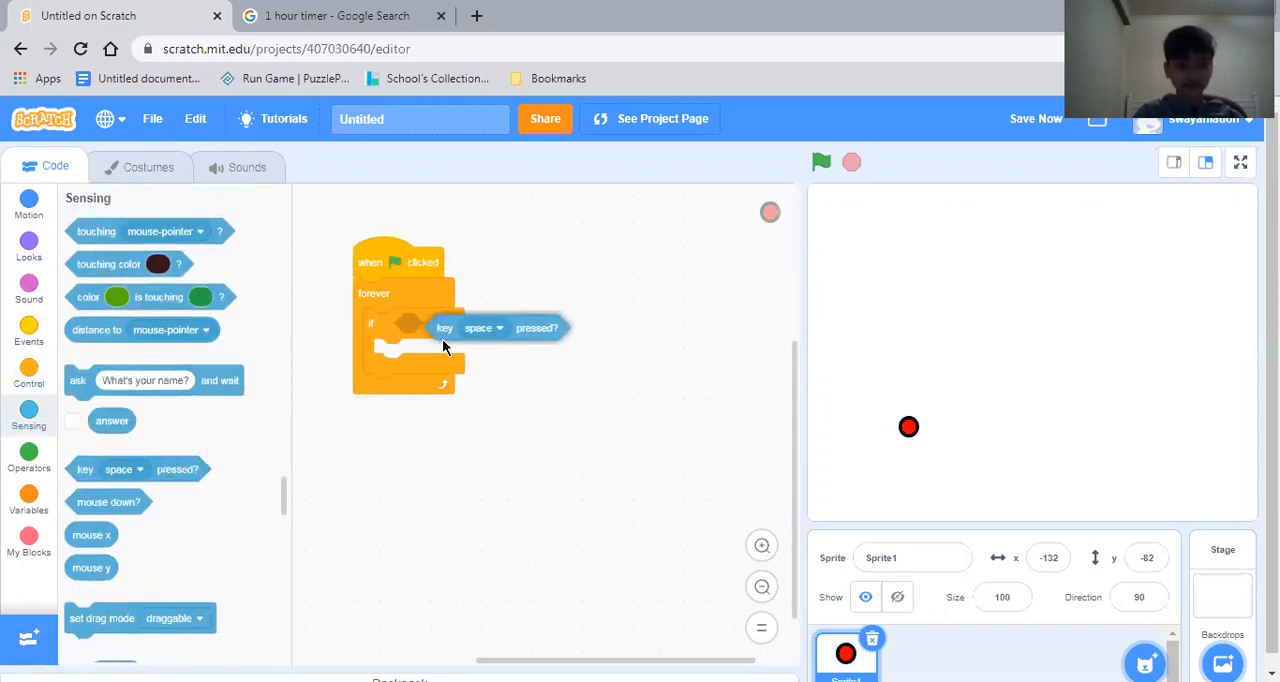
click(484, 328)
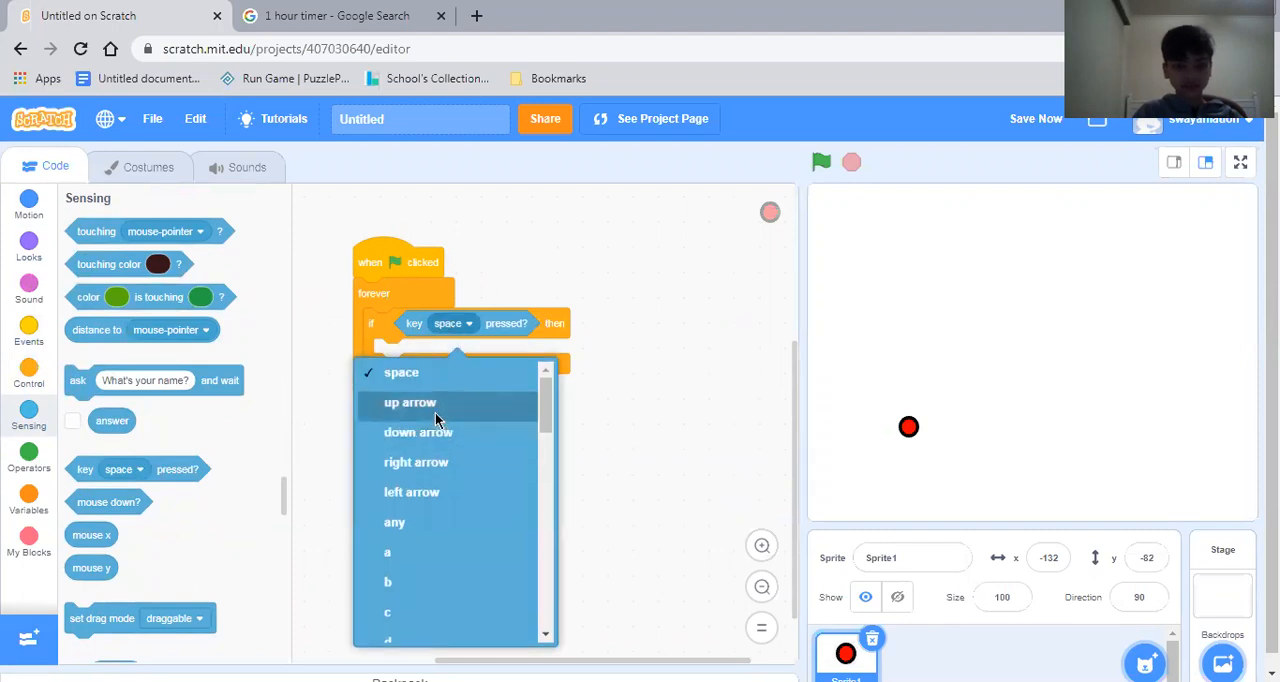
click(416, 460)
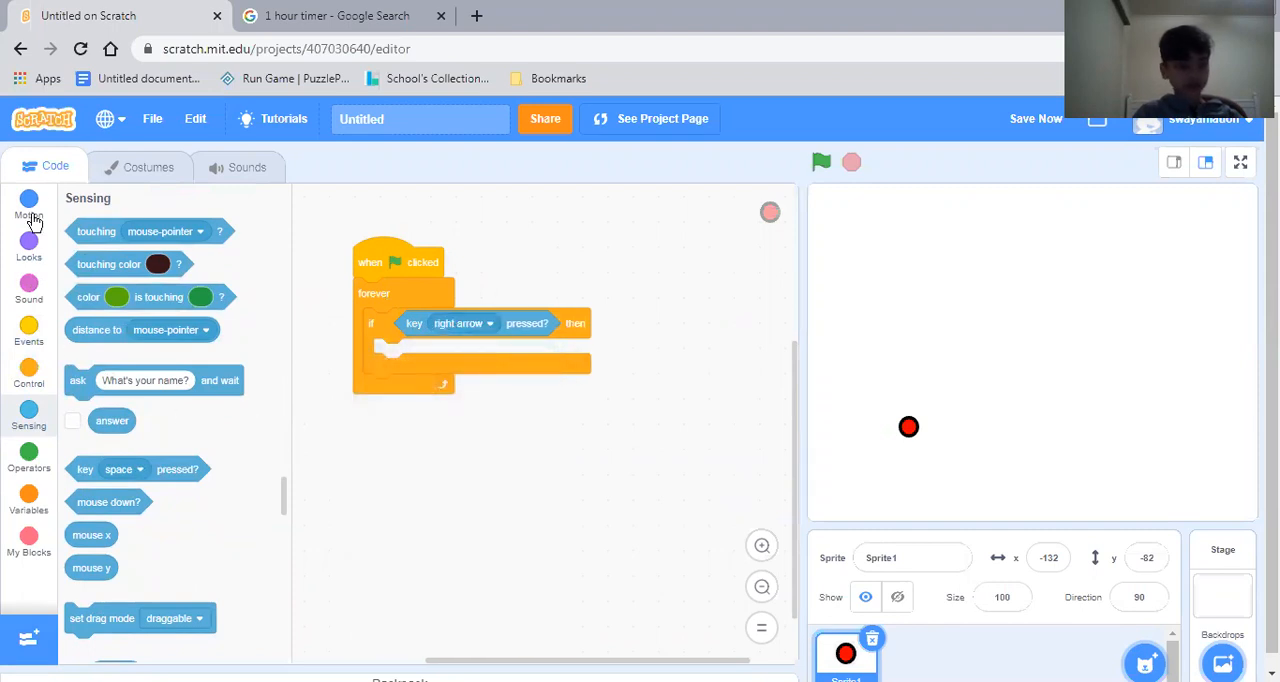
Put a move 4 steps block inside the if and run the project to test.
click(28, 204)
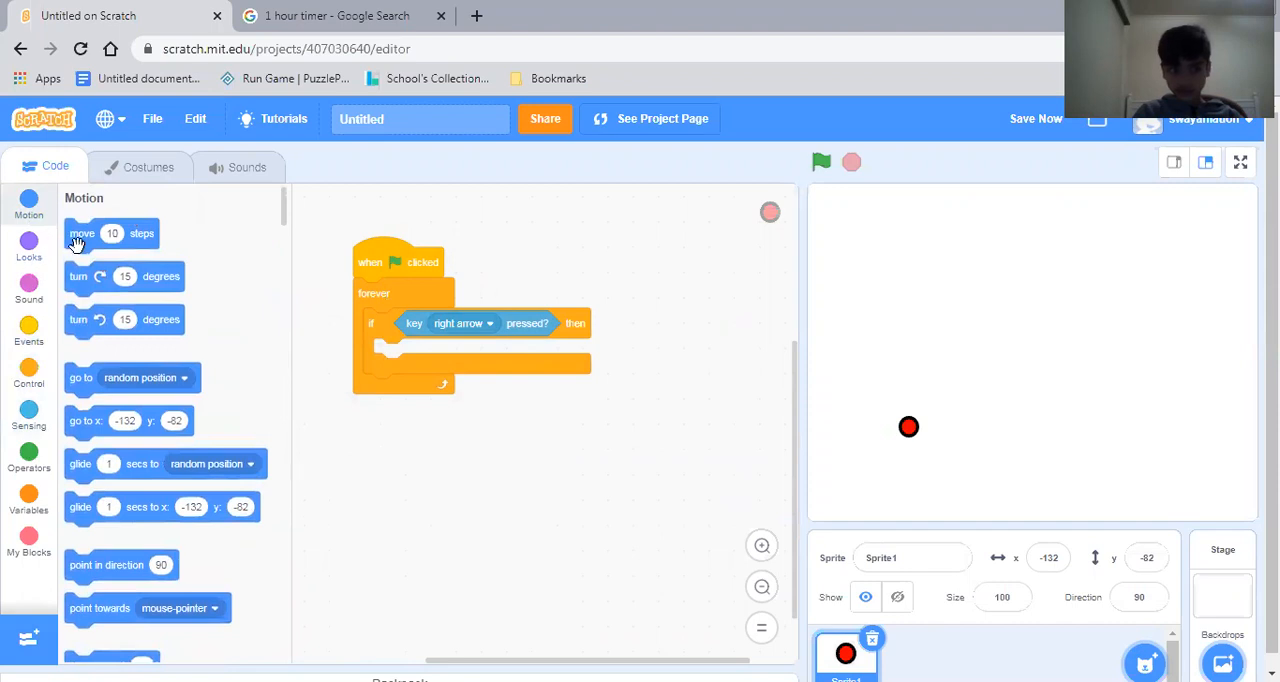
drag(82, 232, 410, 352)
text(4)
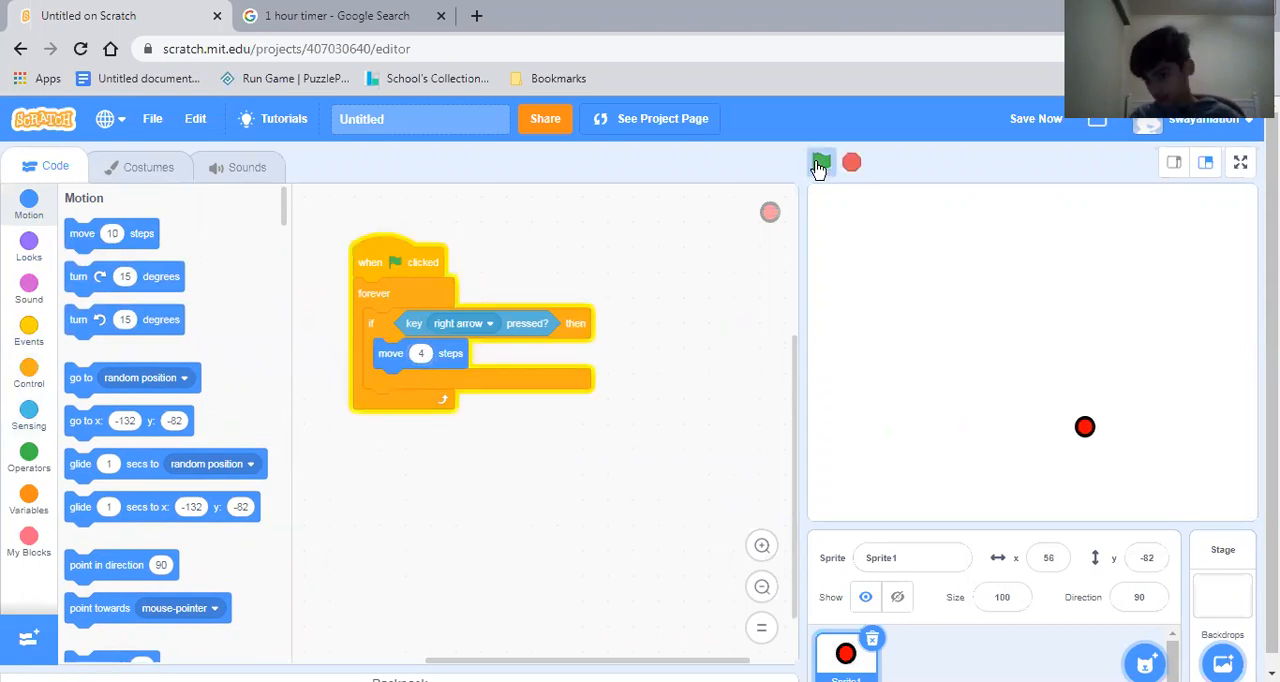
click(820, 162)
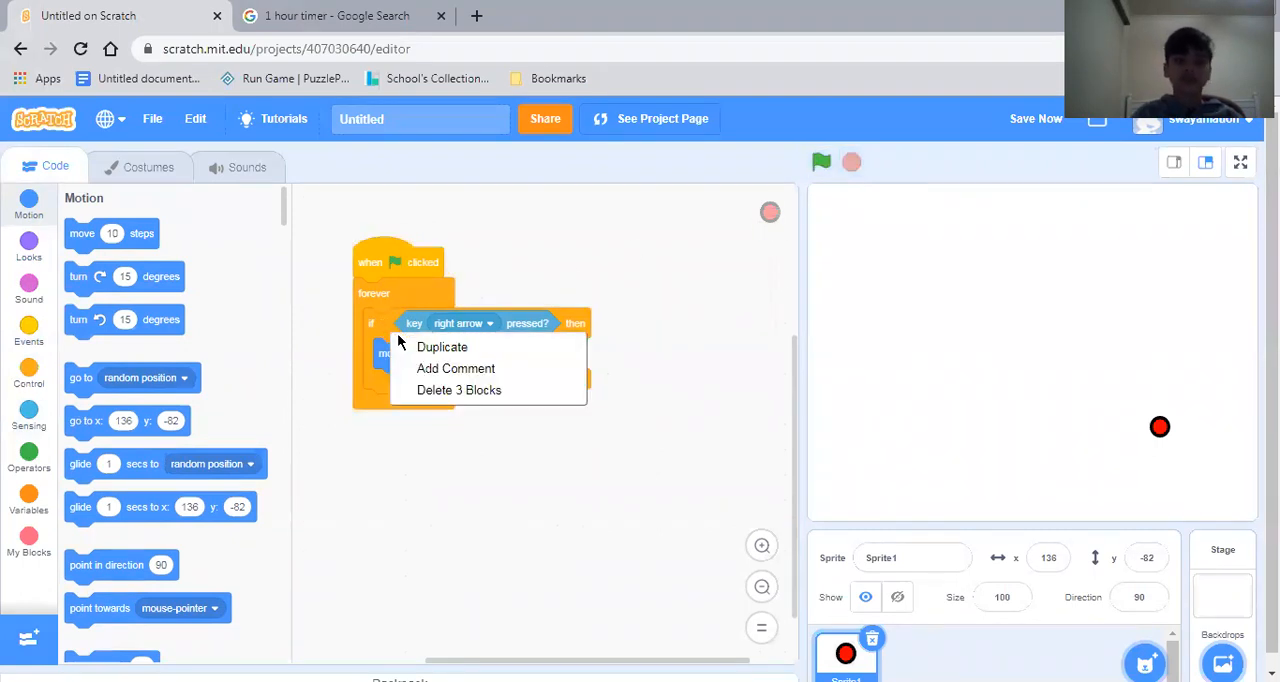
Duplicate the if block for left arrow moving -4 steps, test both directions and stop.
click(440, 346)
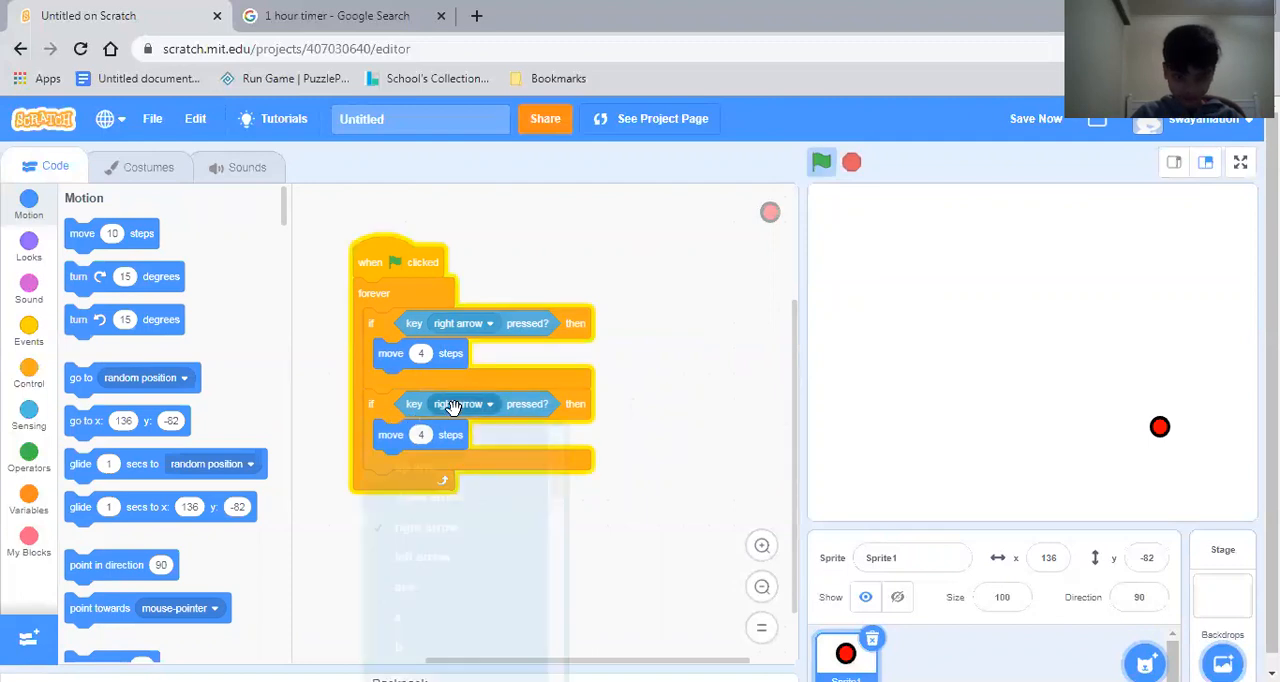
click(462, 404)
text(-4)
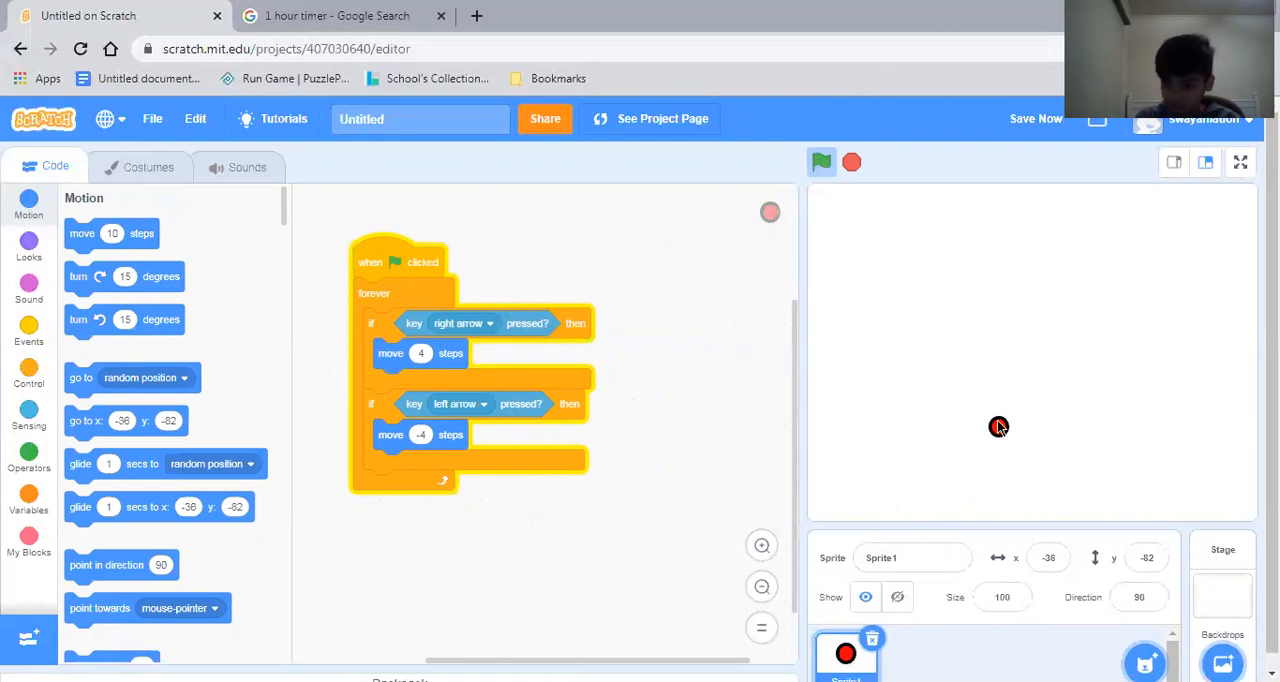
drag(1000, 428, 876, 464)
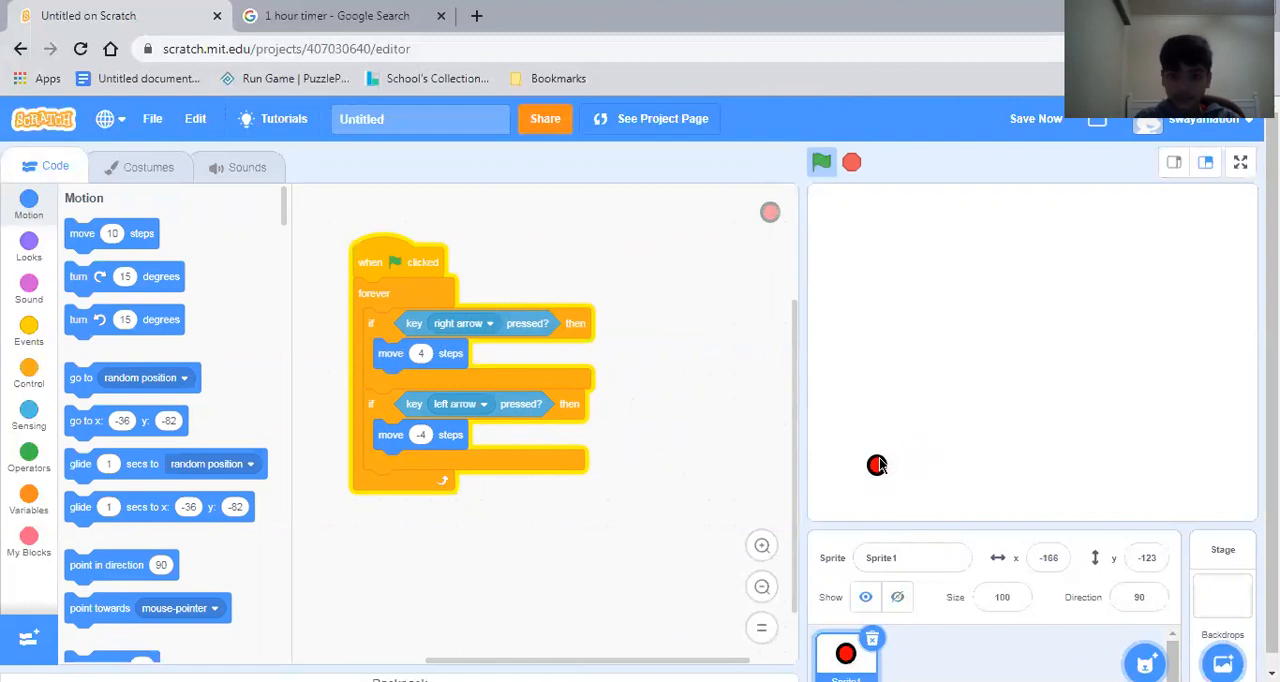
click(852, 162)
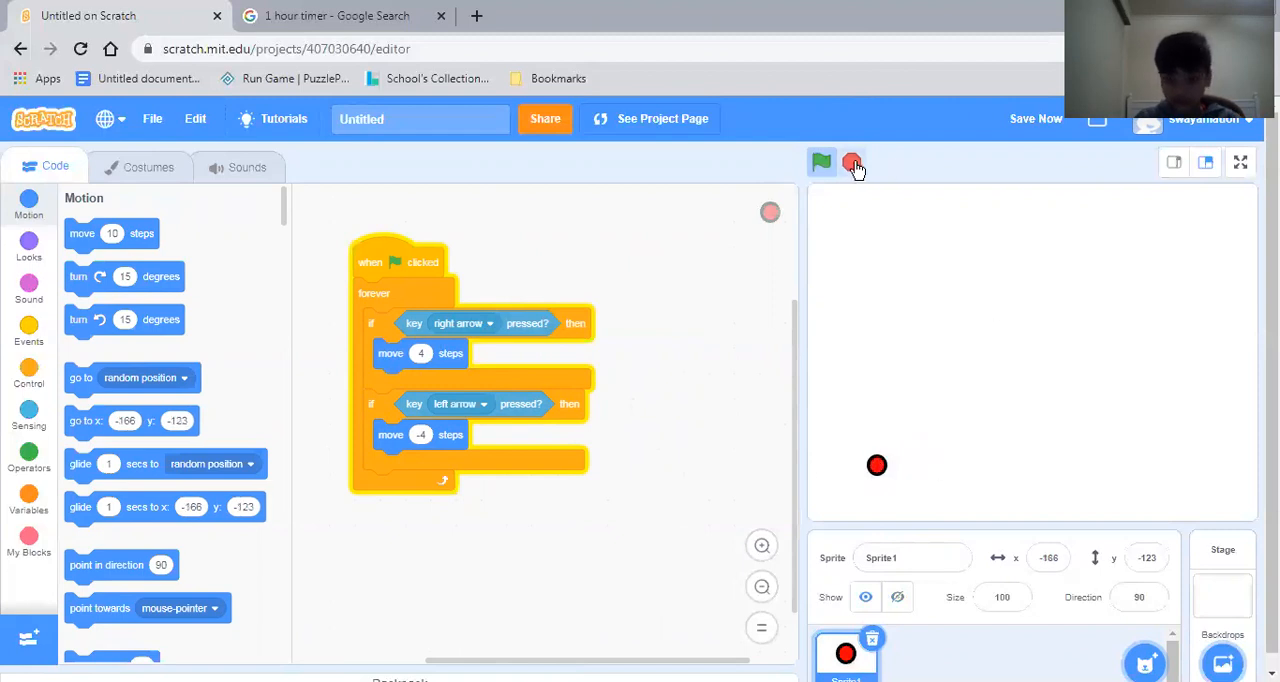
mouse_move(852, 164)
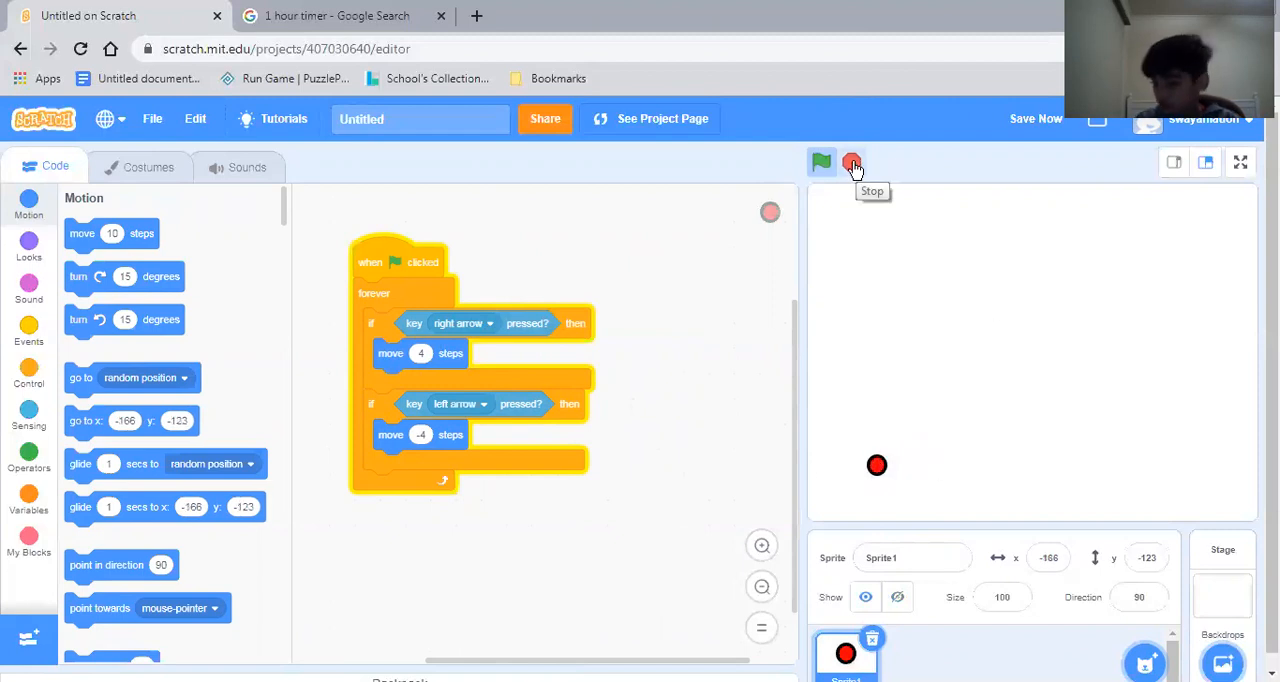
click(852, 162)
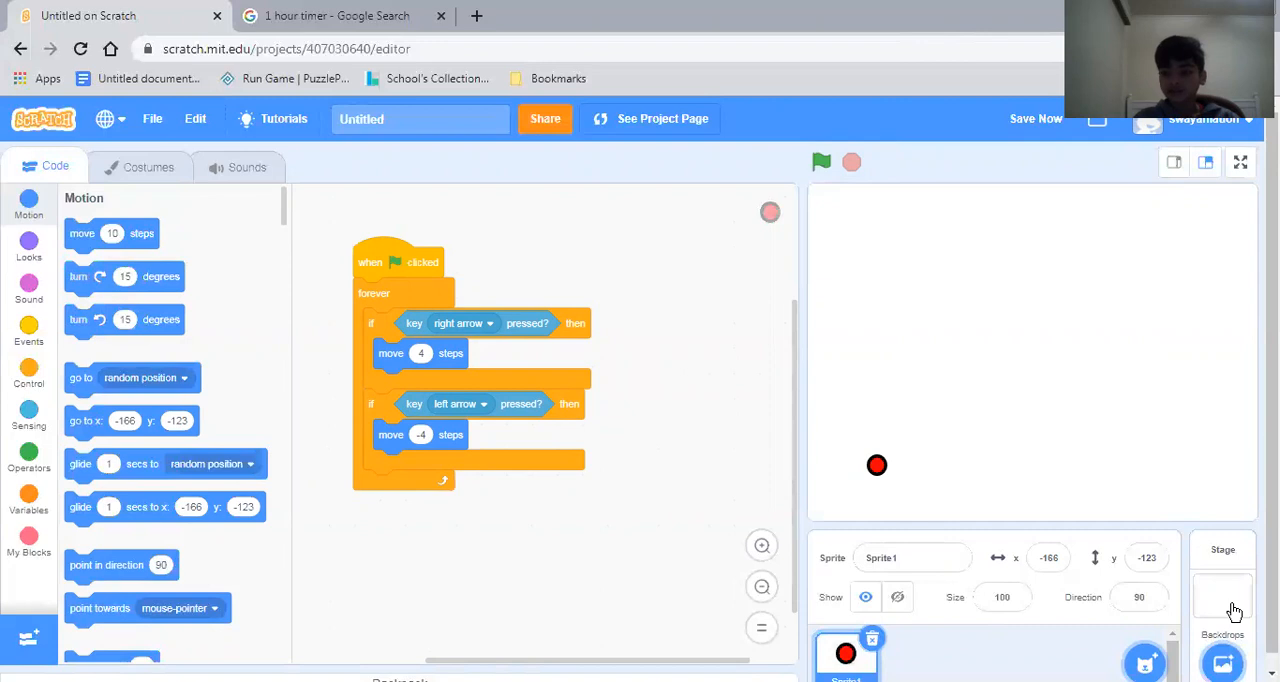
Select the Stage, view its welcome backdrop with black platforms, and return to its code.
click(1222, 584)
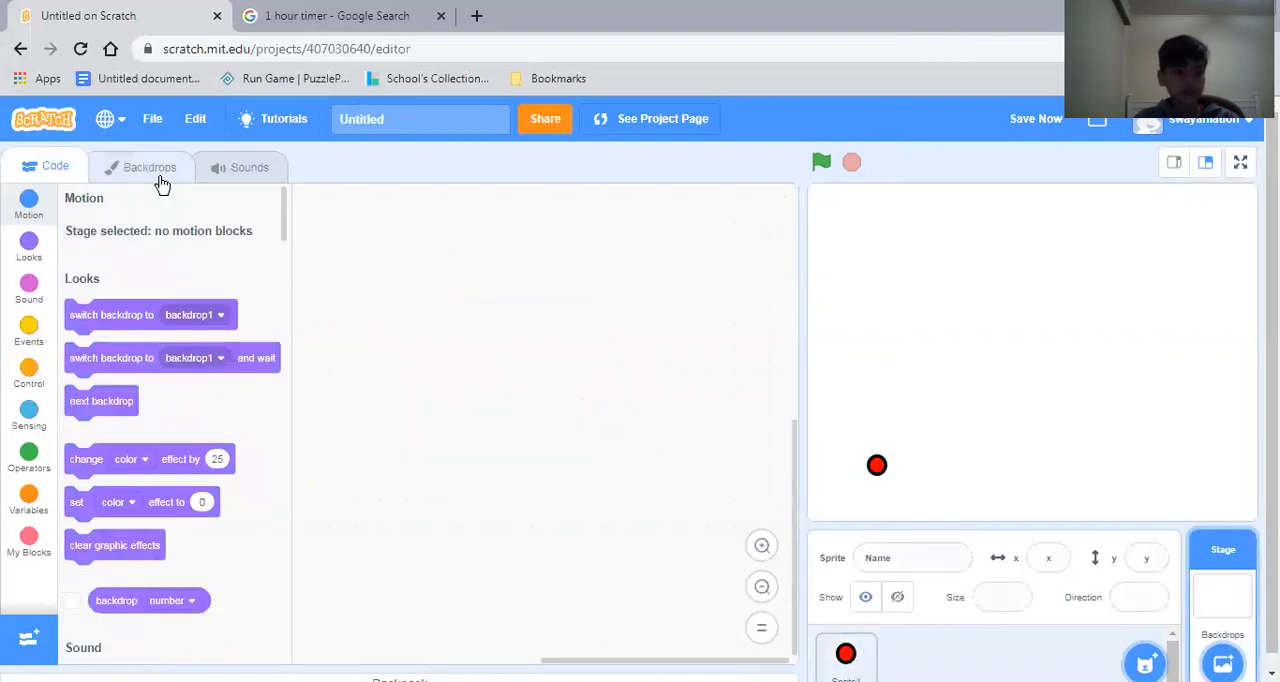
click(150, 168)
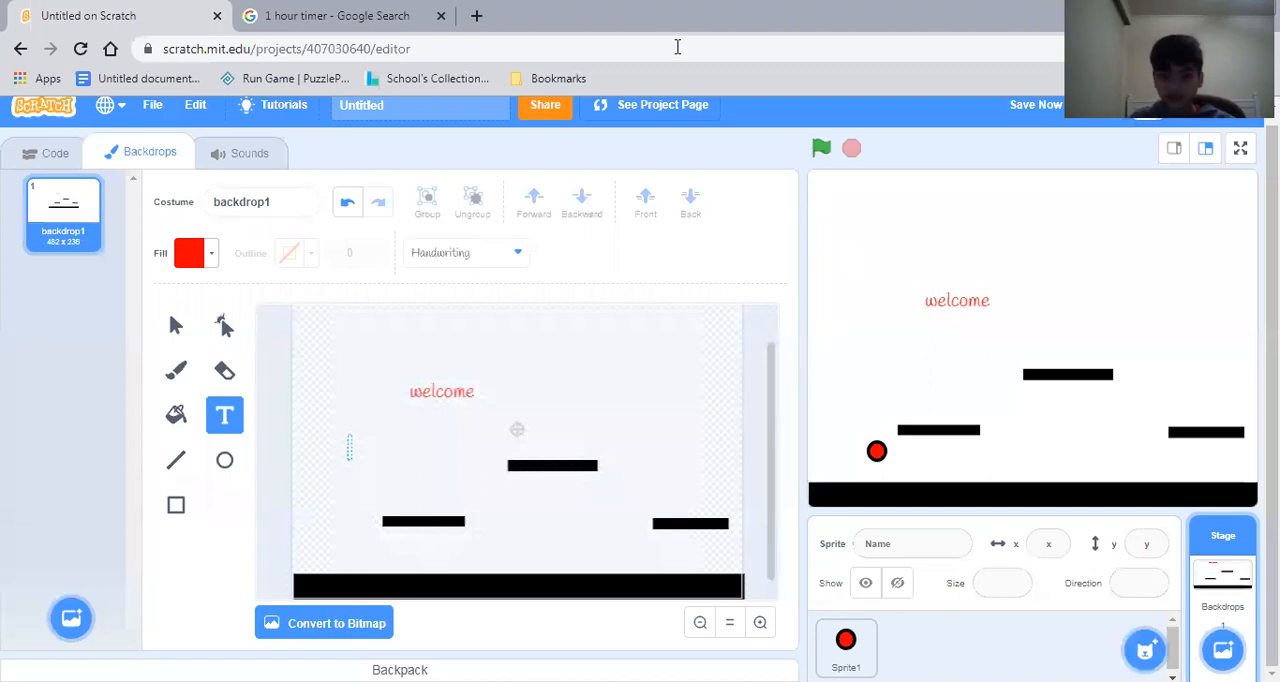
click(56, 152)
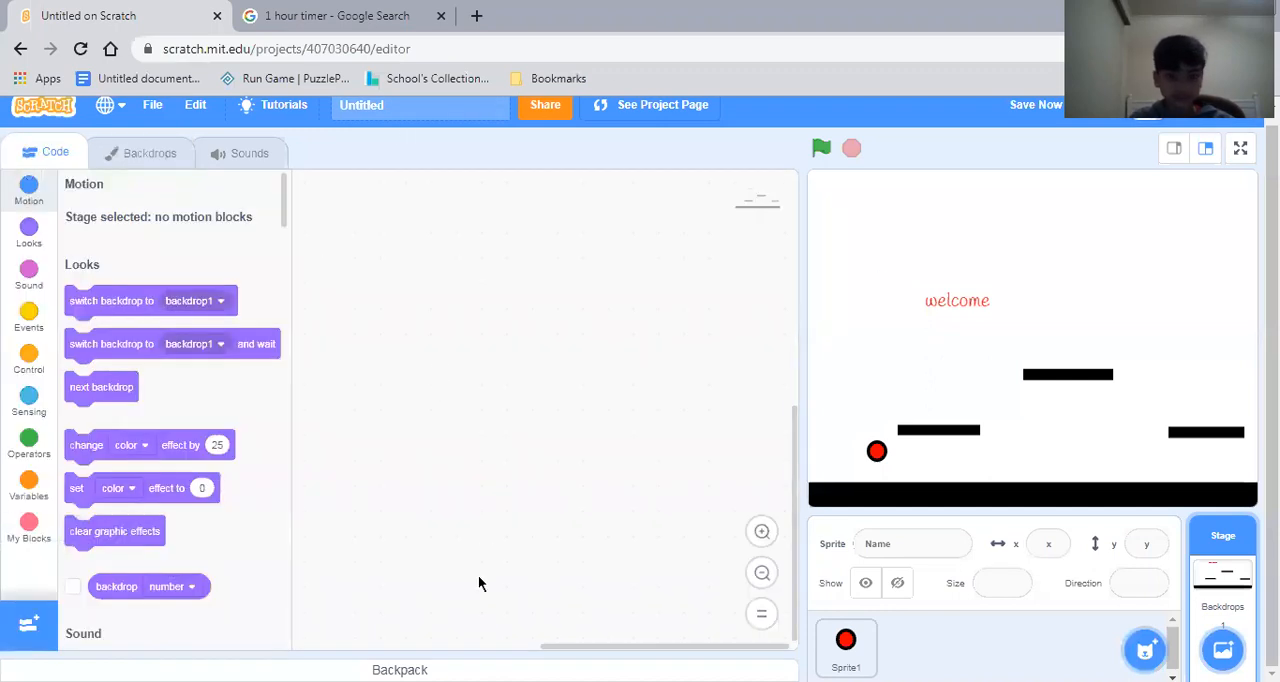
Reopen Sprite1's movement script and run it so the ball rests on the floor.
click(846, 648)
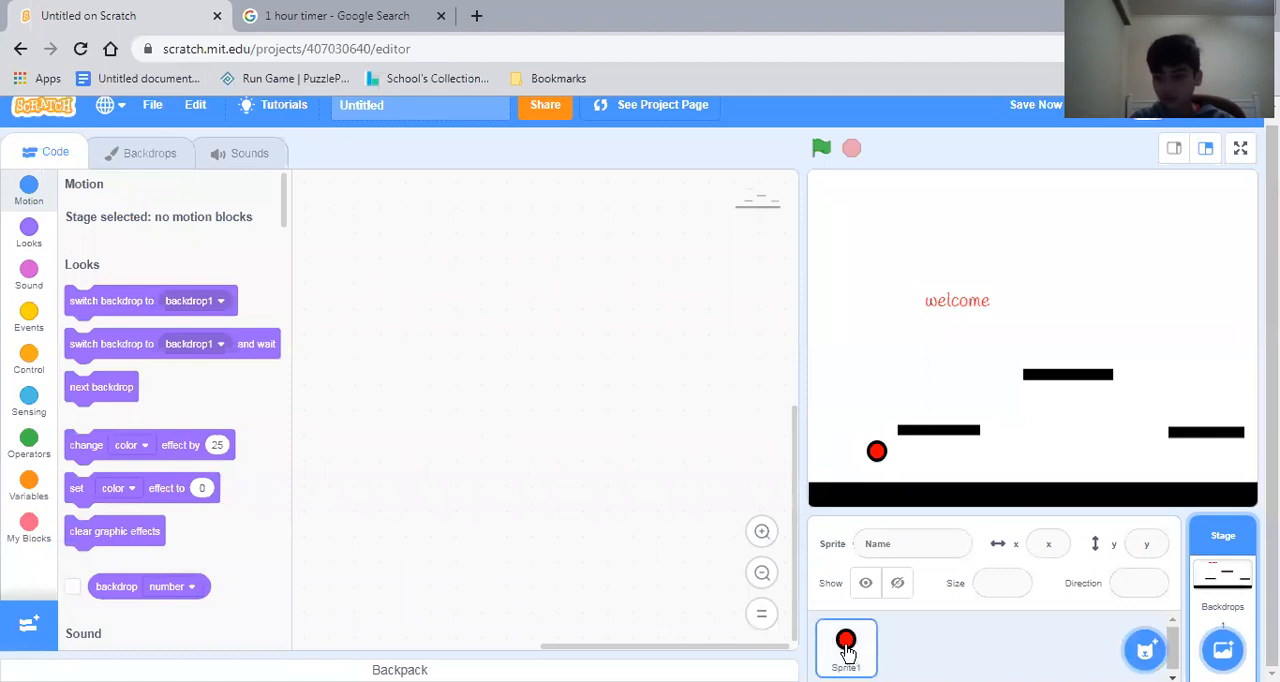
click(846, 648)
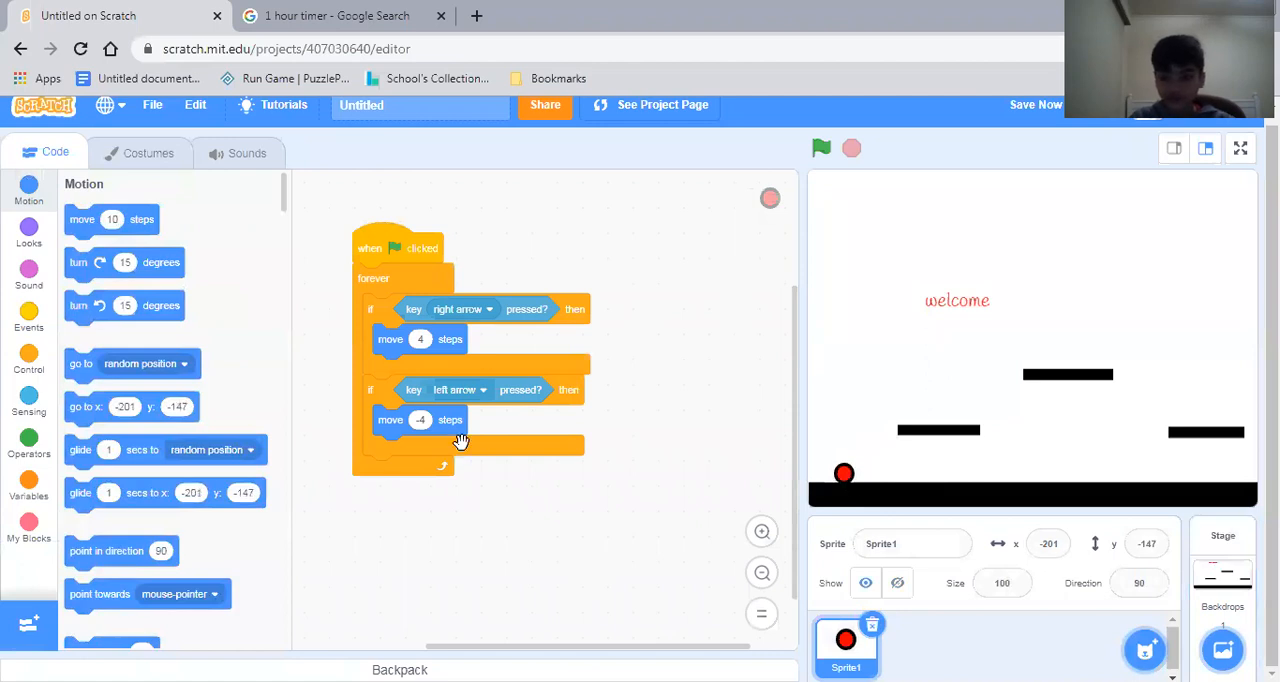
click(820, 148)
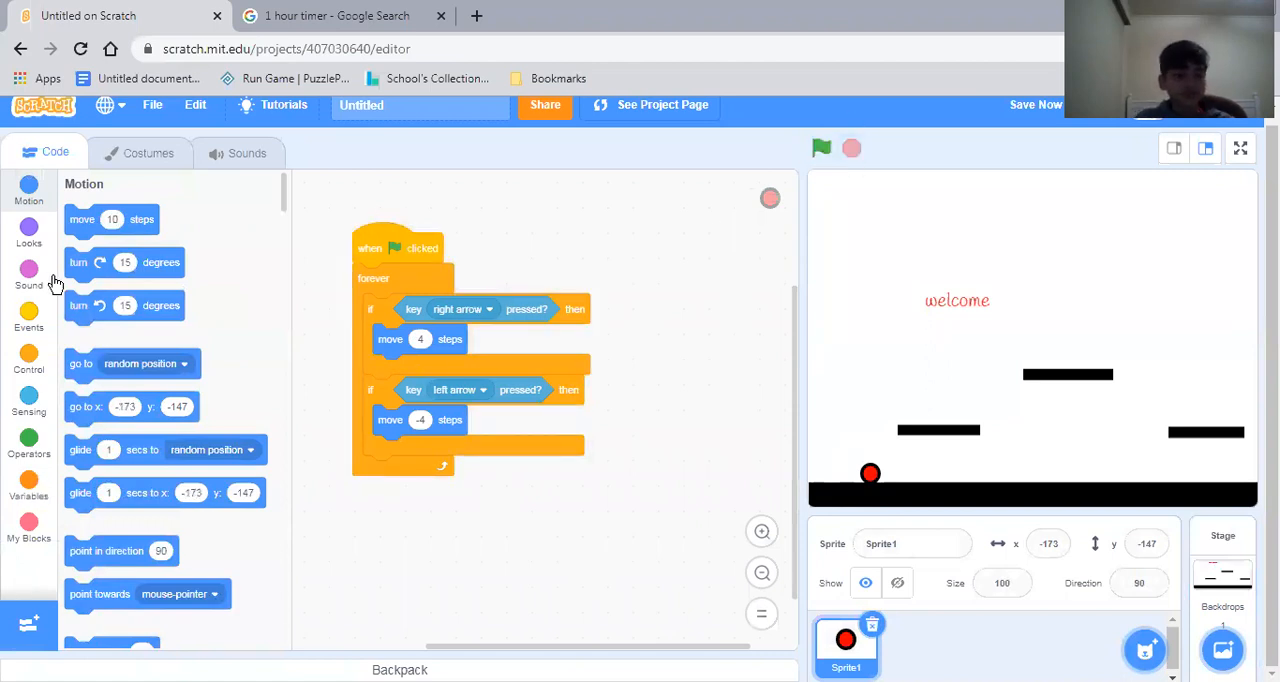
mouse_move(30, 312)
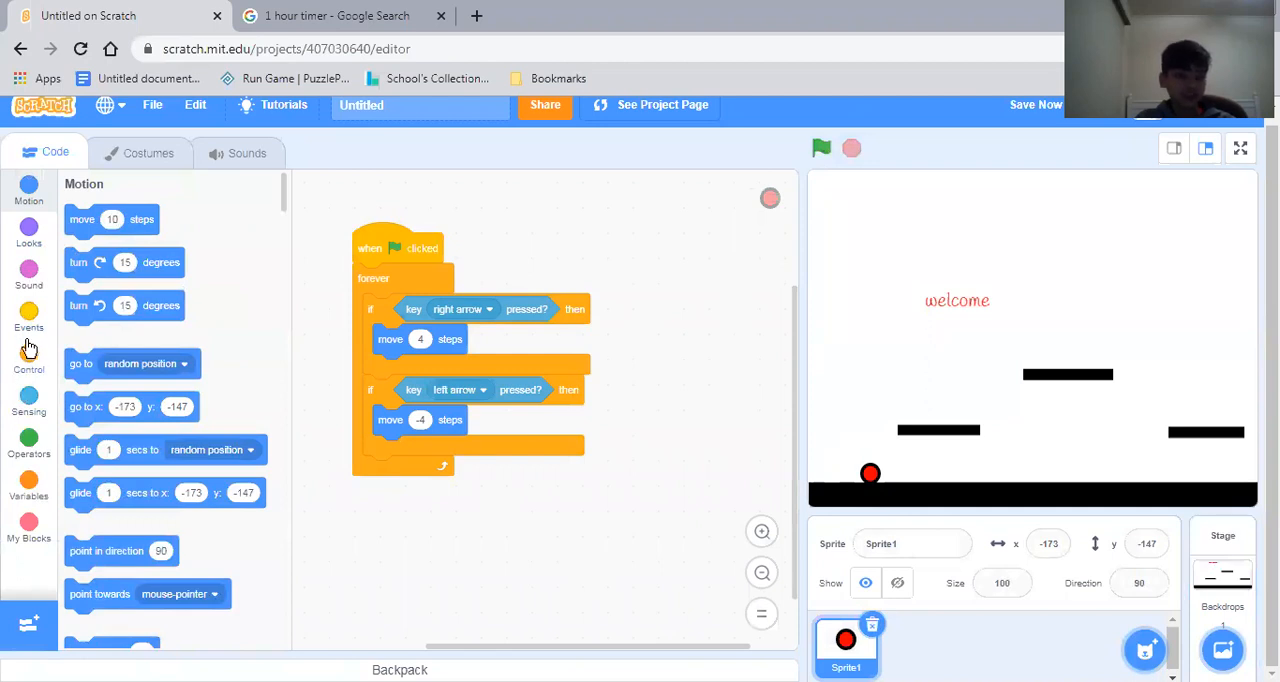
Add a third if check in the forever loop for the up arrow key.
click(28, 316)
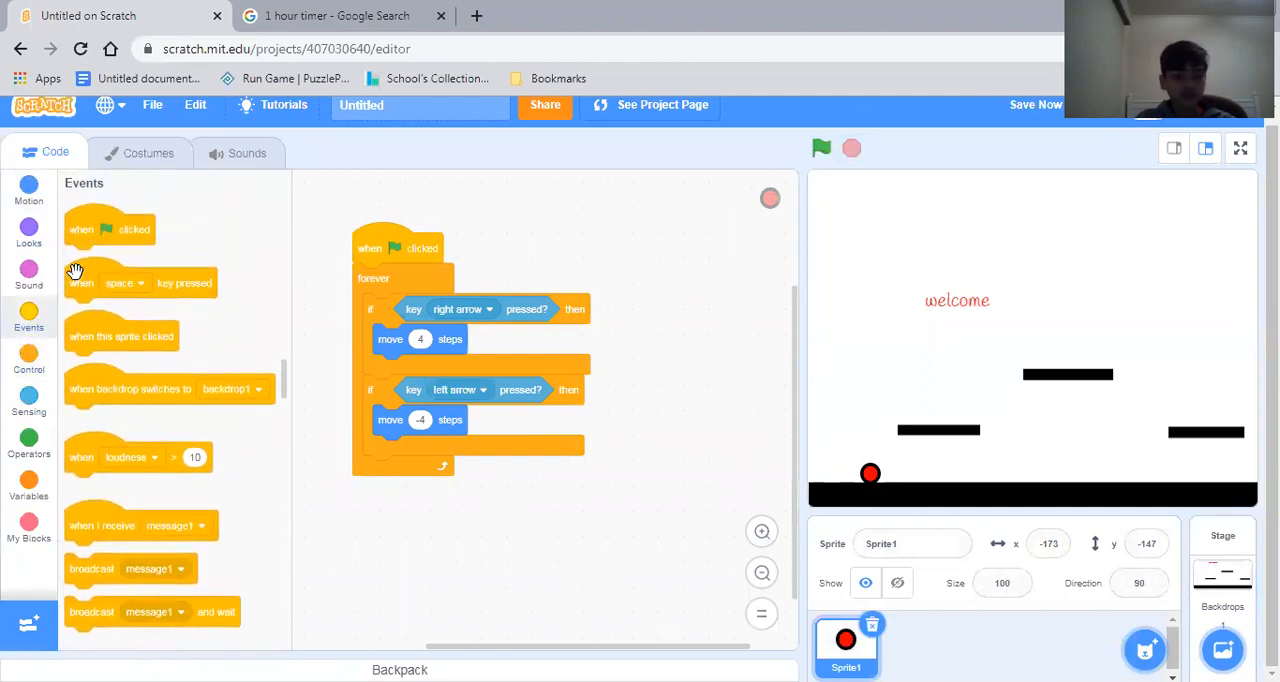
click(28, 362)
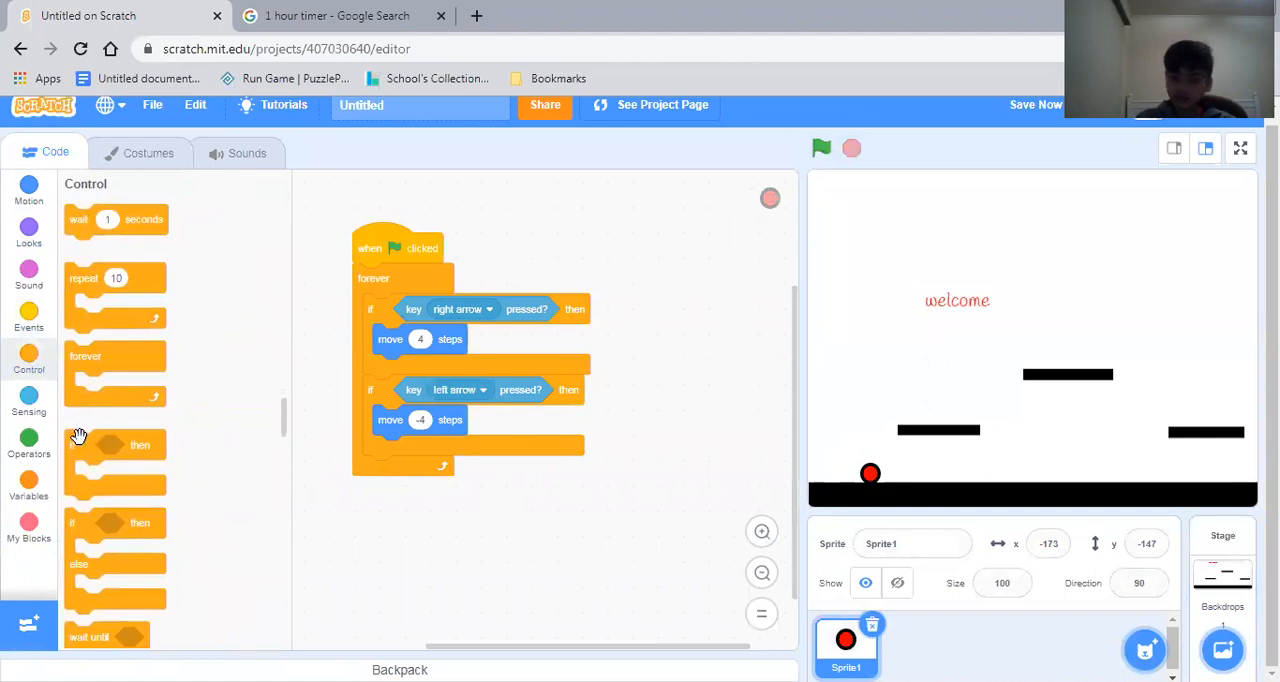
drag(116, 444, 404, 544)
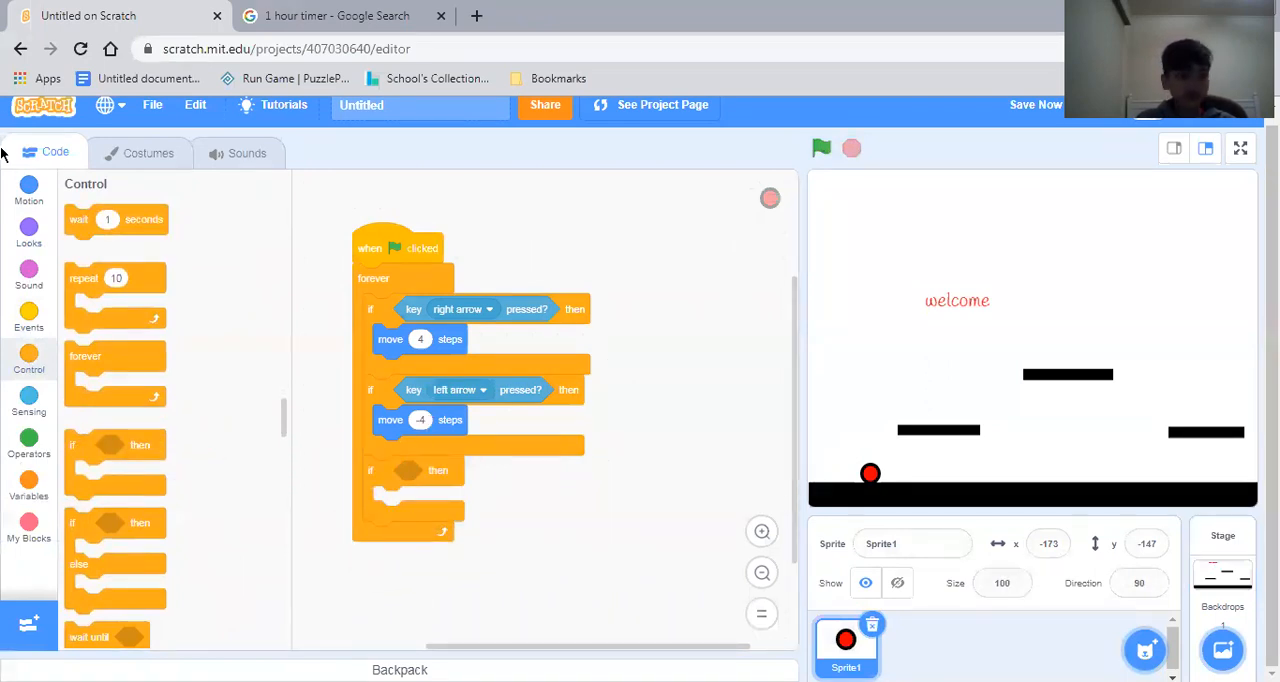
click(28, 404)
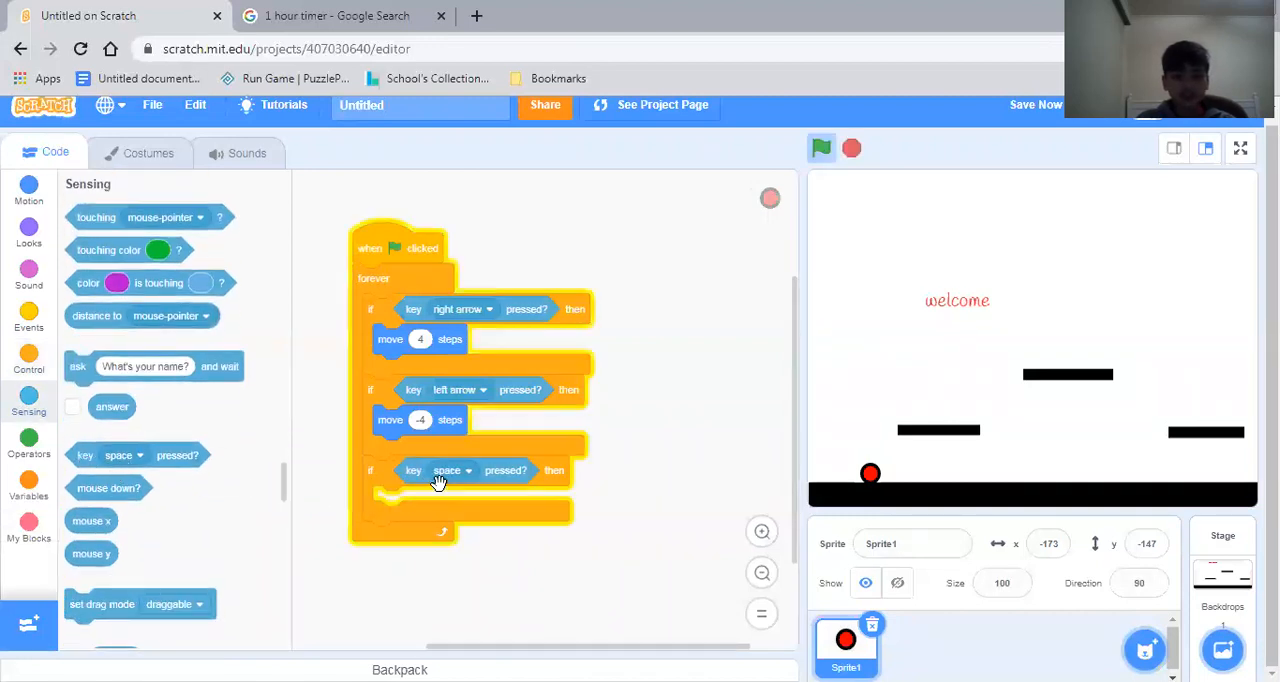
click(448, 470)
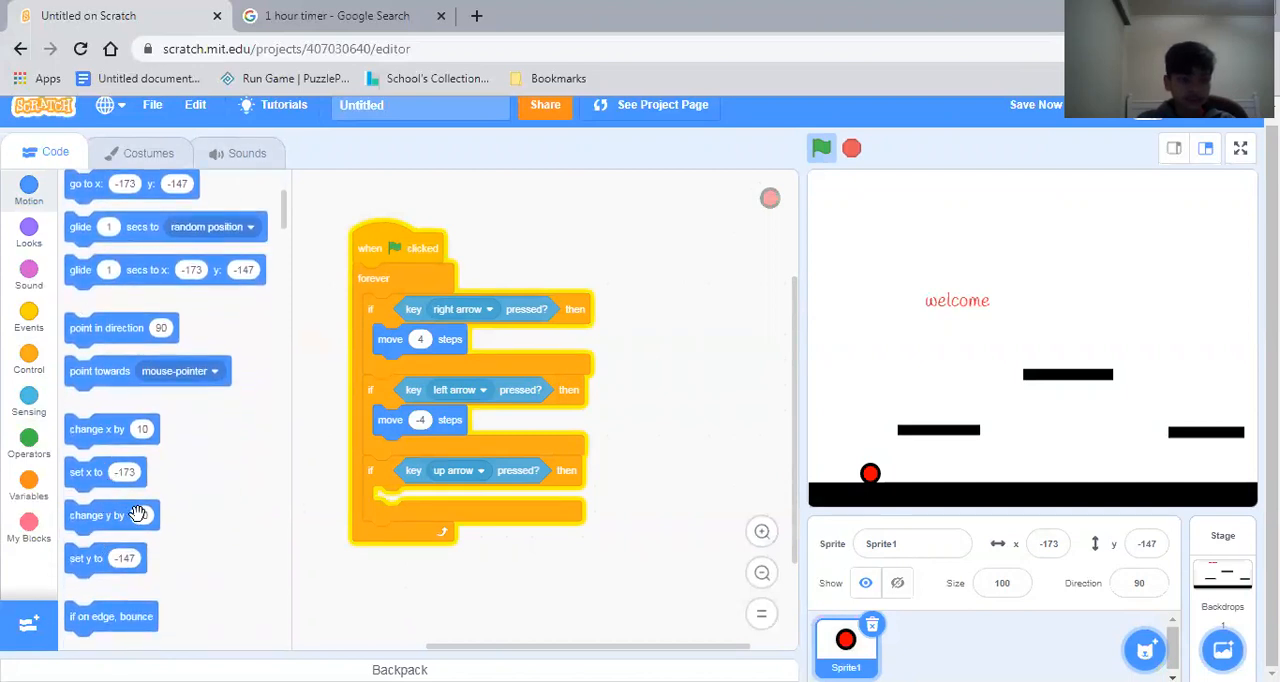
mouse_move(186, 538)
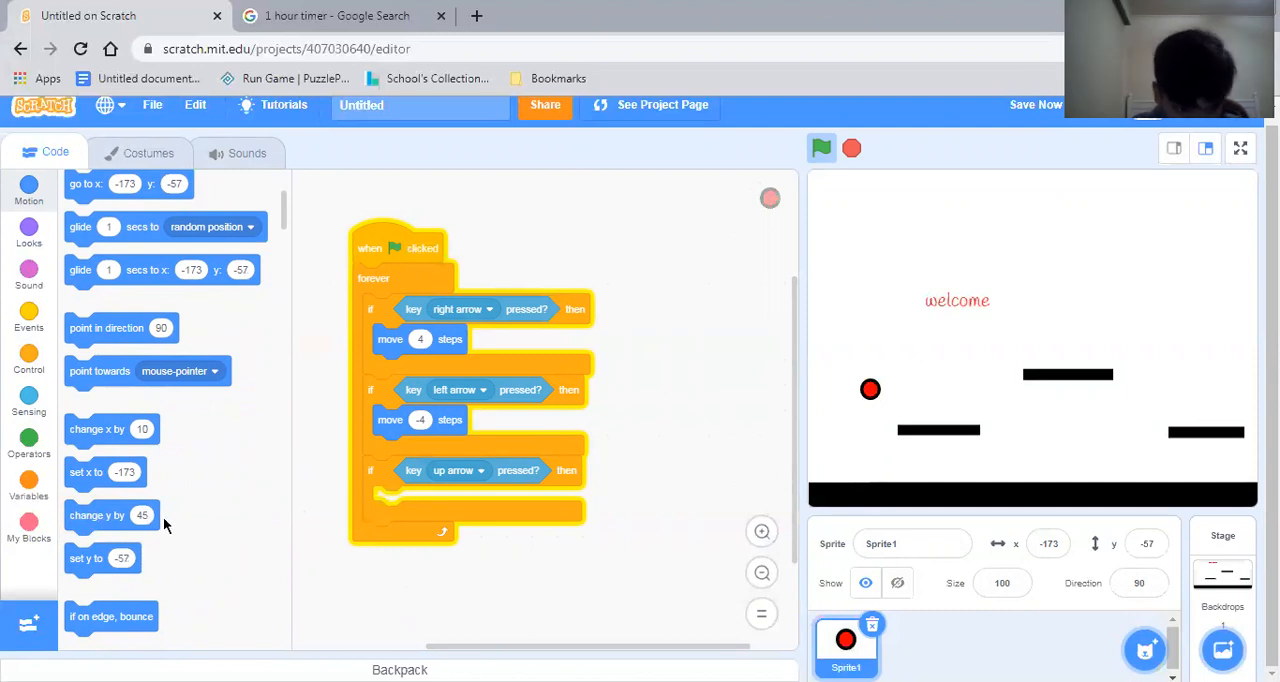
Give the up-arrow check a change y block and test upward and sideways movement.
click(140, 516)
text(55)
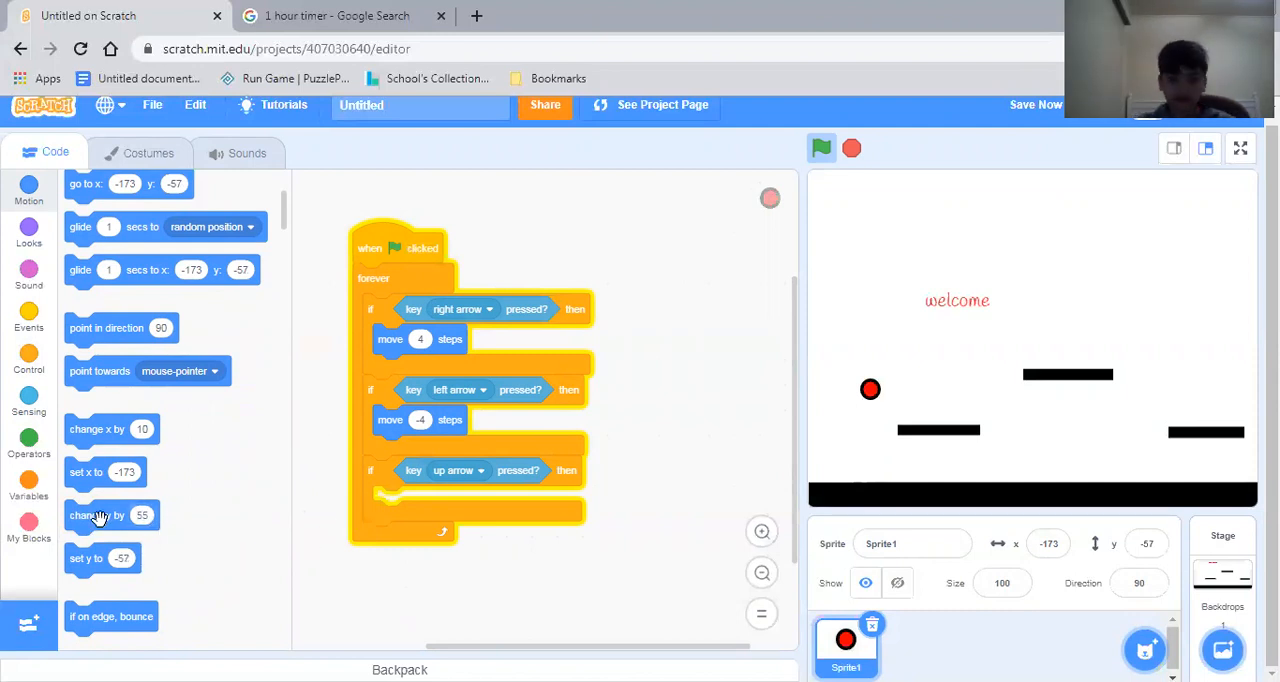
drag(870, 390, 870, 340)
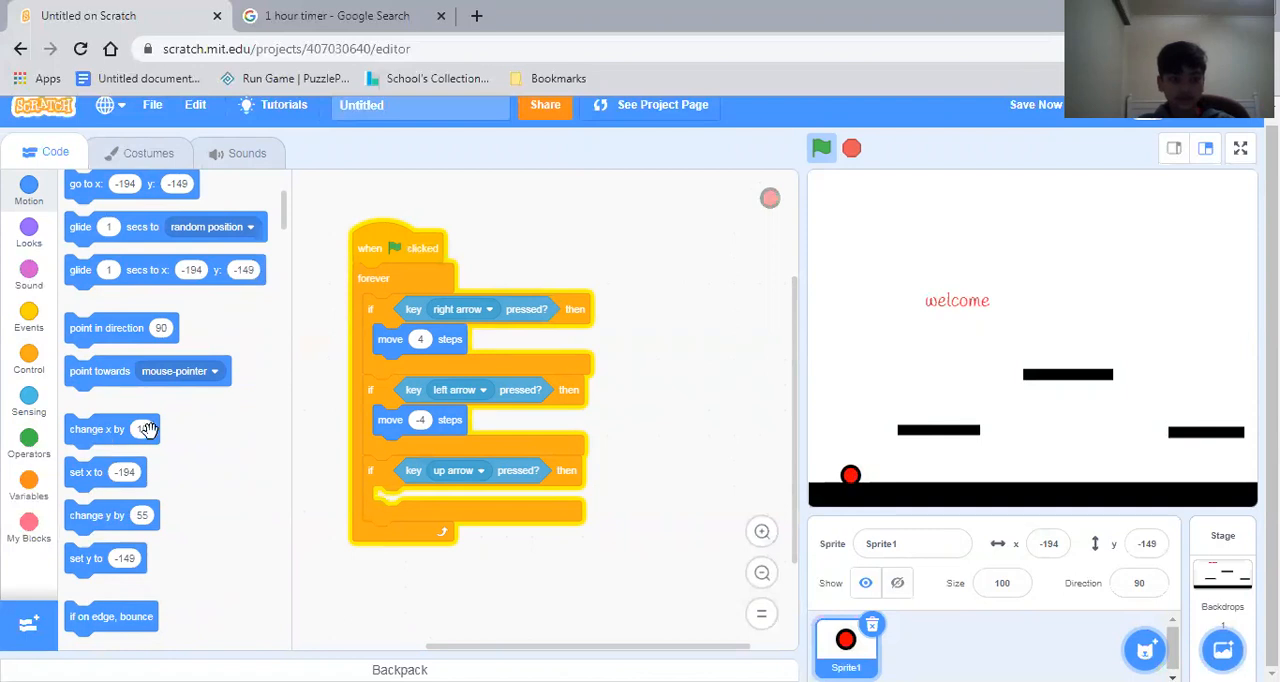
click(1036, 104)
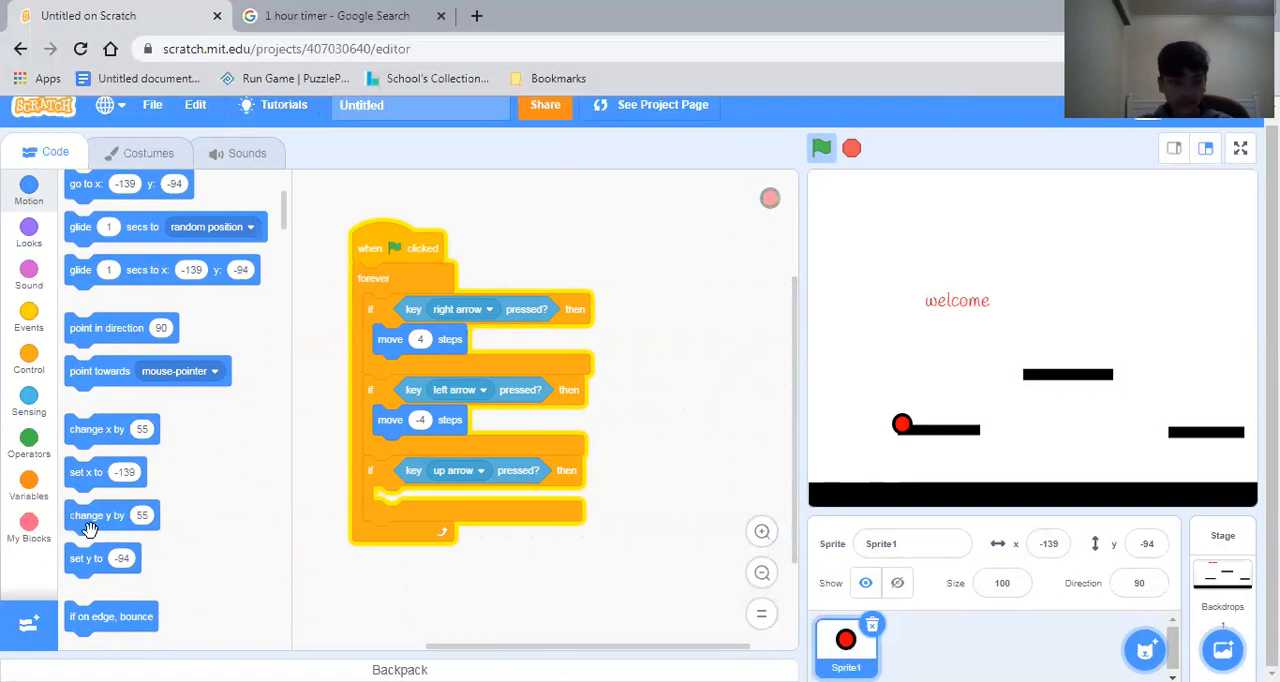
mouse_move(168, 538)
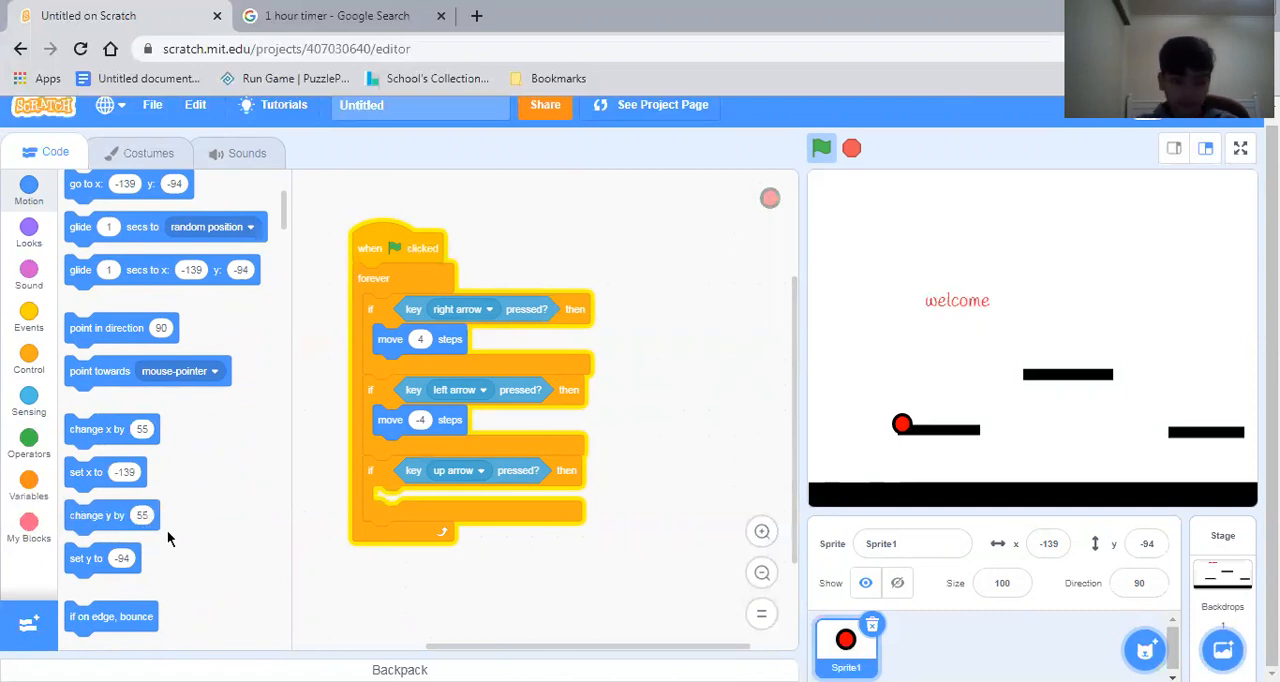
click(142, 516)
text(63)
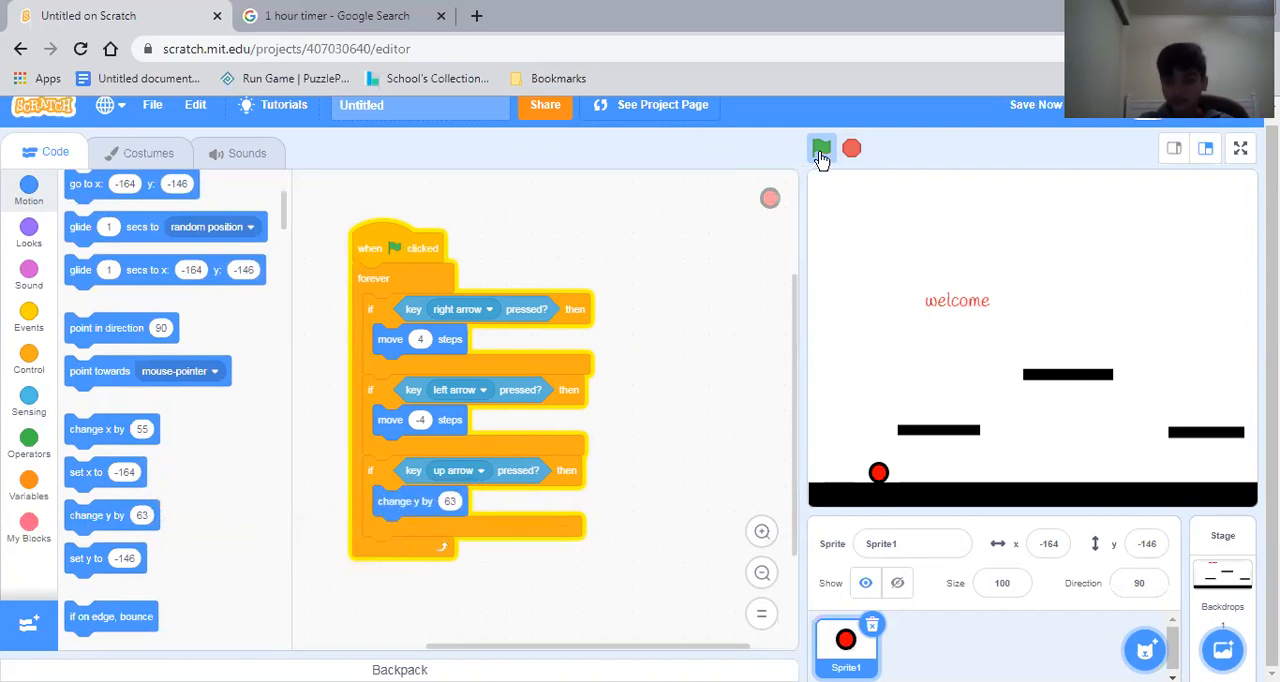
click(820, 148)
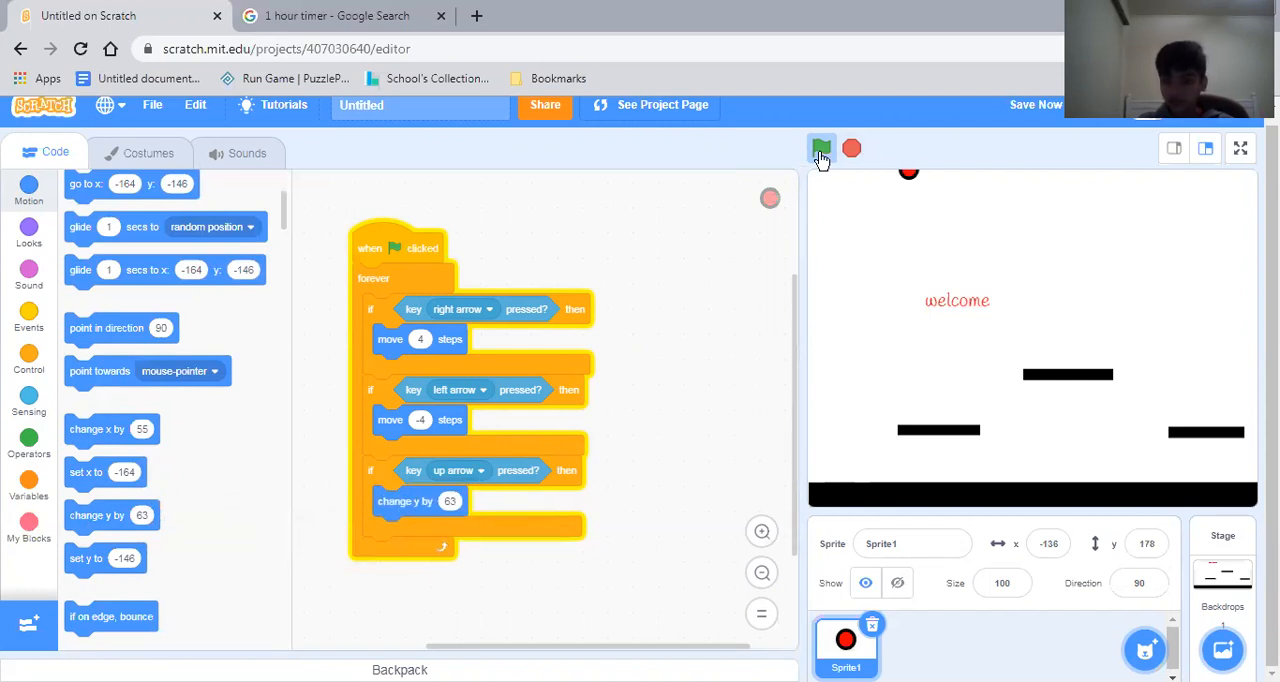
click(822, 148)
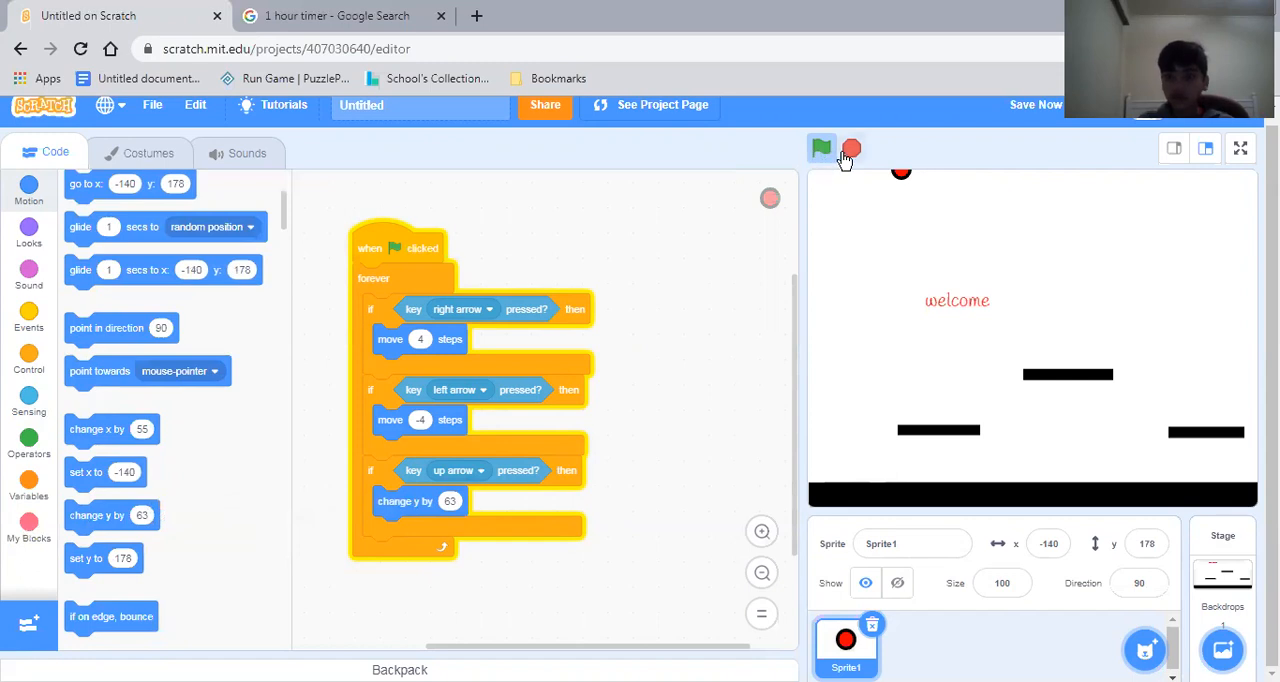
click(820, 148)
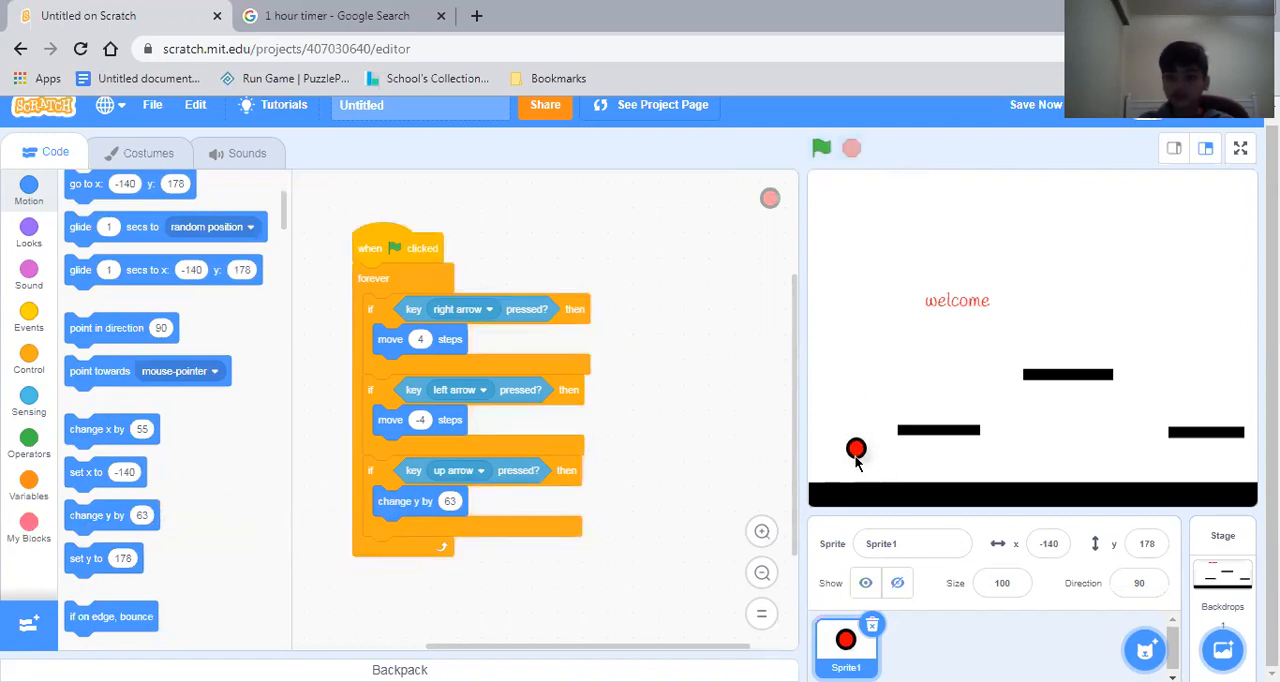
click(820, 148)
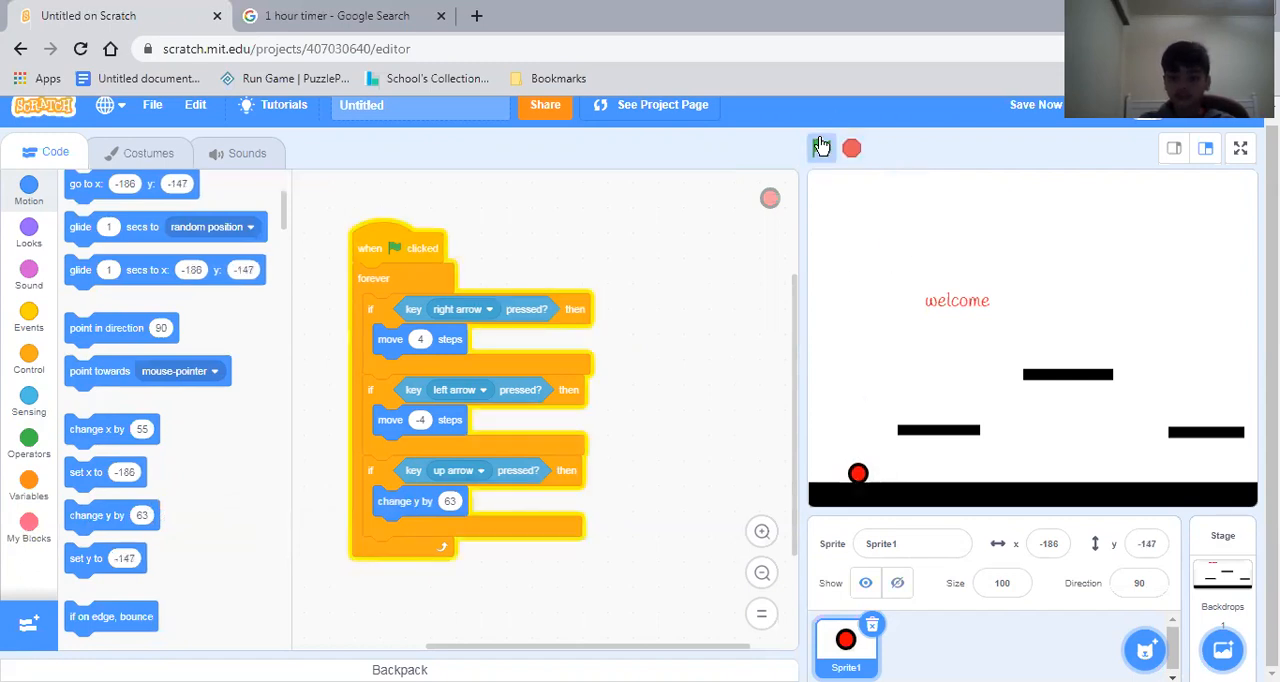
click(820, 148)
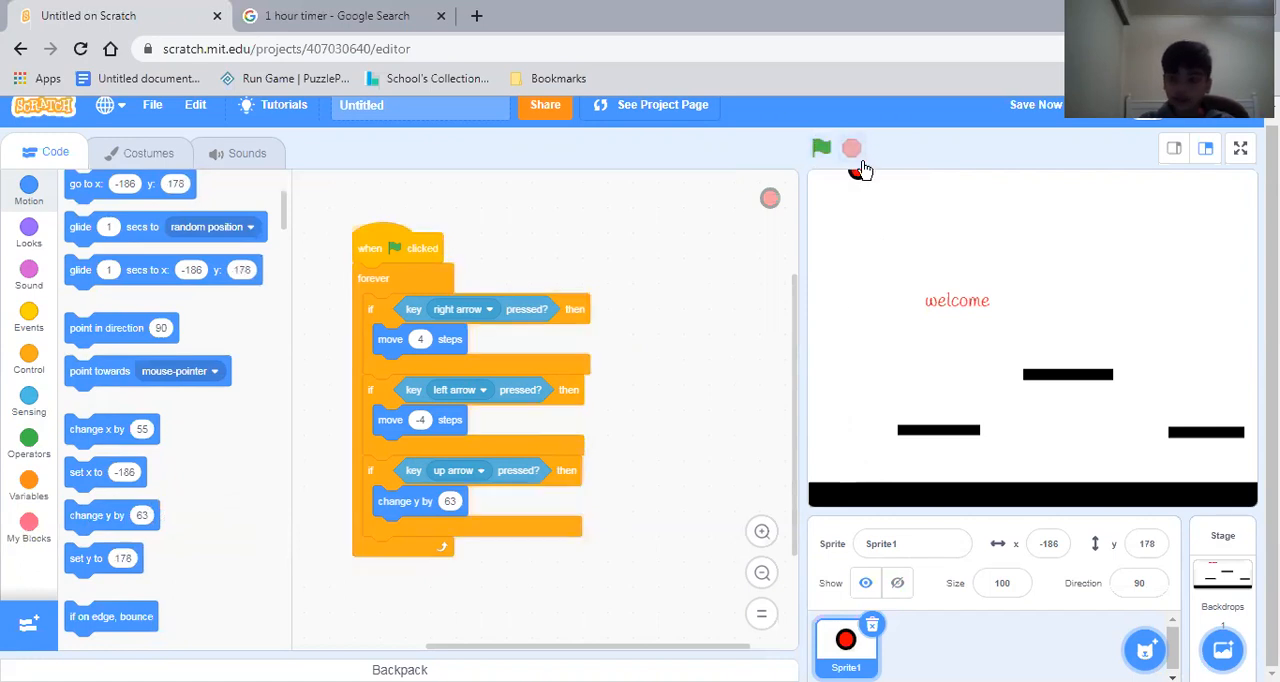
click(820, 148)
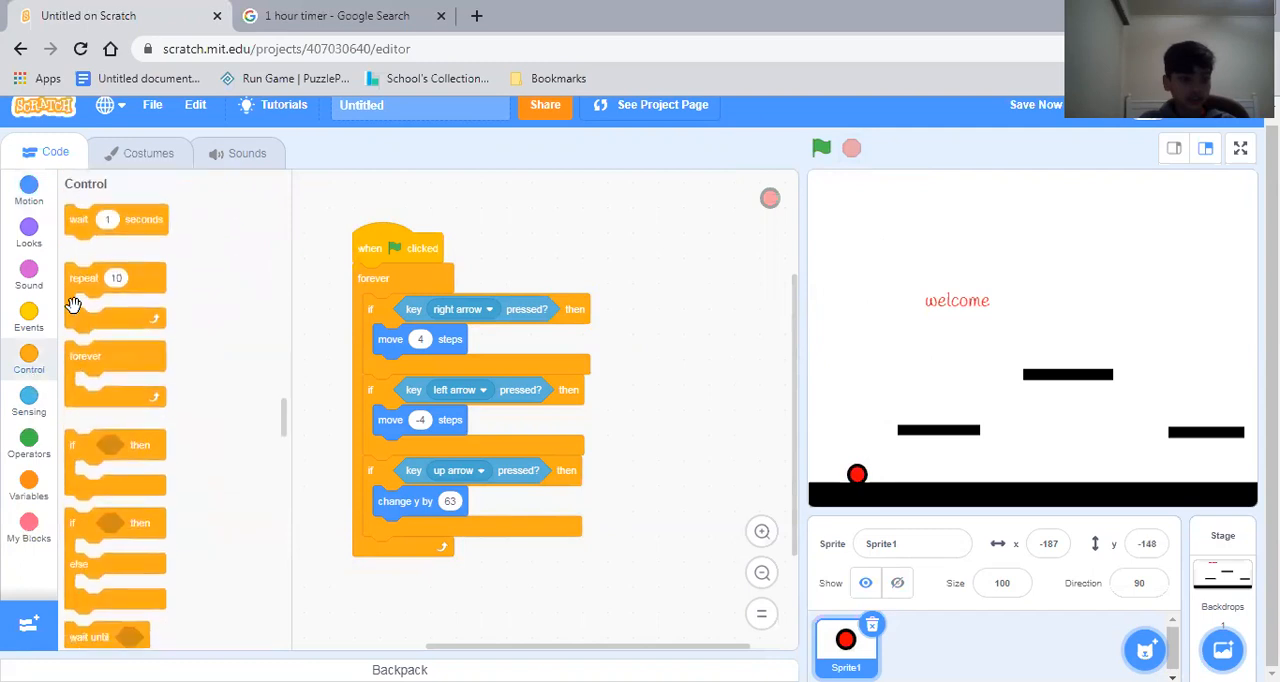
Add wait 0.5 seconds after the y change and test the jump with the green flag.
drag(116, 220, 420, 536)
text(0.5)
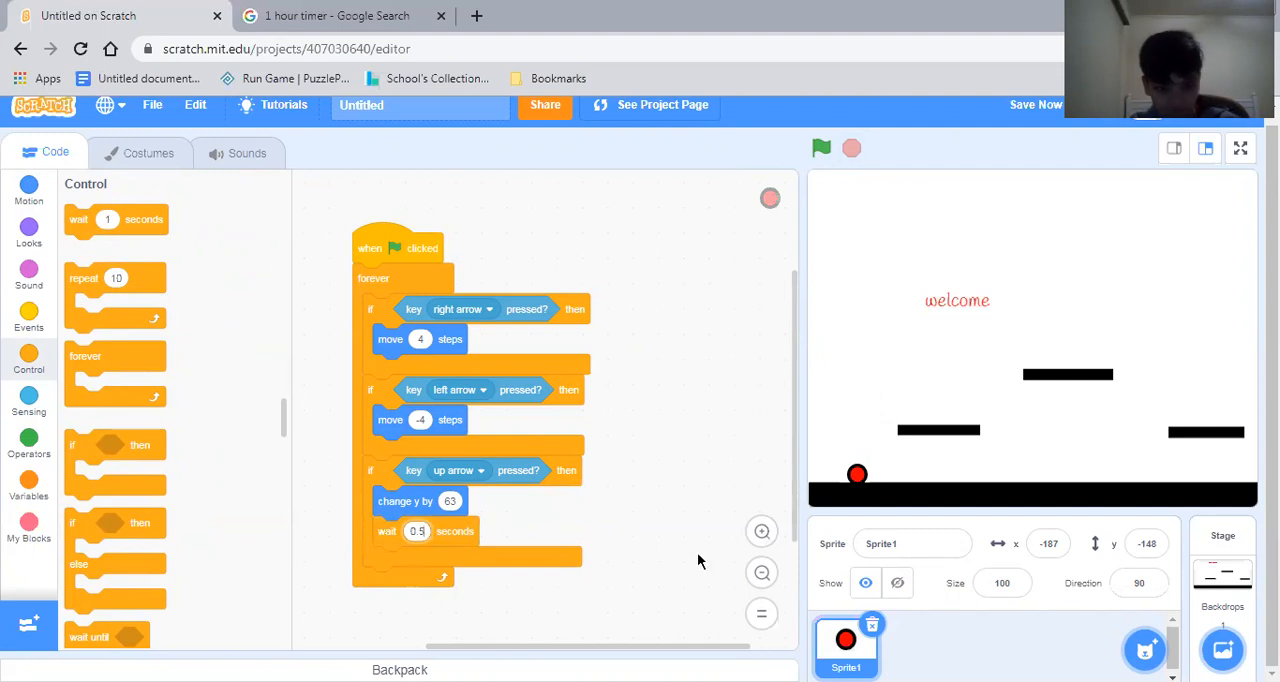
click(820, 148)
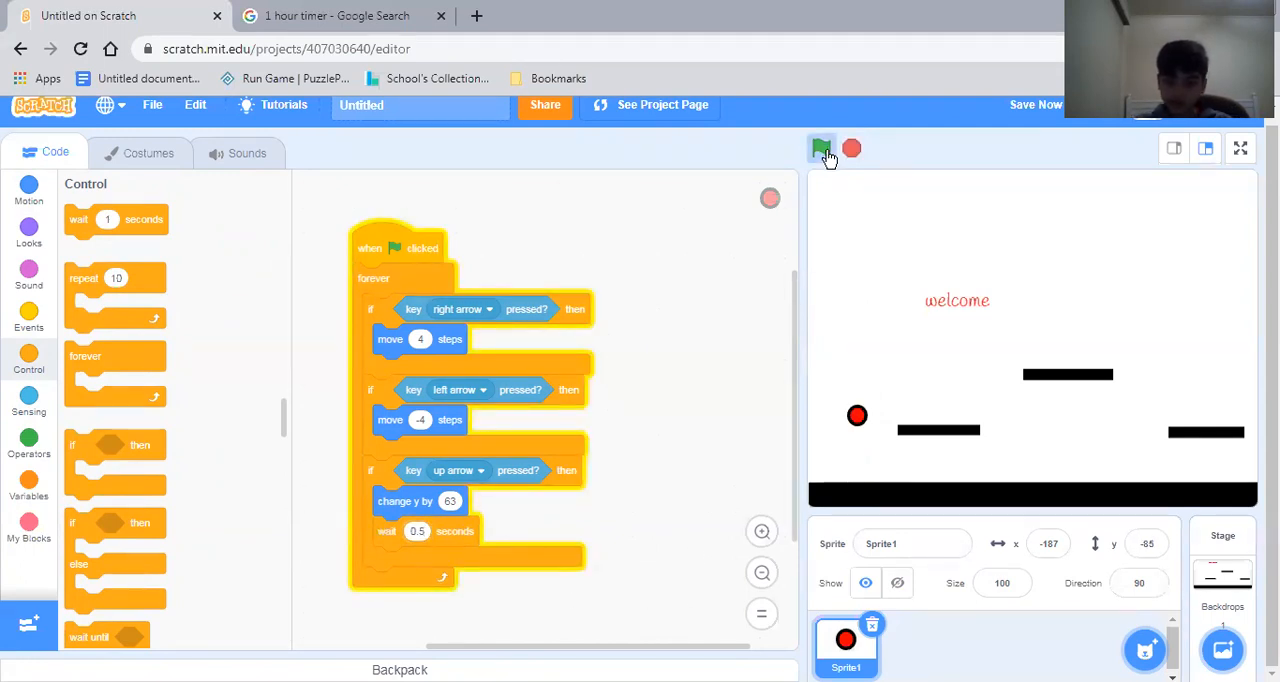
click(820, 148)
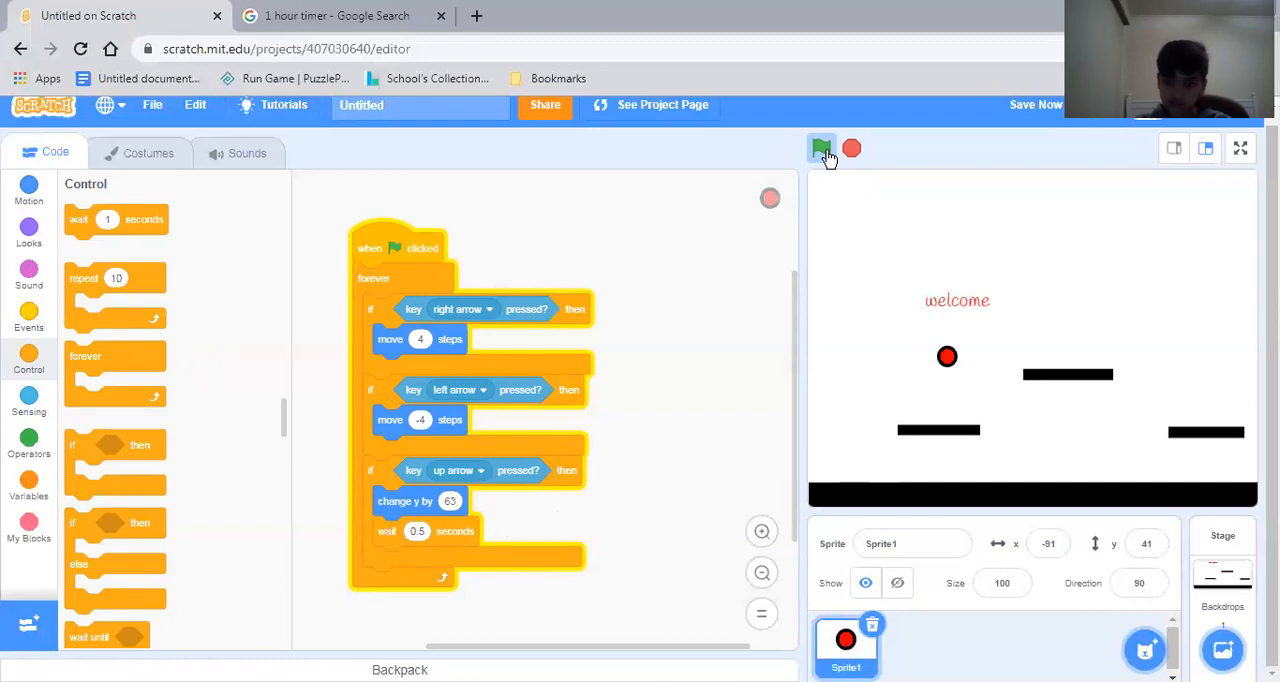
click(820, 148)
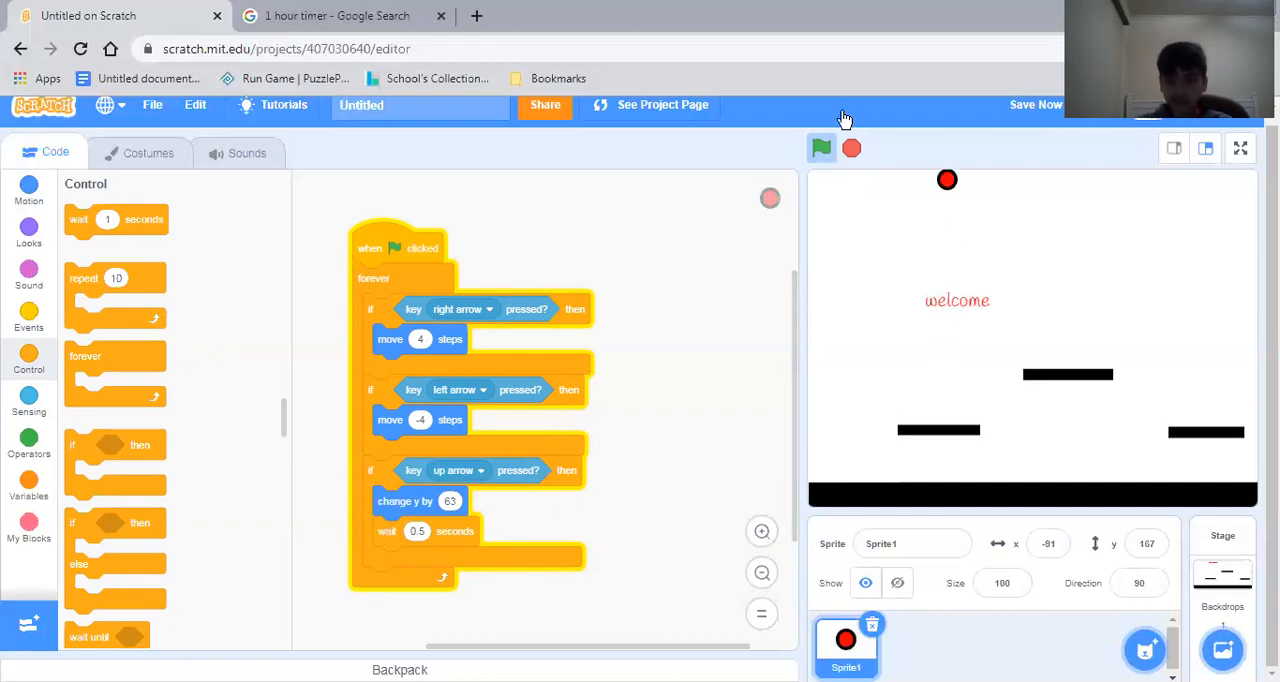
click(820, 148)
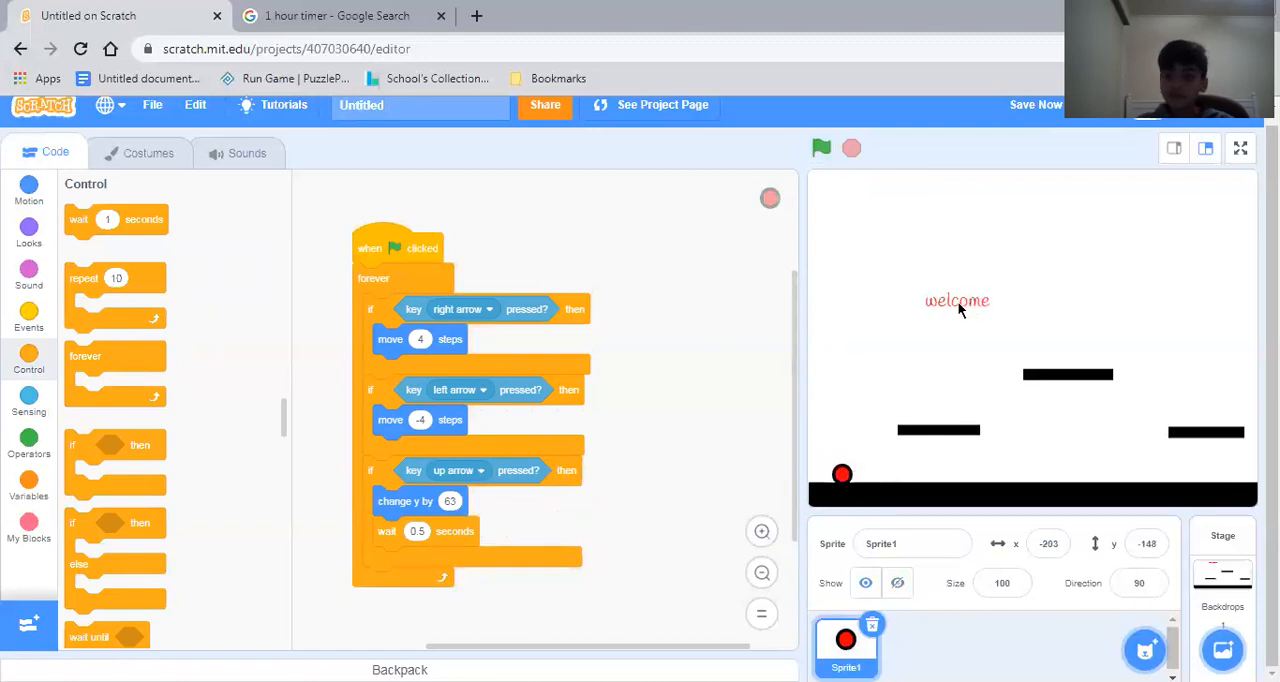
mouse_move(938, 428)
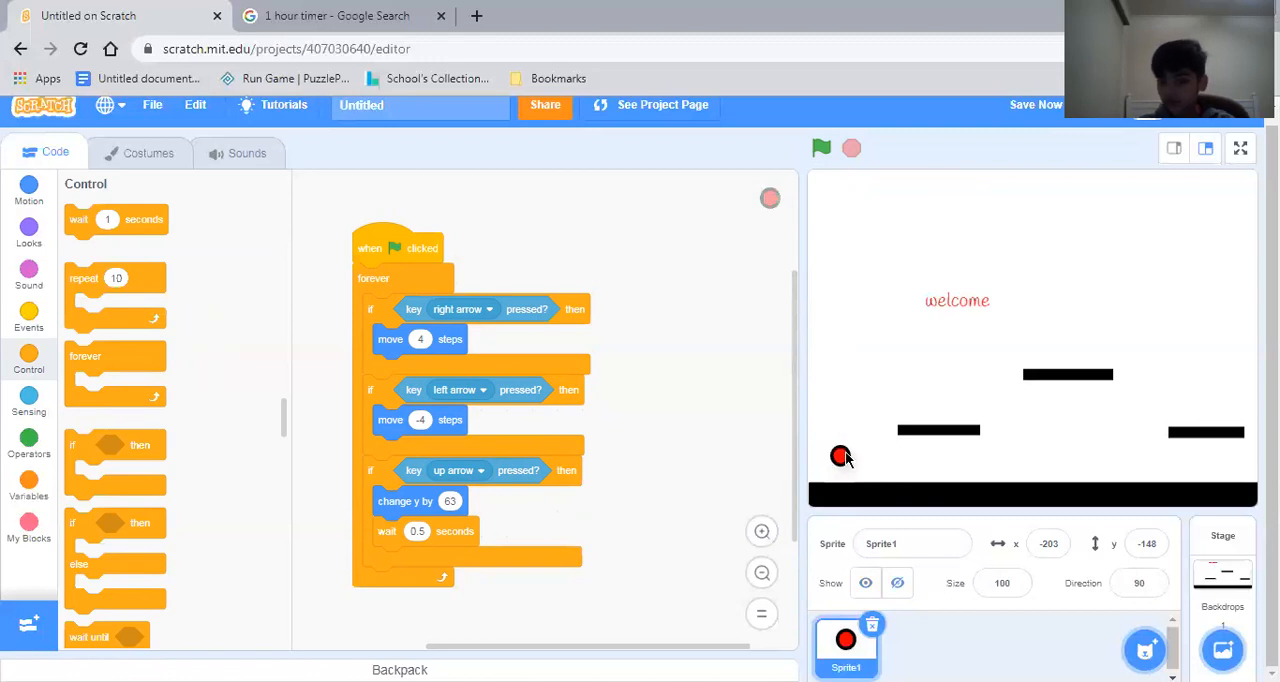
drag(840, 456, 1004, 466)
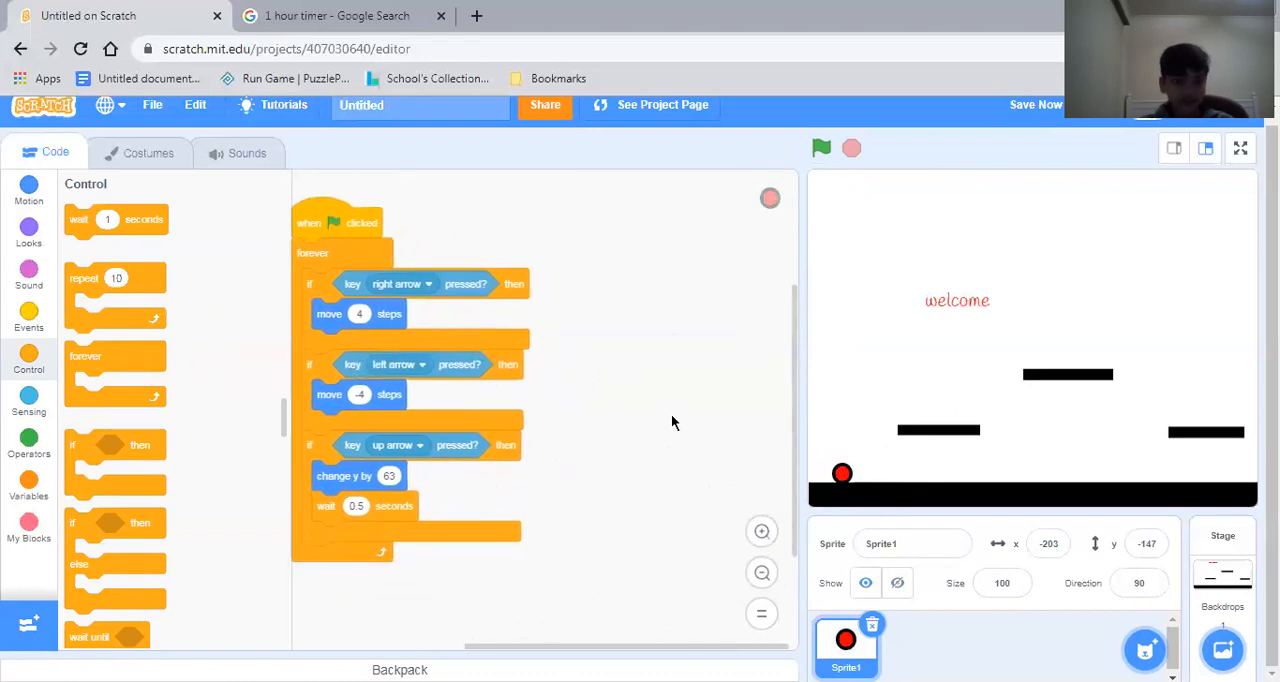
Start a second green-flag script with a forever loop holding an if block.
click(28, 318)
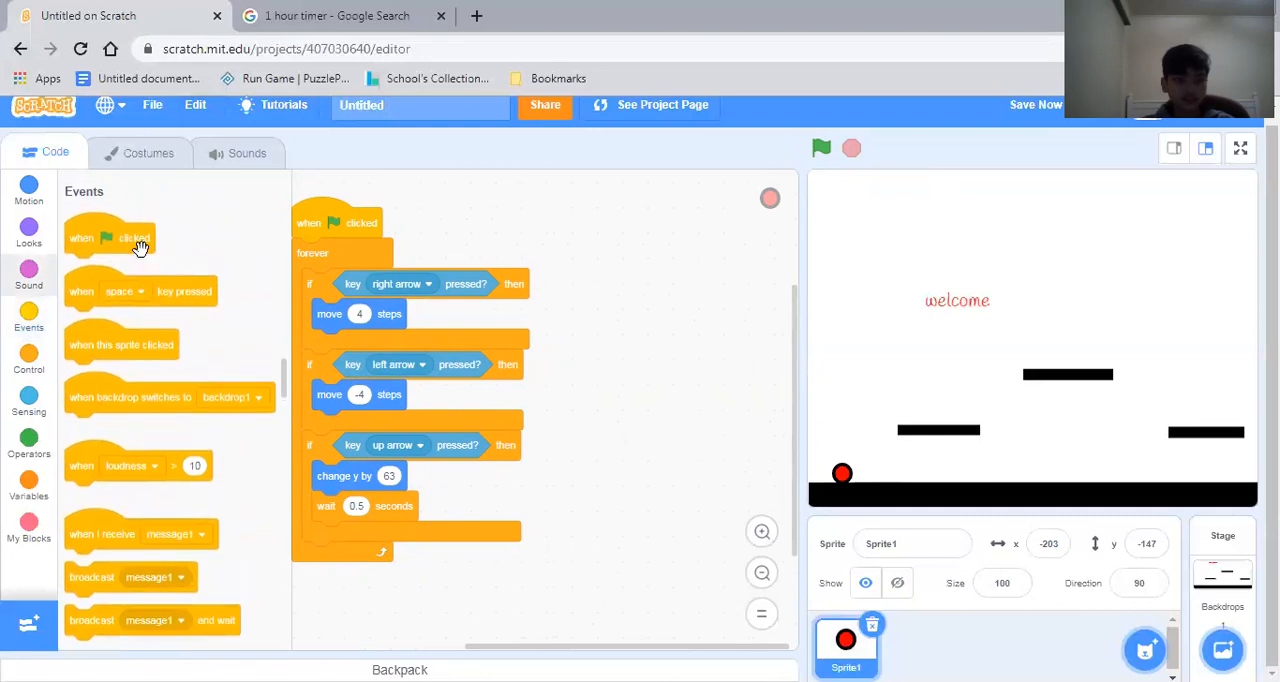
drag(110, 238, 692, 256)
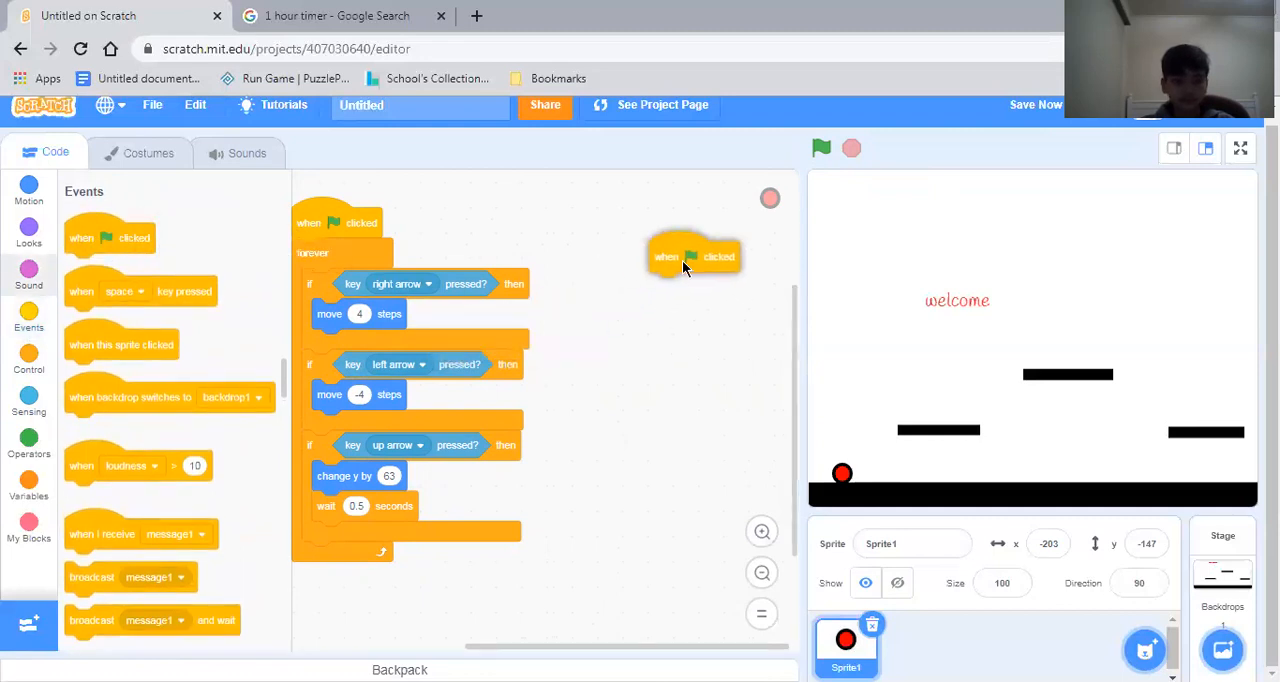
click(28, 362)
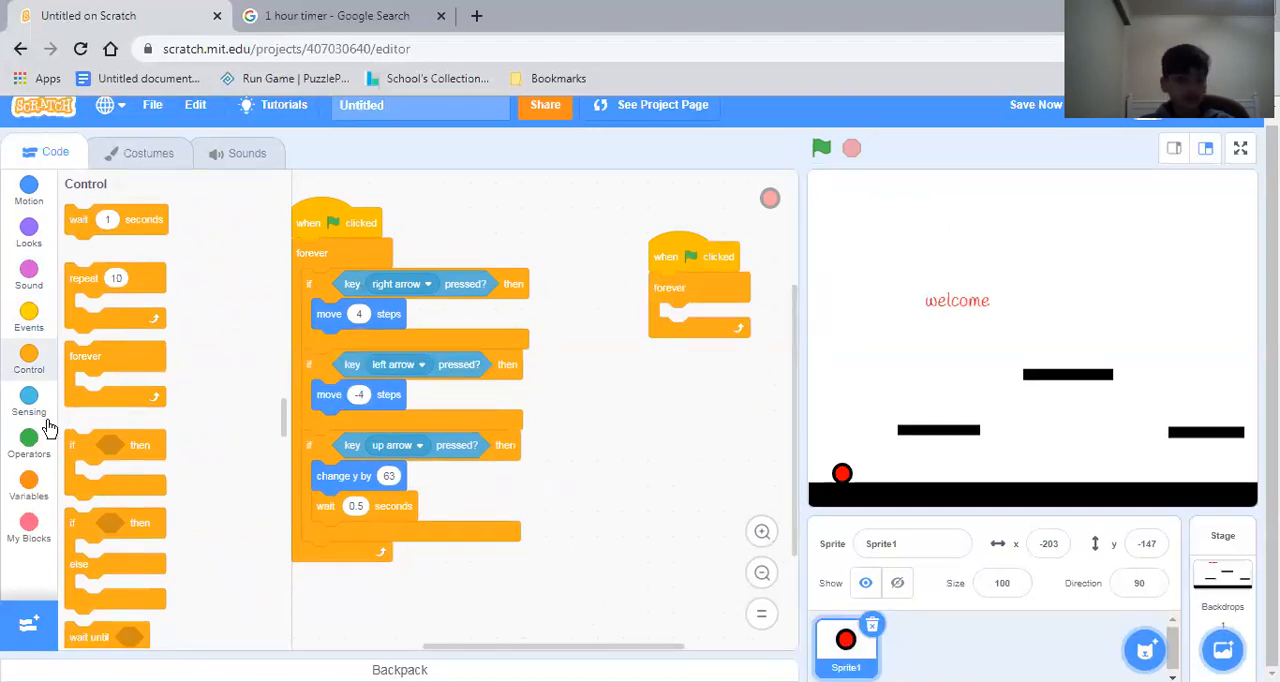
click(28, 404)
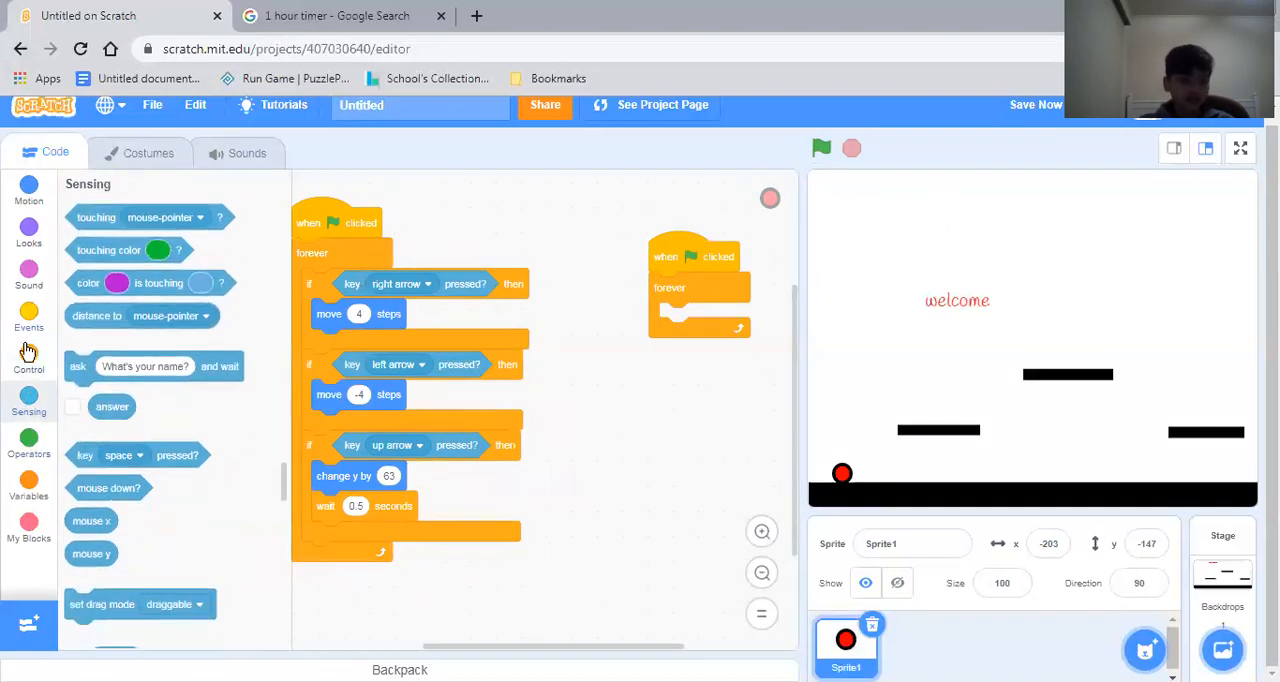
click(28, 360)
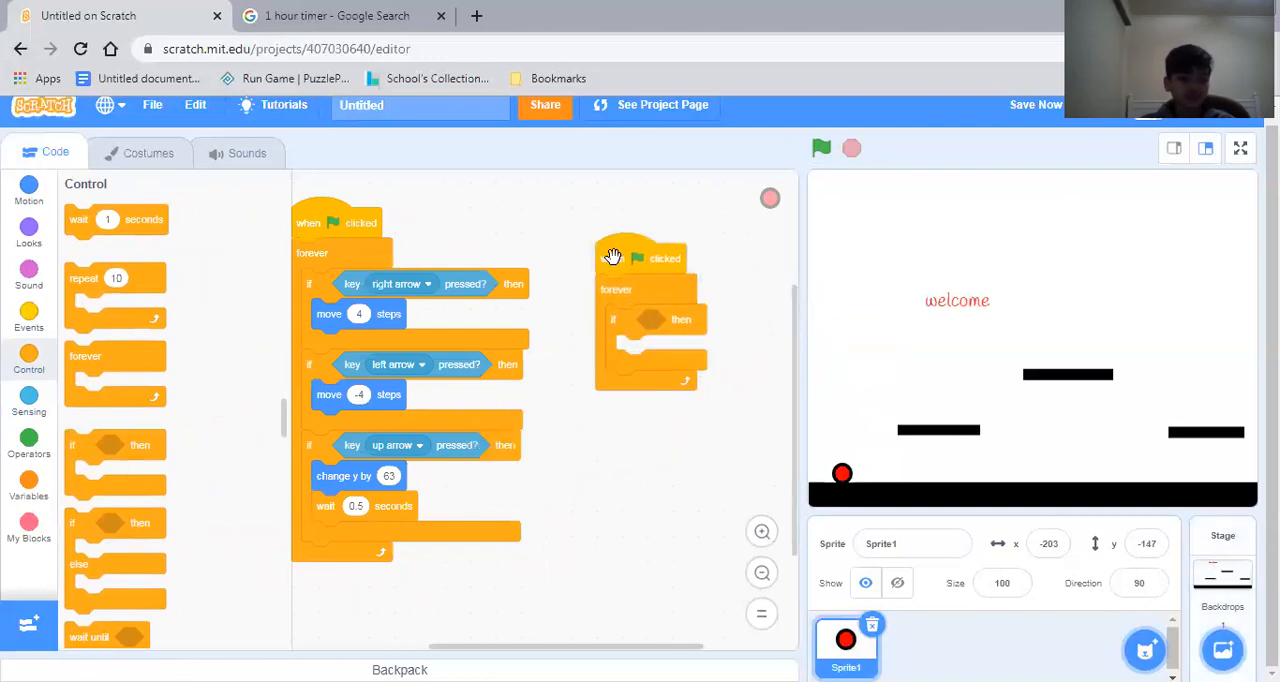
mouse_move(368, 314)
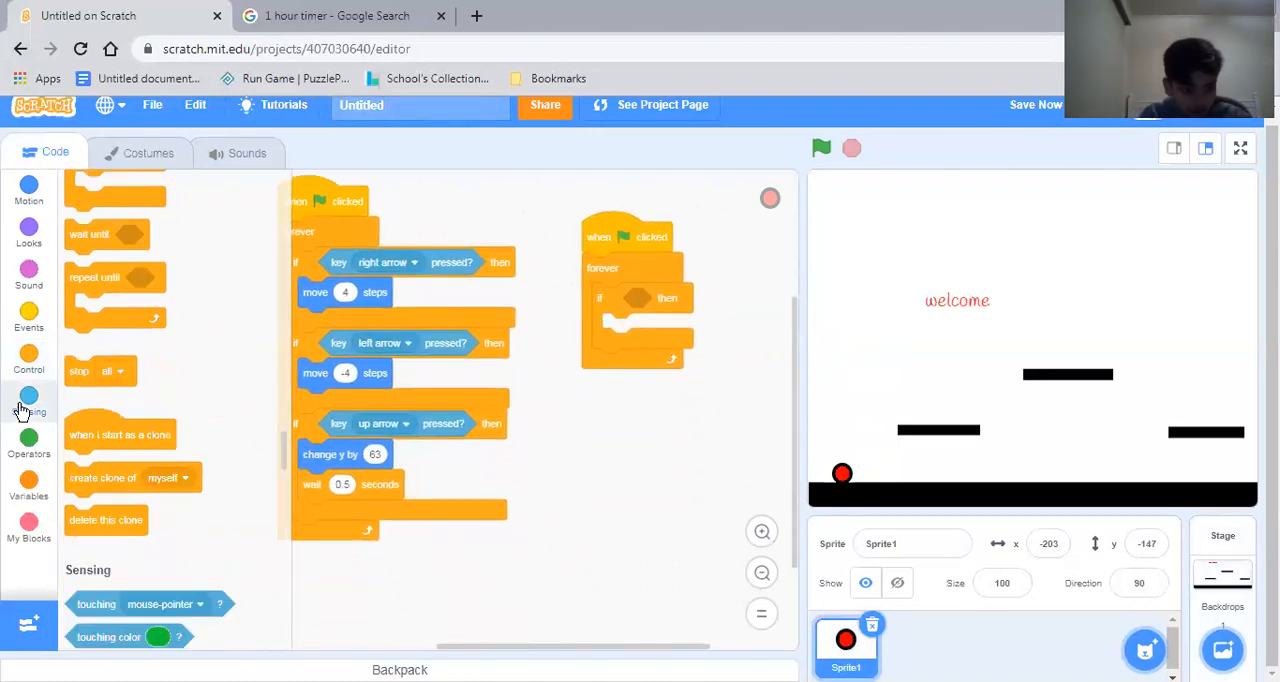
Set the if to touching colour black and fetch change y by -3 from Motion.
click(28, 410)
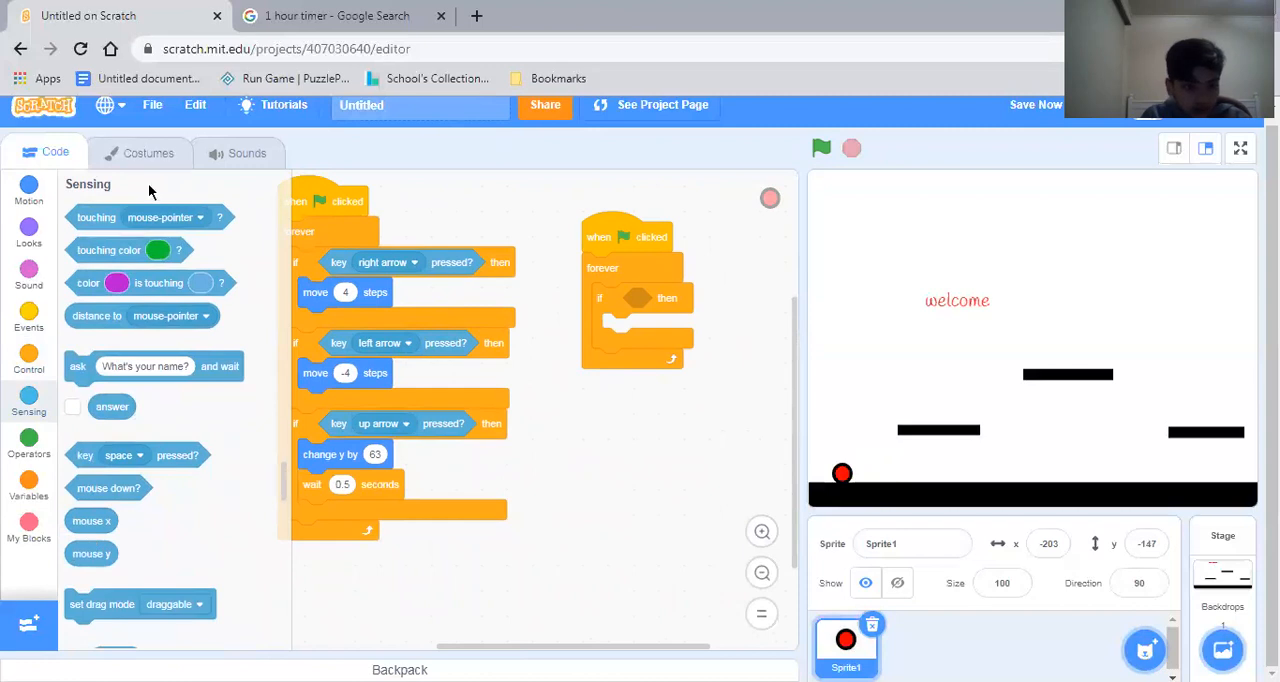
click(156, 248)
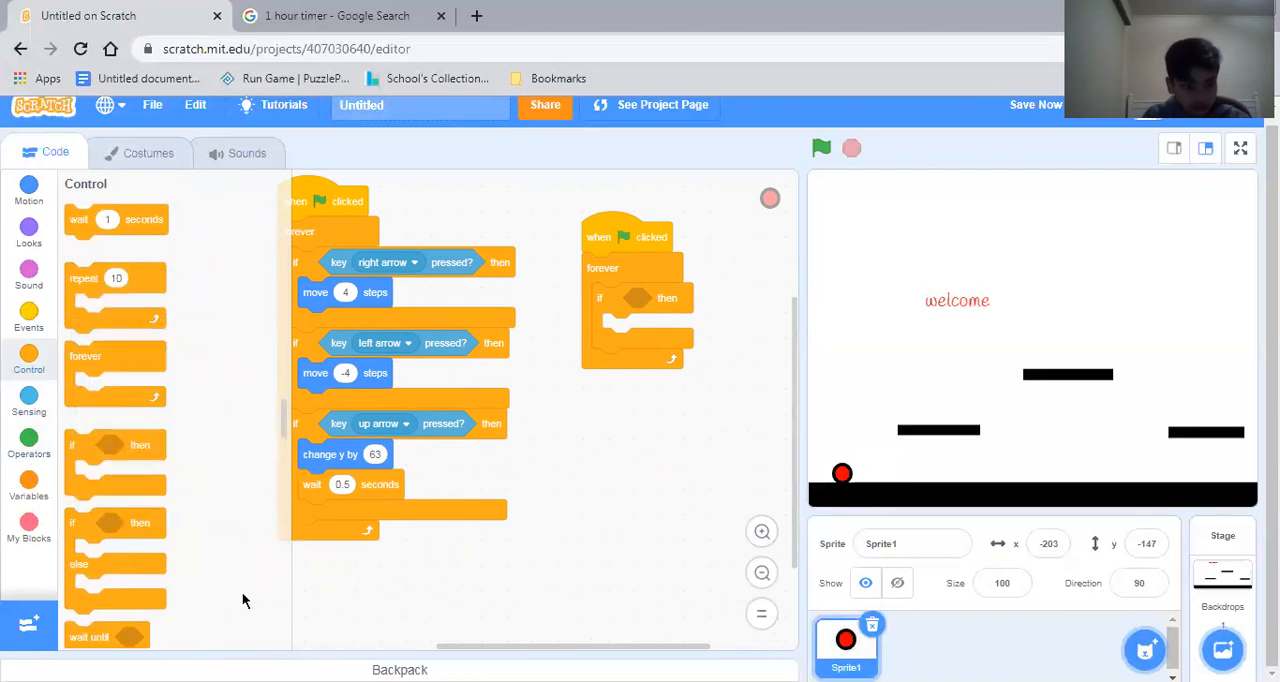
click(28, 404)
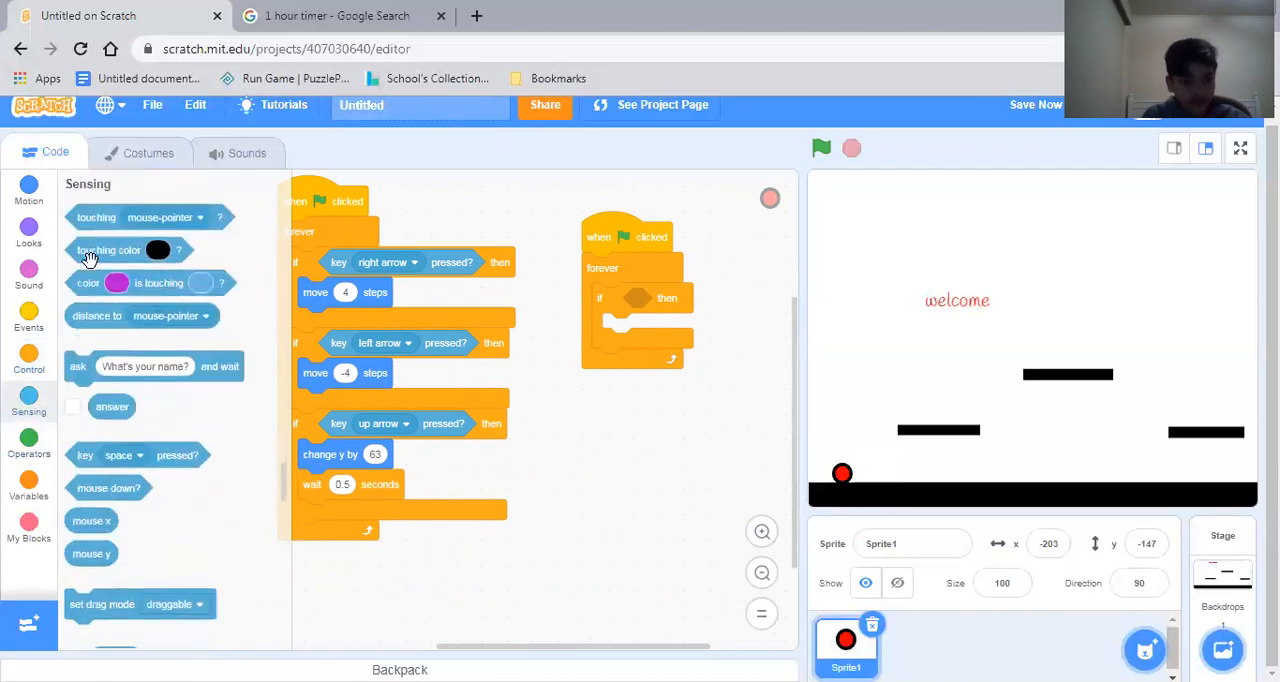
drag(108, 250, 664, 298)
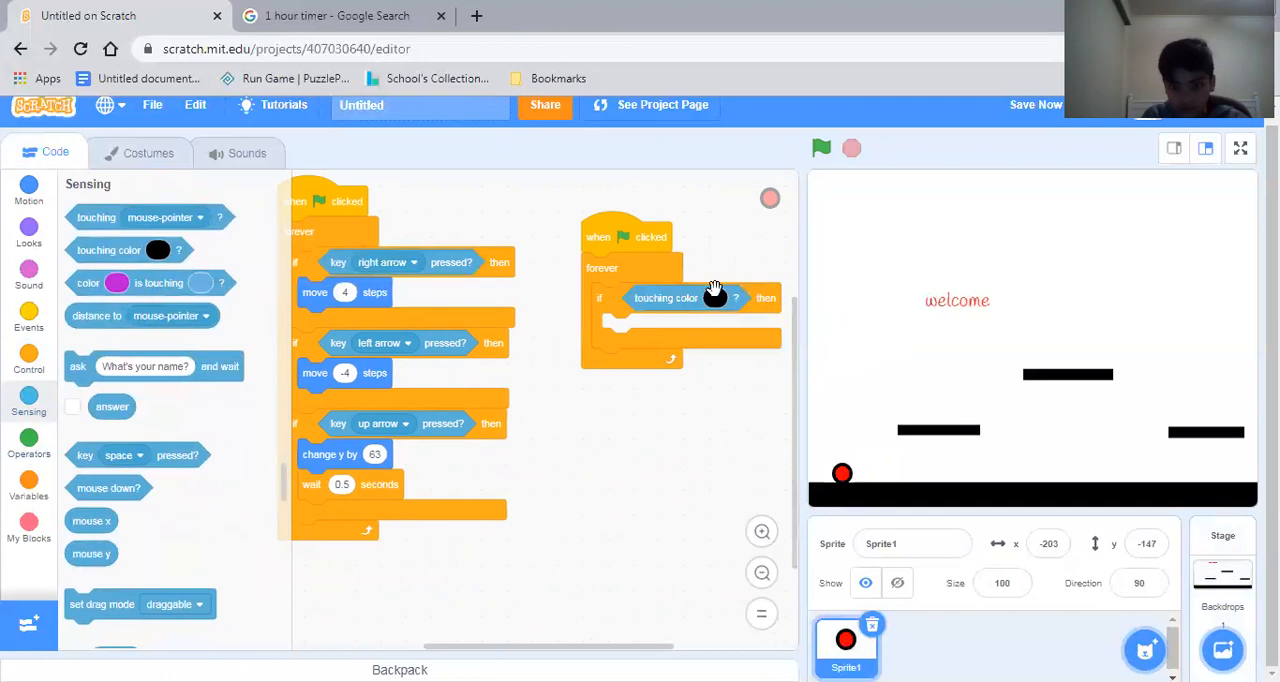
click(714, 296)
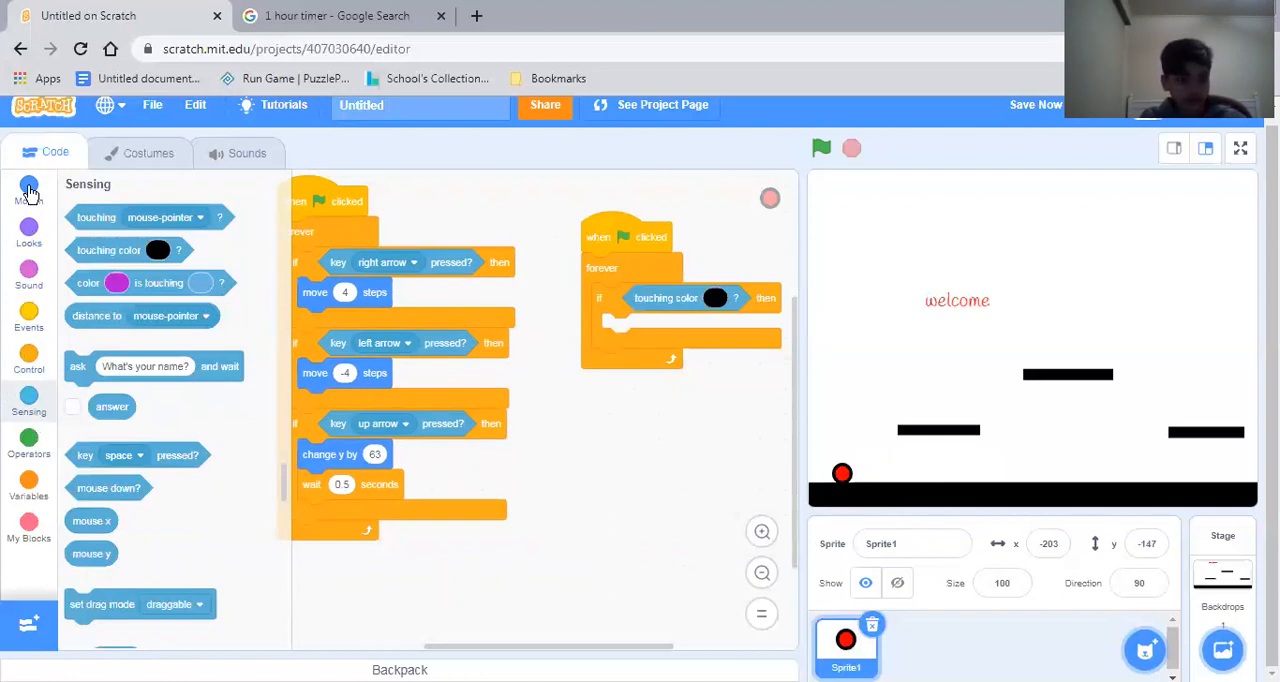
click(28, 190)
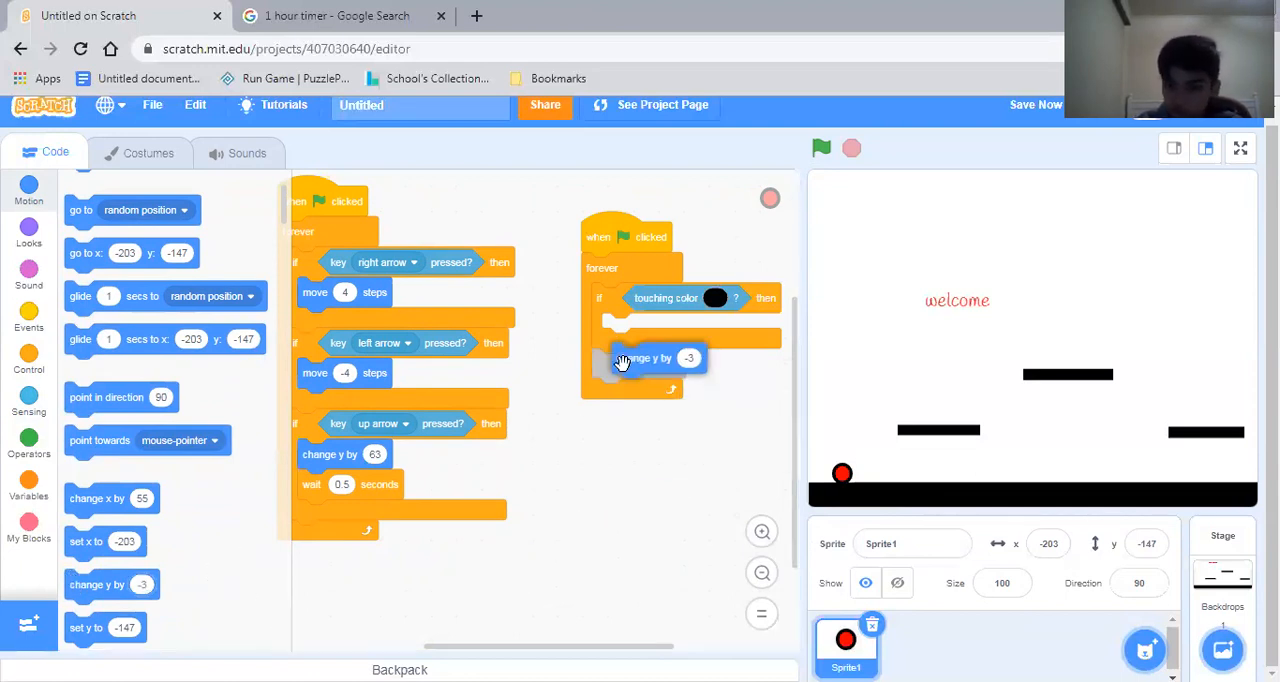
Make the gravity script lower the dot only while not touching black, testing the fall.
click(820, 148)
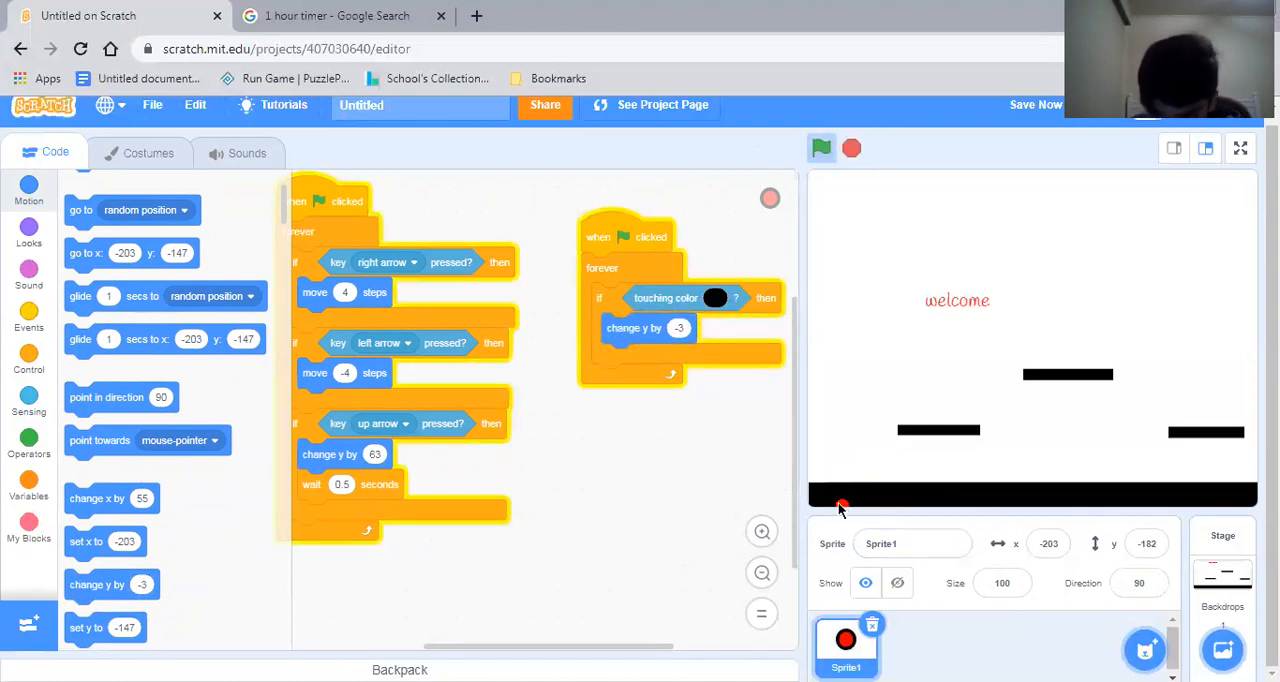
drag(840, 508, 832, 428)
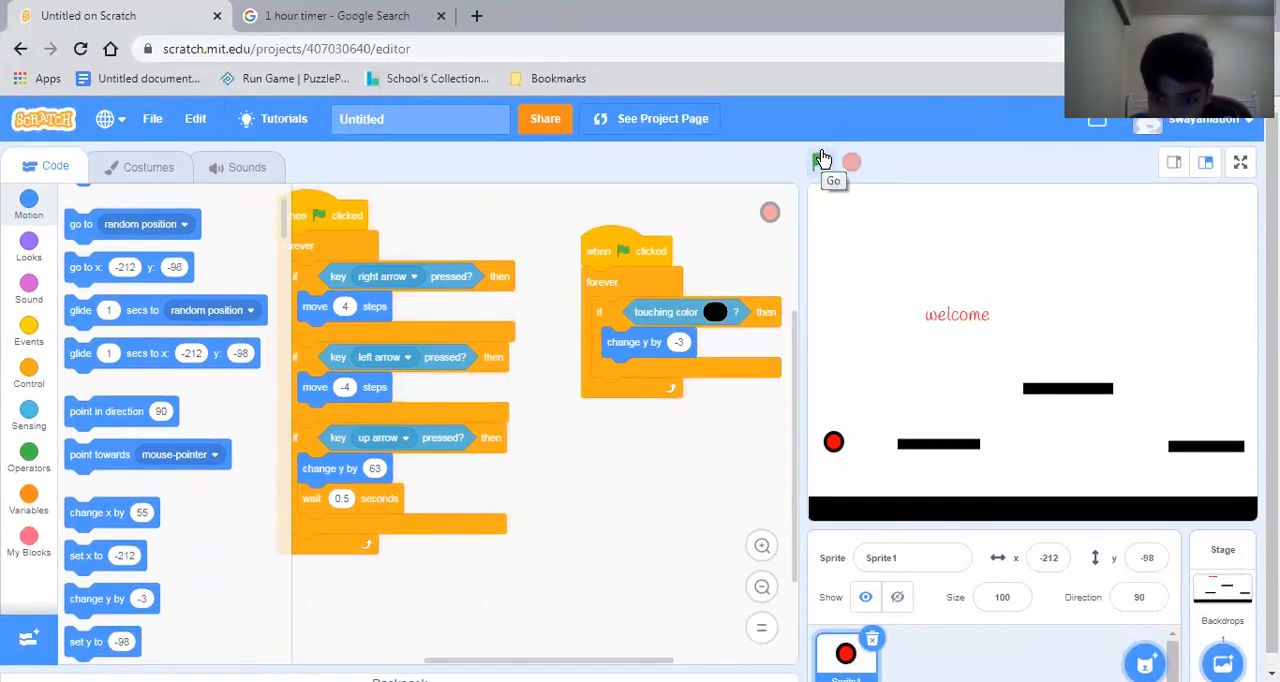
click(820, 162)
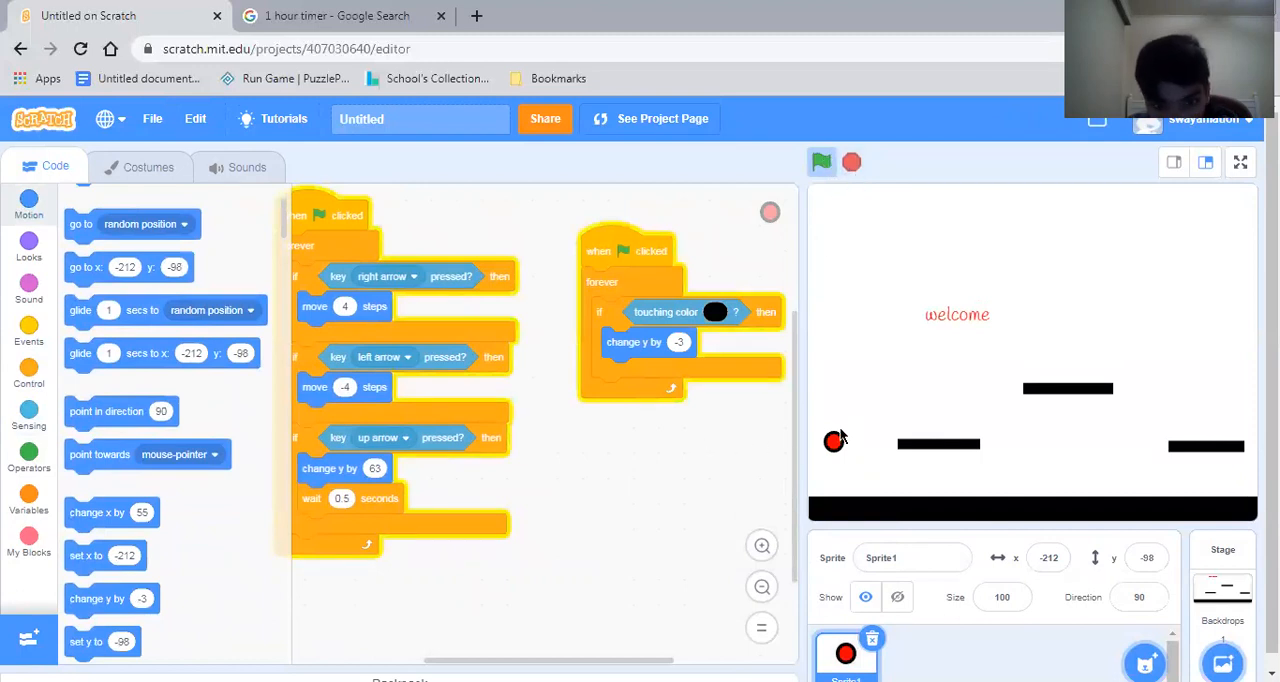
mouse_move(740, 336)
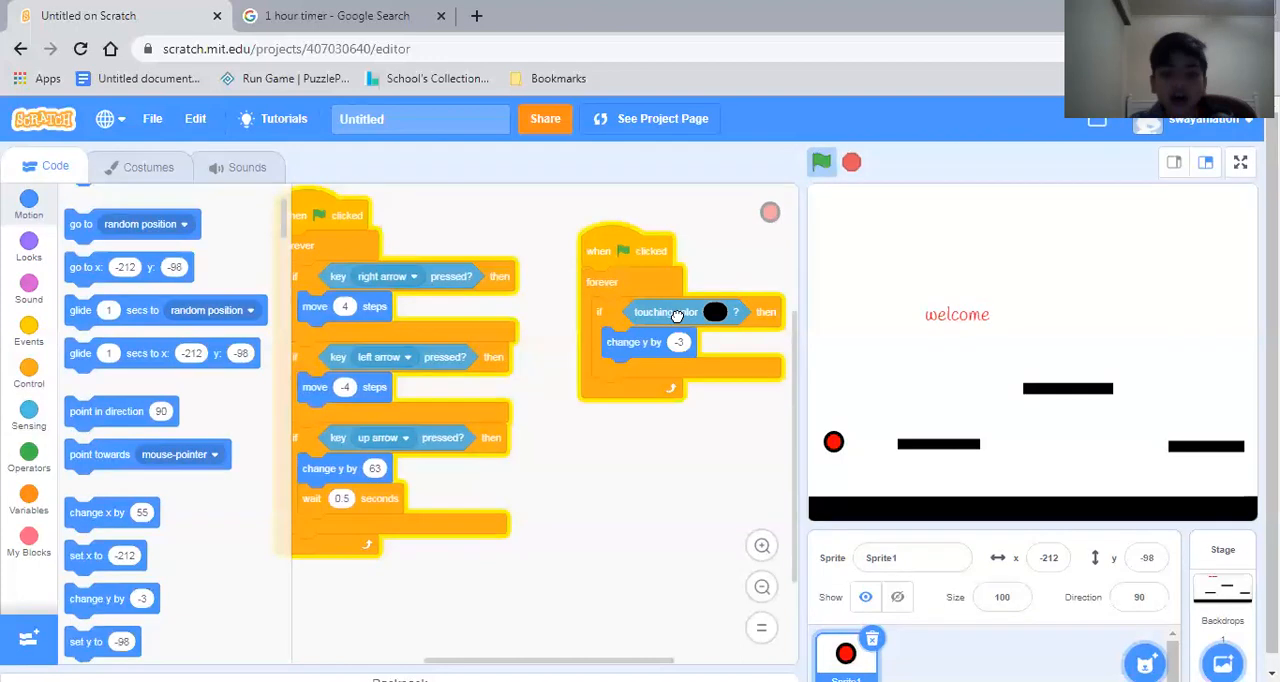
drag(662, 312, 684, 446)
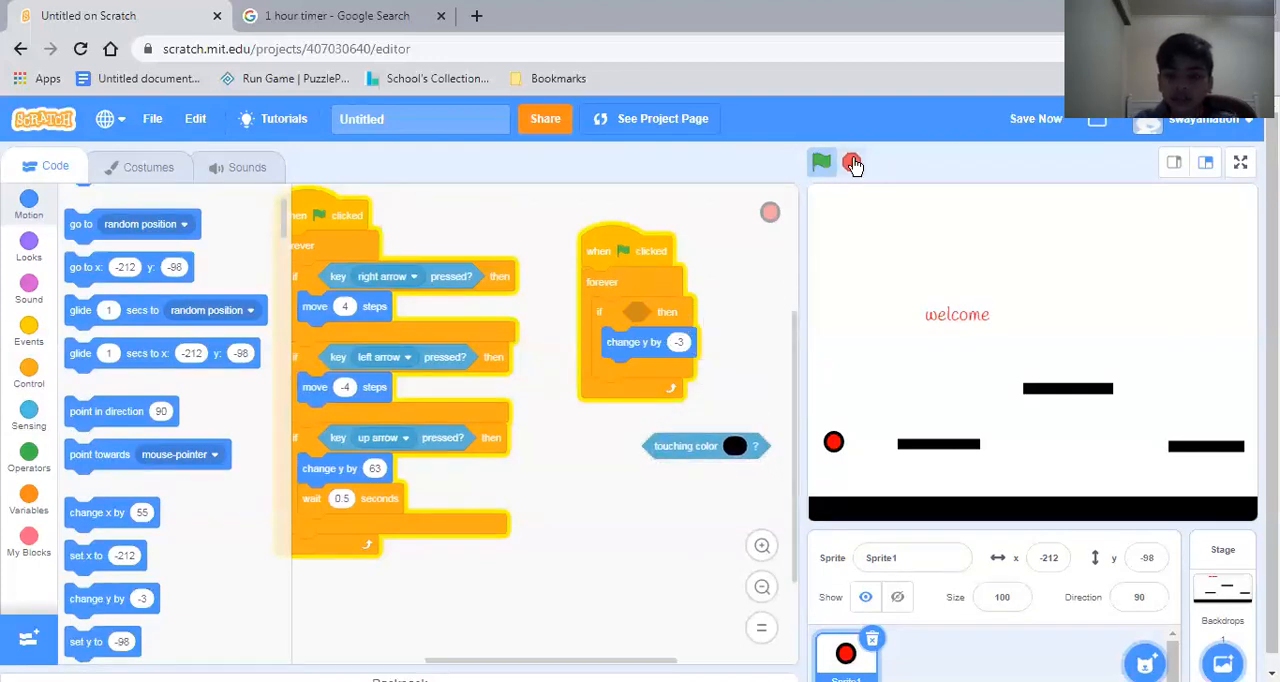
click(28, 460)
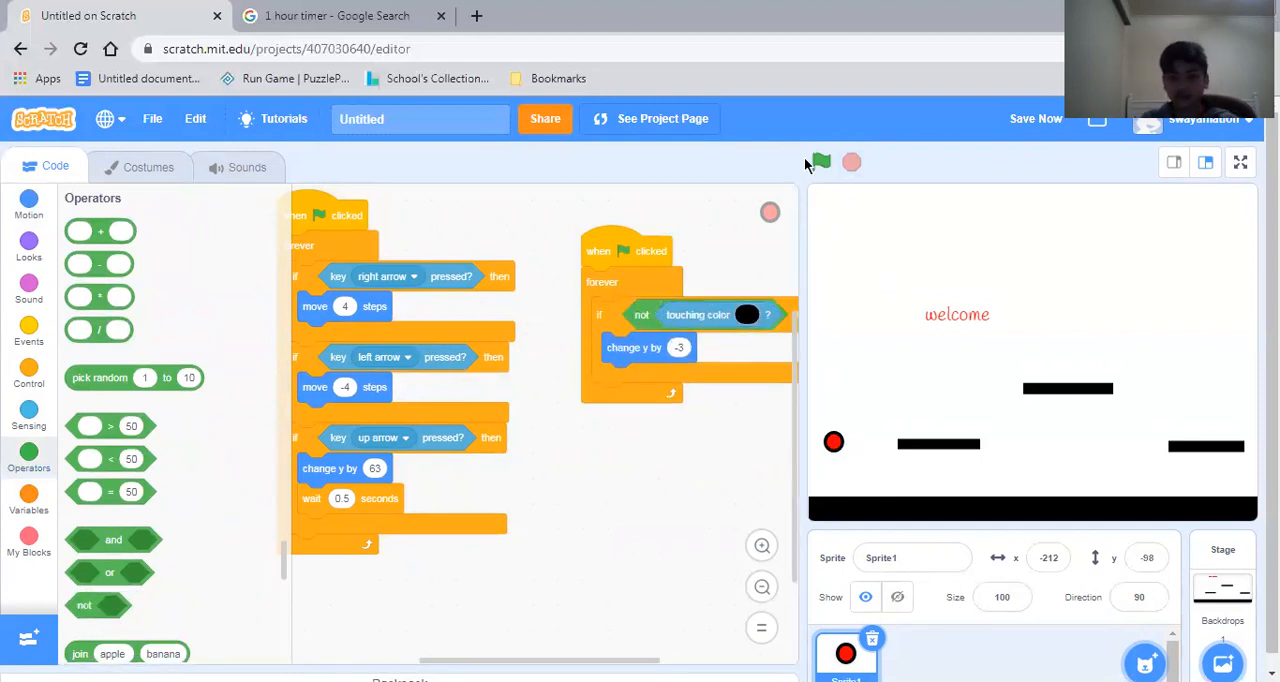
click(820, 162)
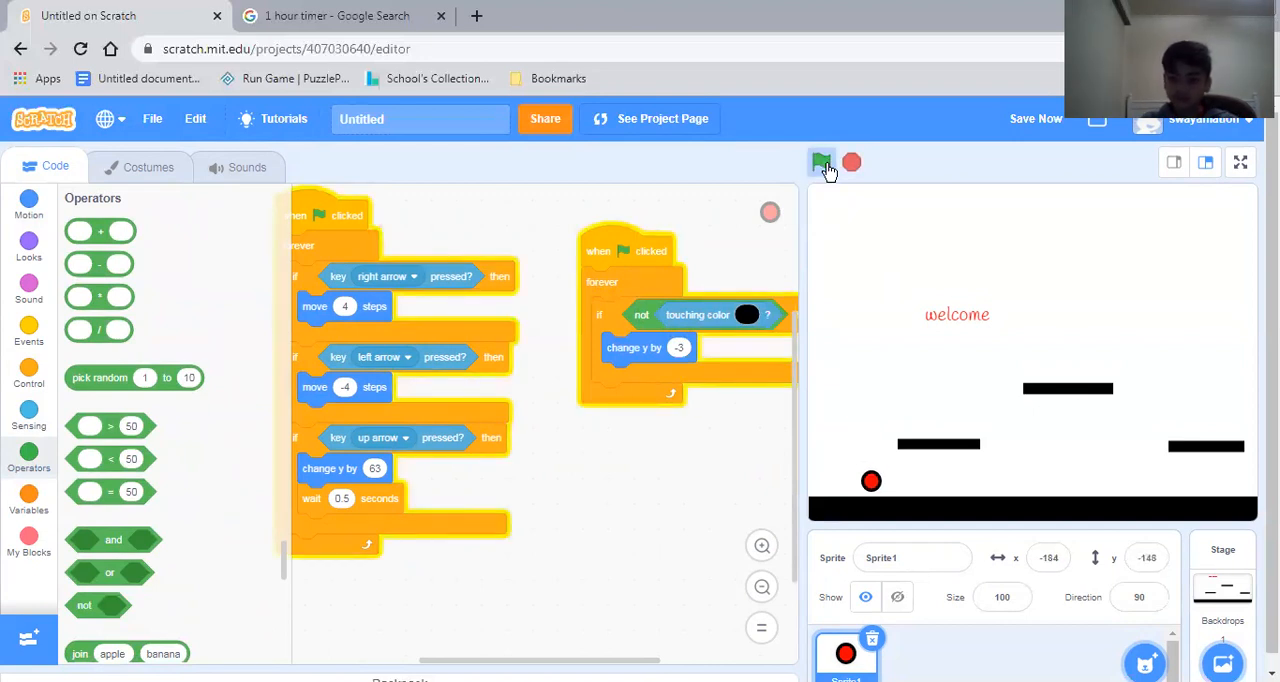
click(822, 162)
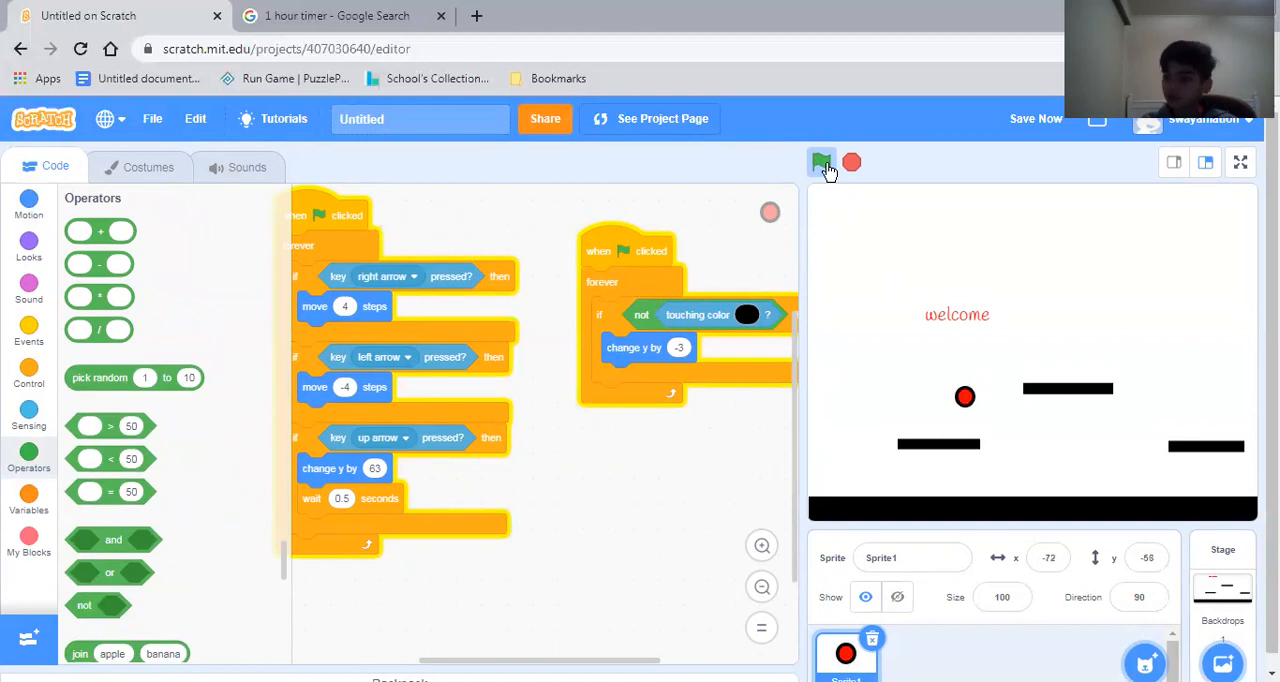
Raise the up-arrow jump to change y by 70 and test landing on platforms.
click(820, 162)
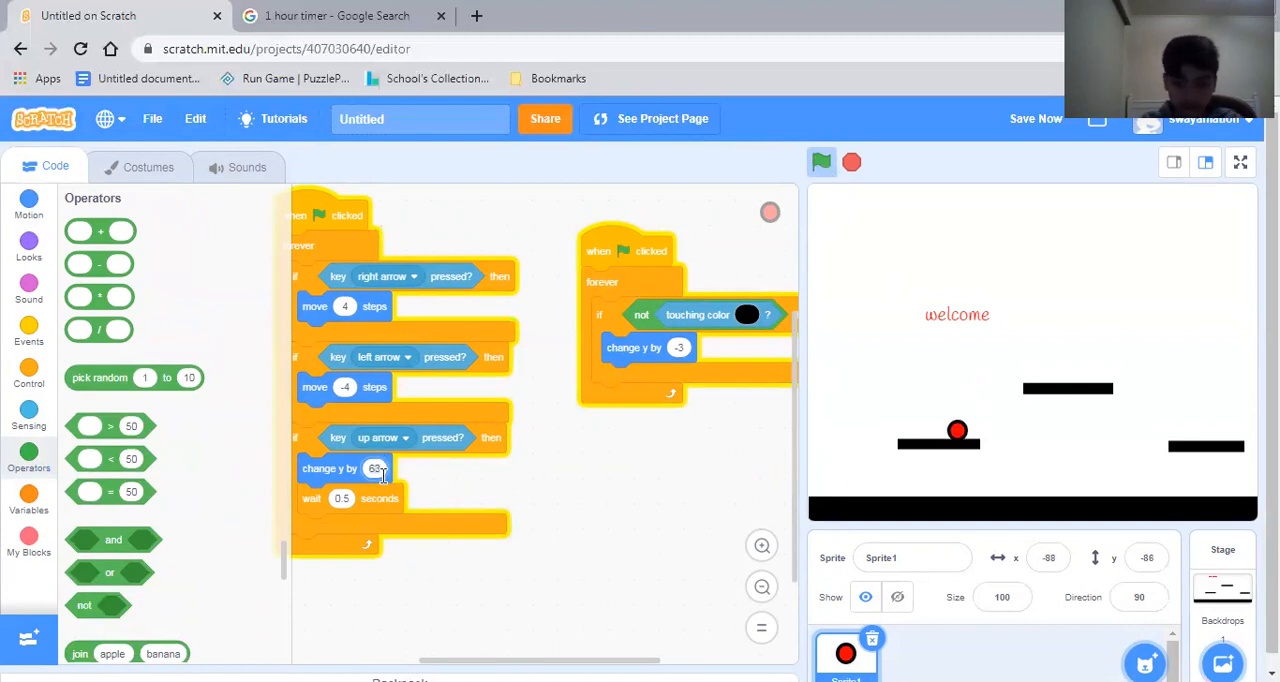
text(70)
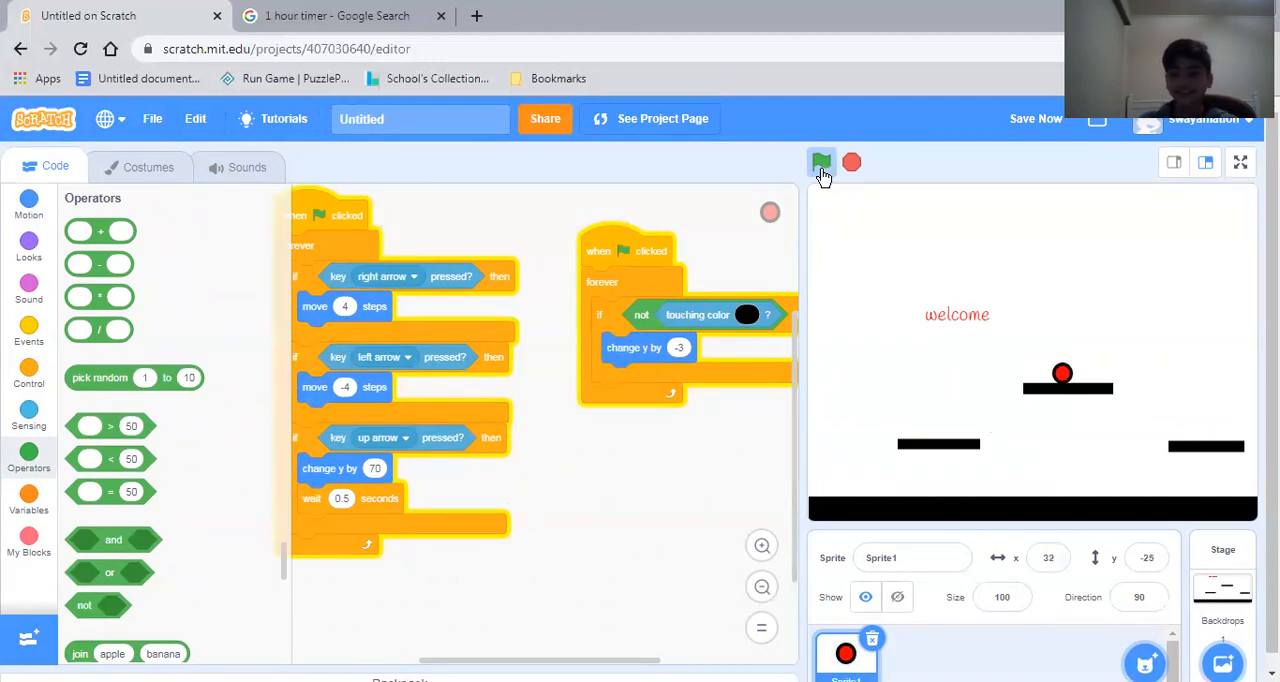
click(820, 162)
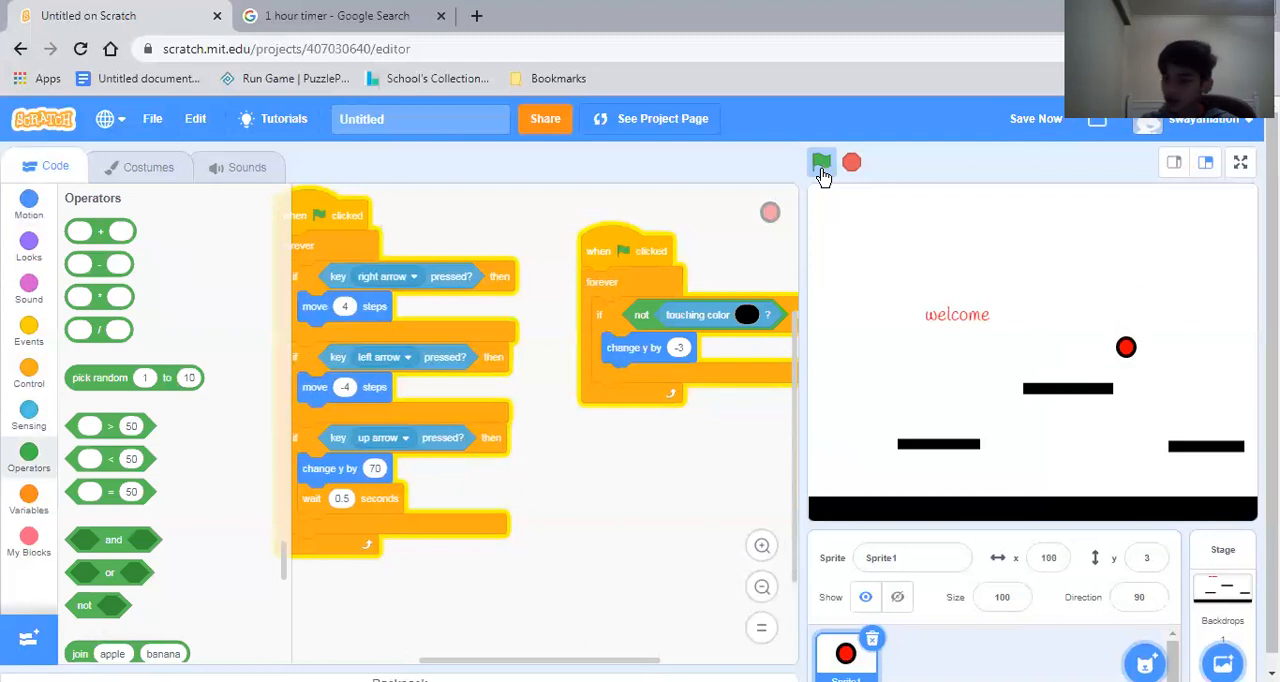
click(820, 162)
text(0.05)
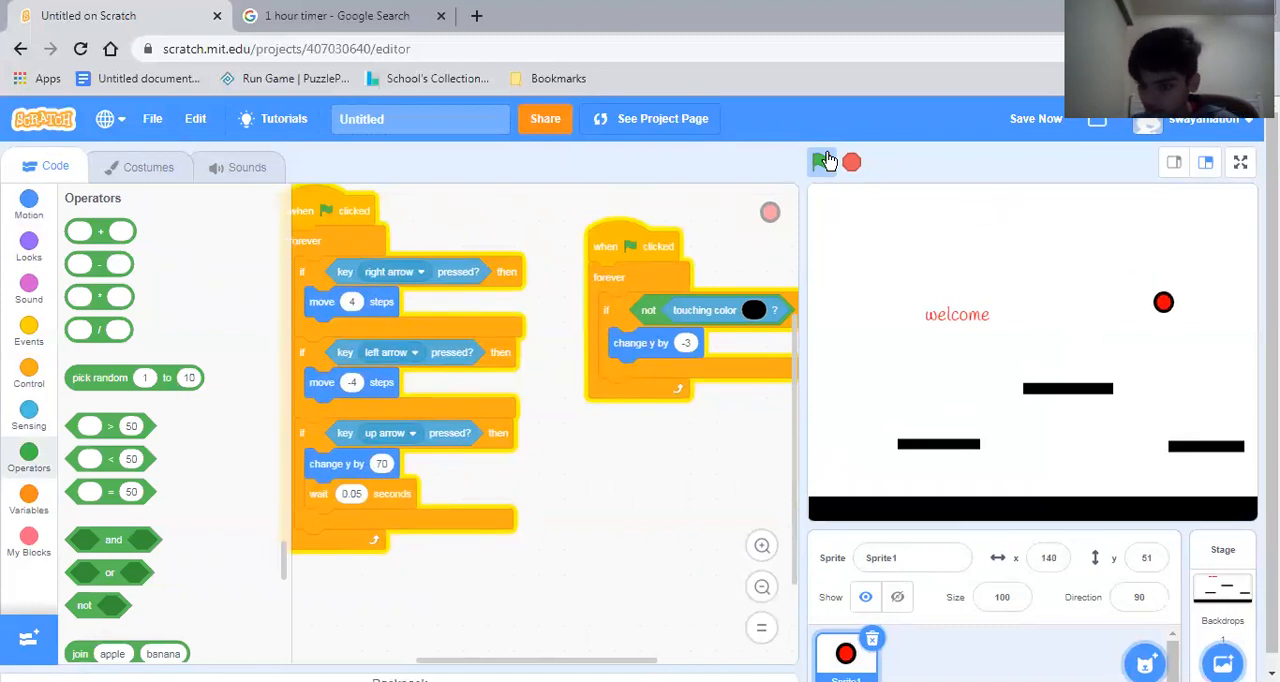
click(828, 162)
text(0.5)
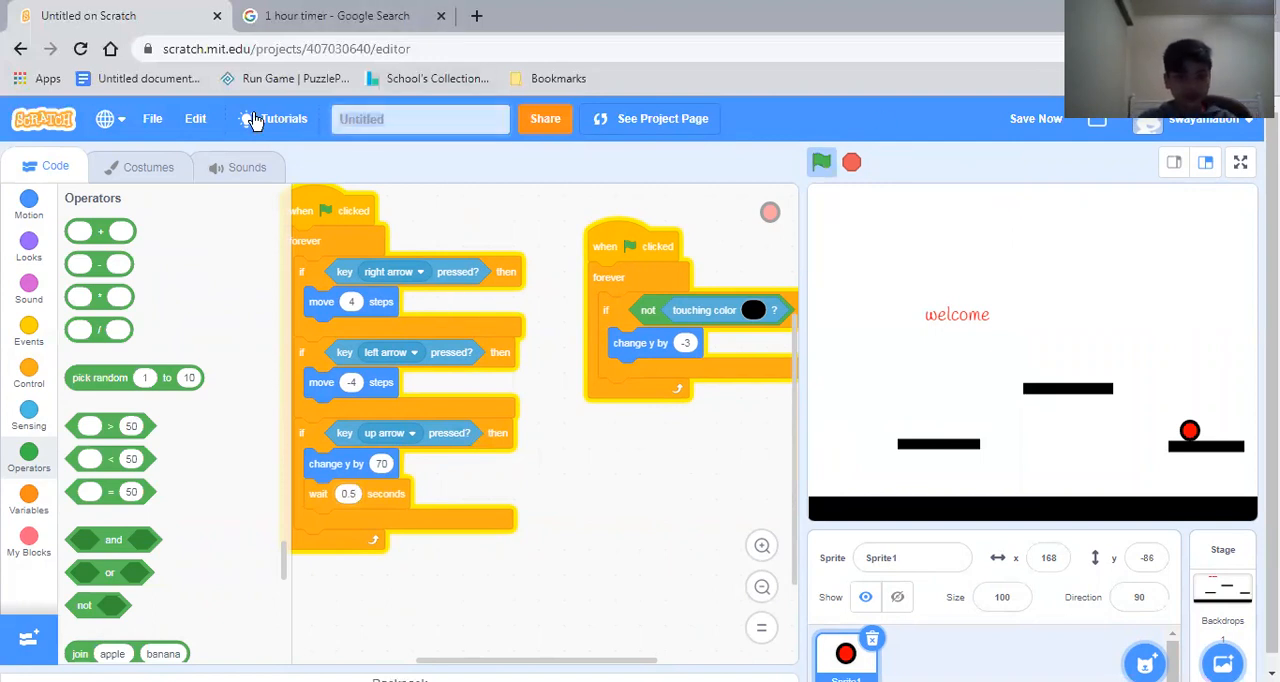
Visit Tutorials and return, then rename the project title to 'dot'.
click(284, 120)
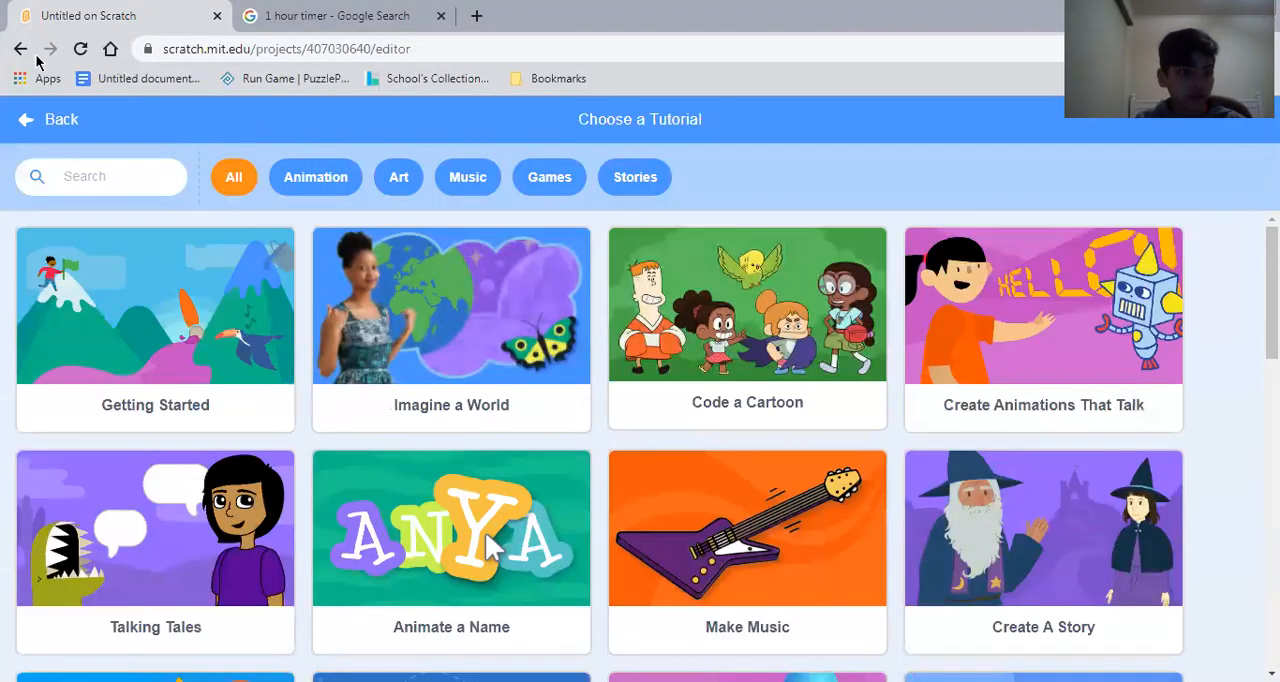
click(50, 120)
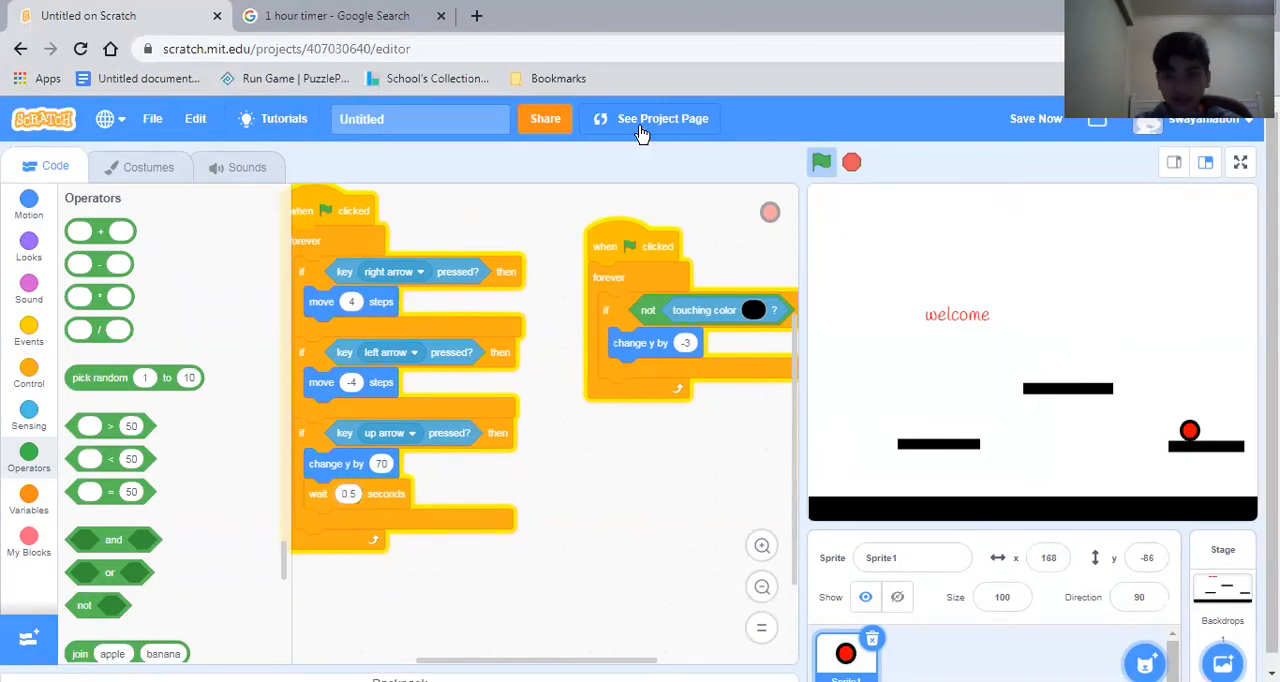
click(420, 120)
text(dot)
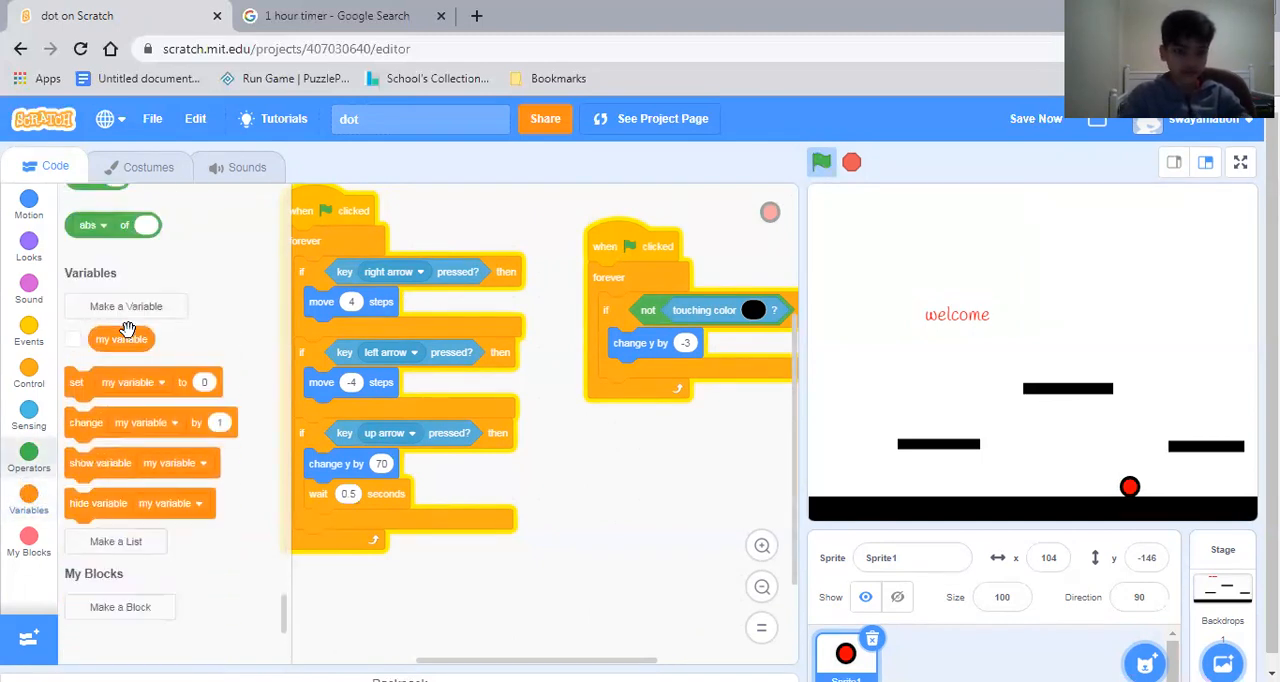
Create a Level variable available to all sprites.
right_click(120, 338)
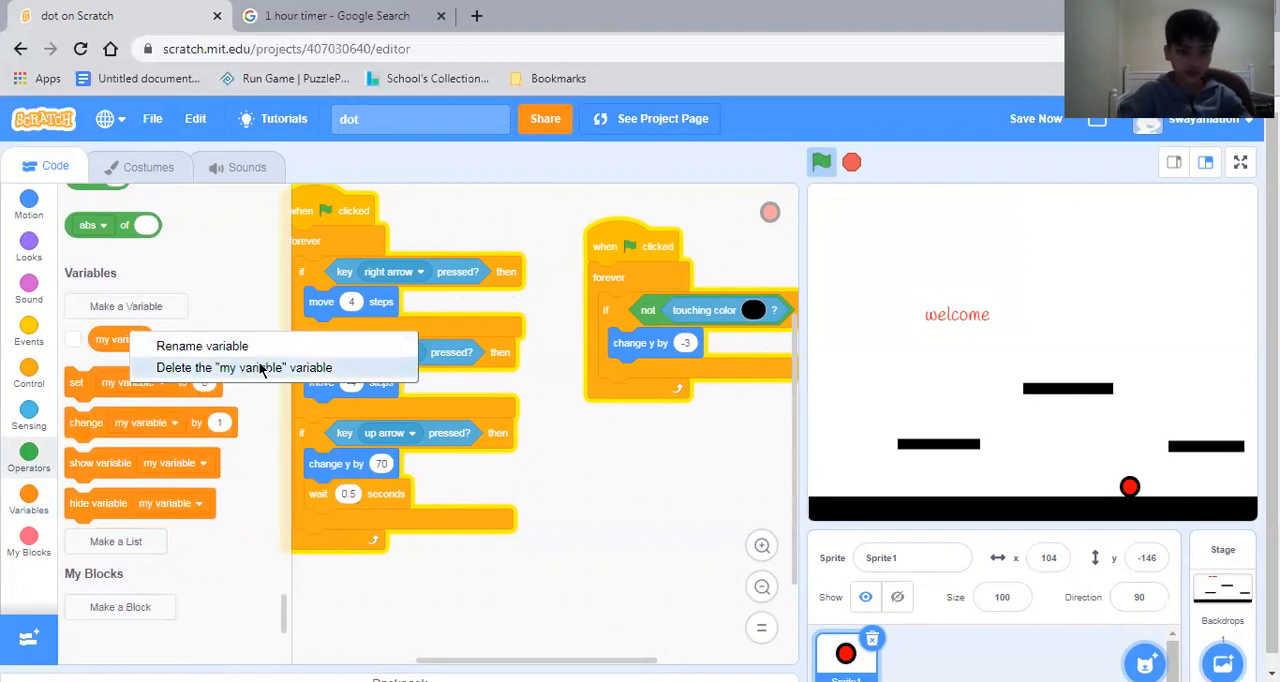
click(124, 306)
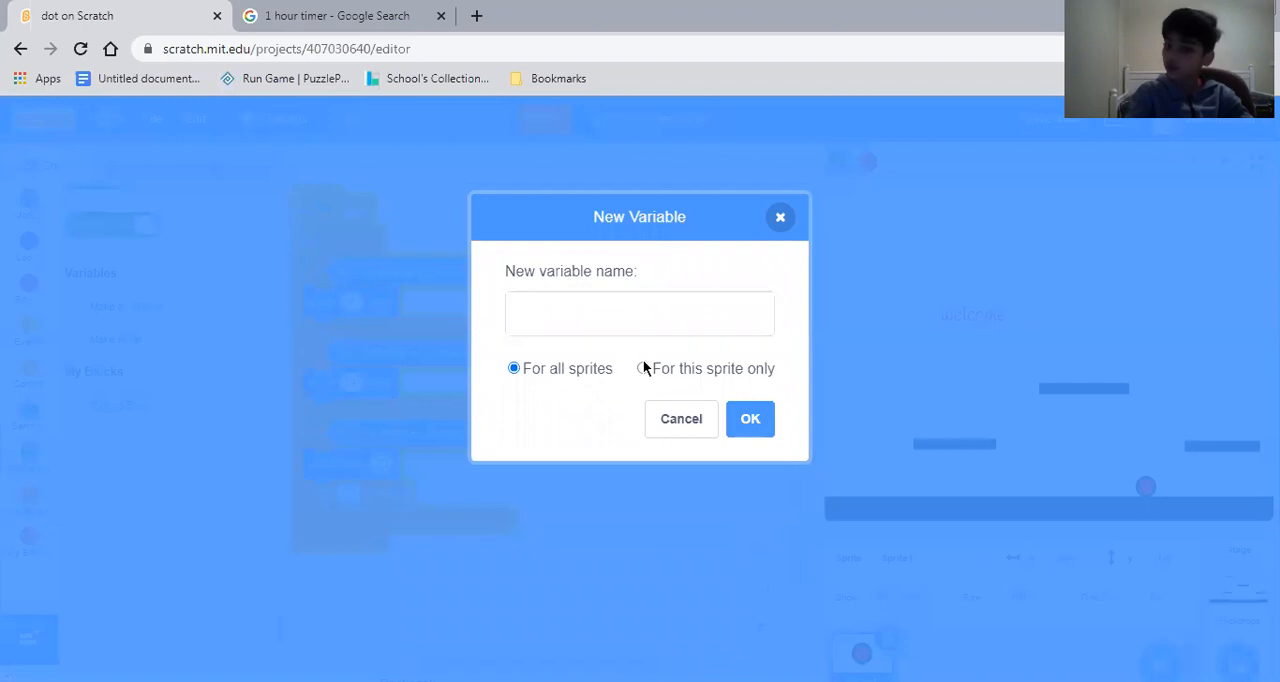
click(644, 368)
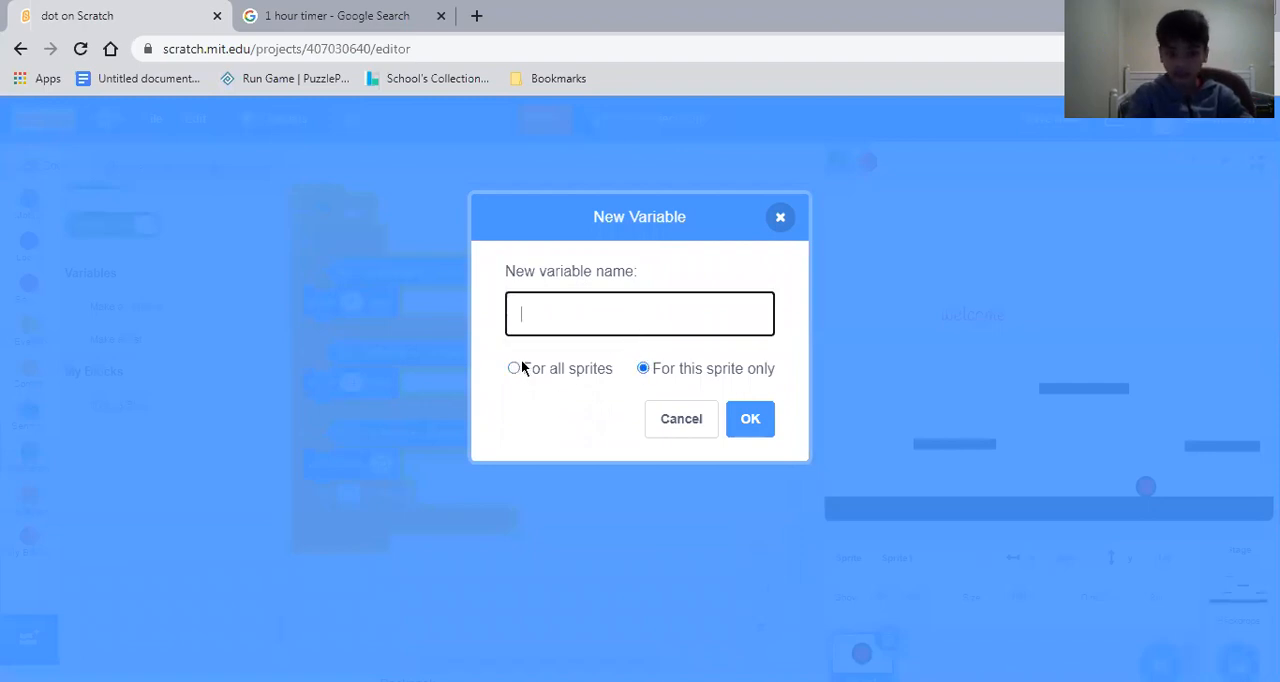
click(512, 368)
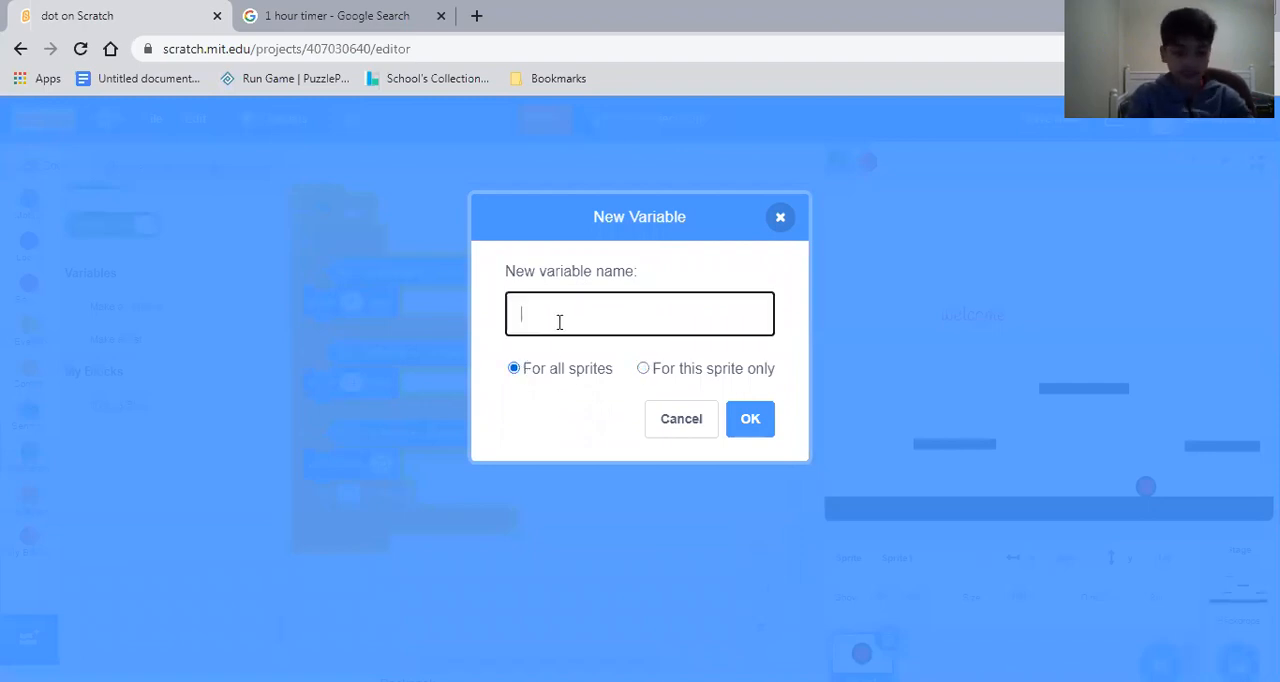
text(Level)
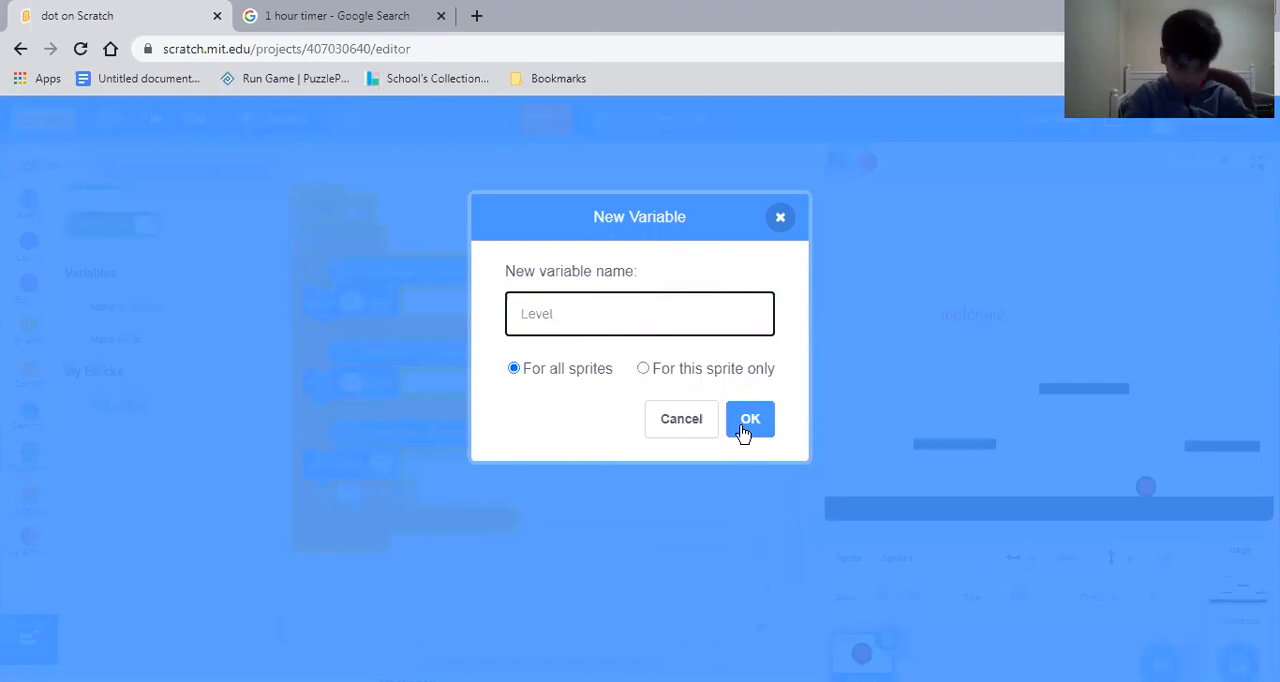
click(748, 418)
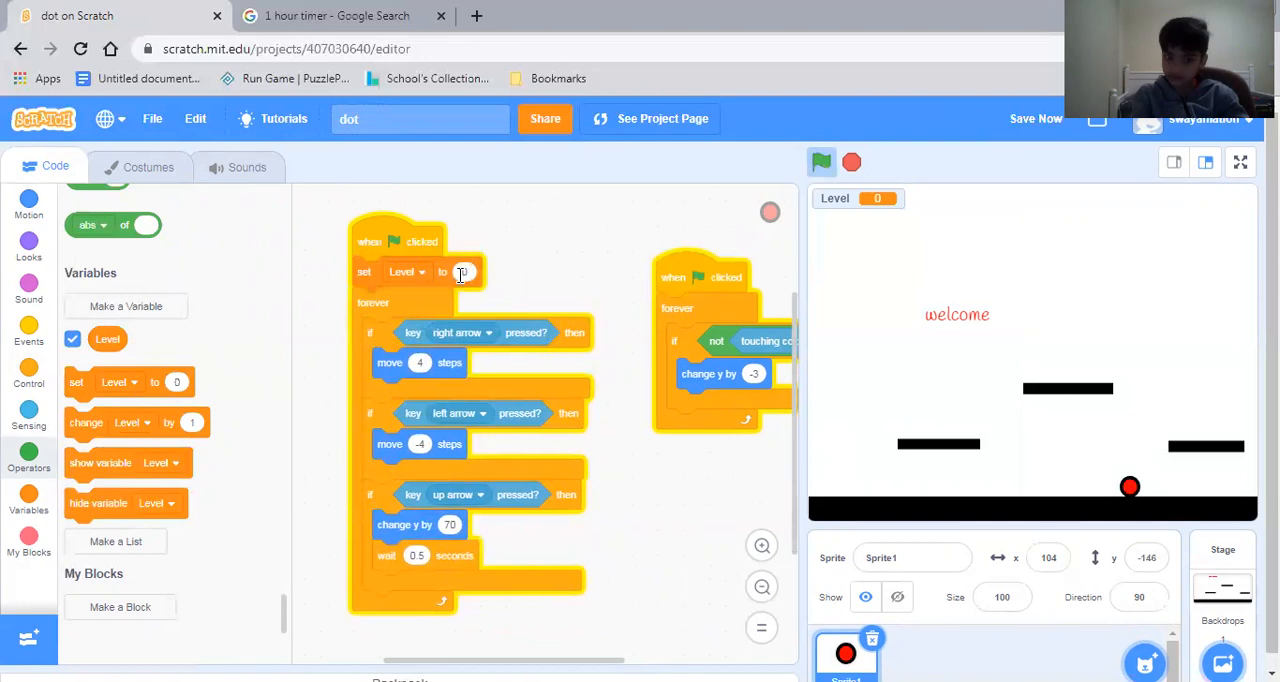
Start the green-flag script by setting Level to 1 and run to see Level 1.
text(1)
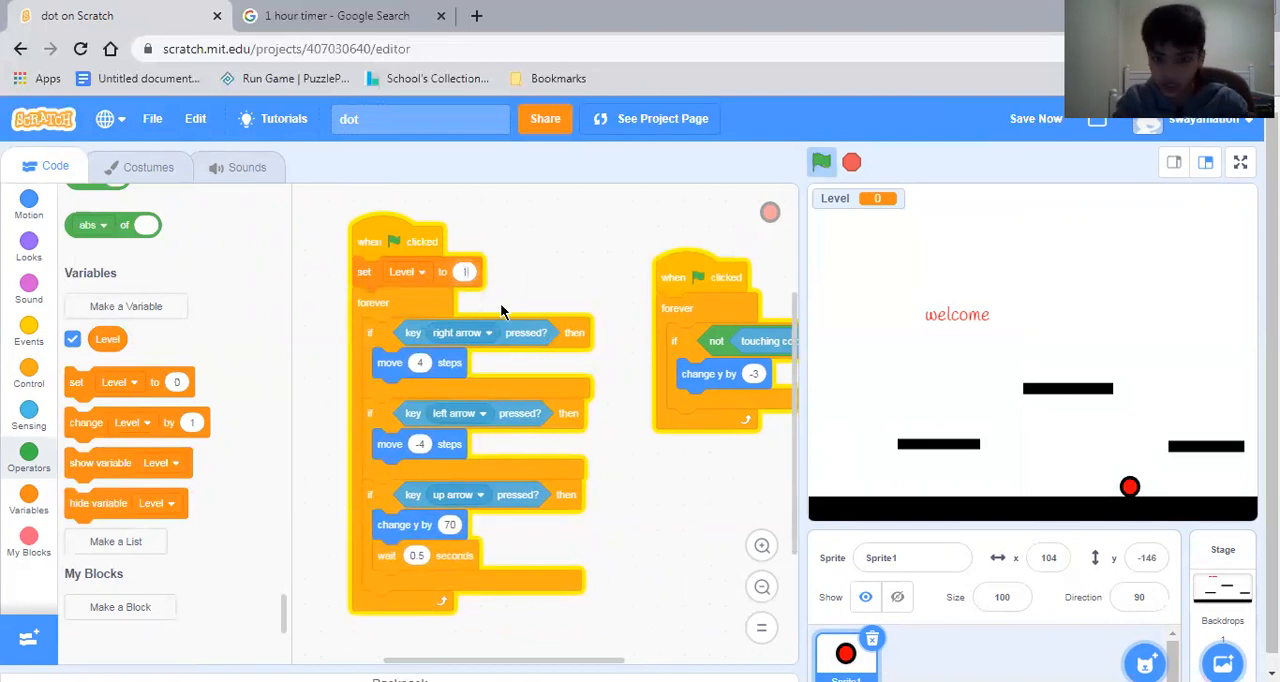
click(820, 162)
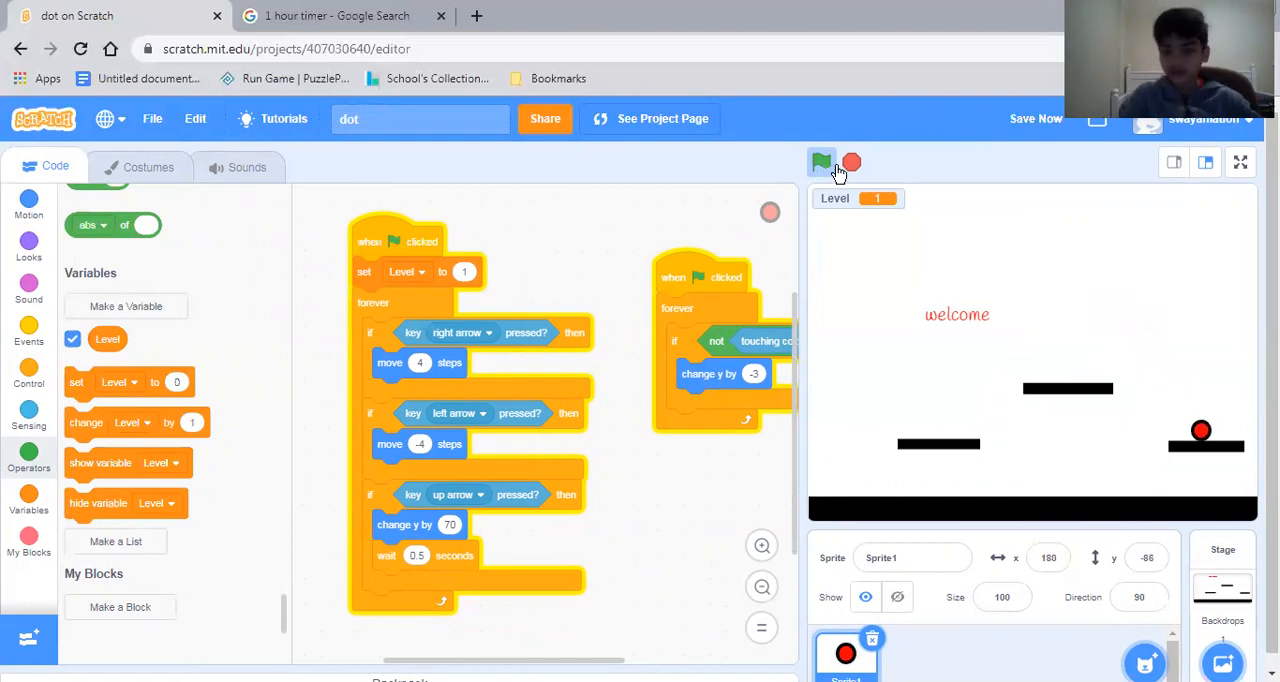
click(820, 162)
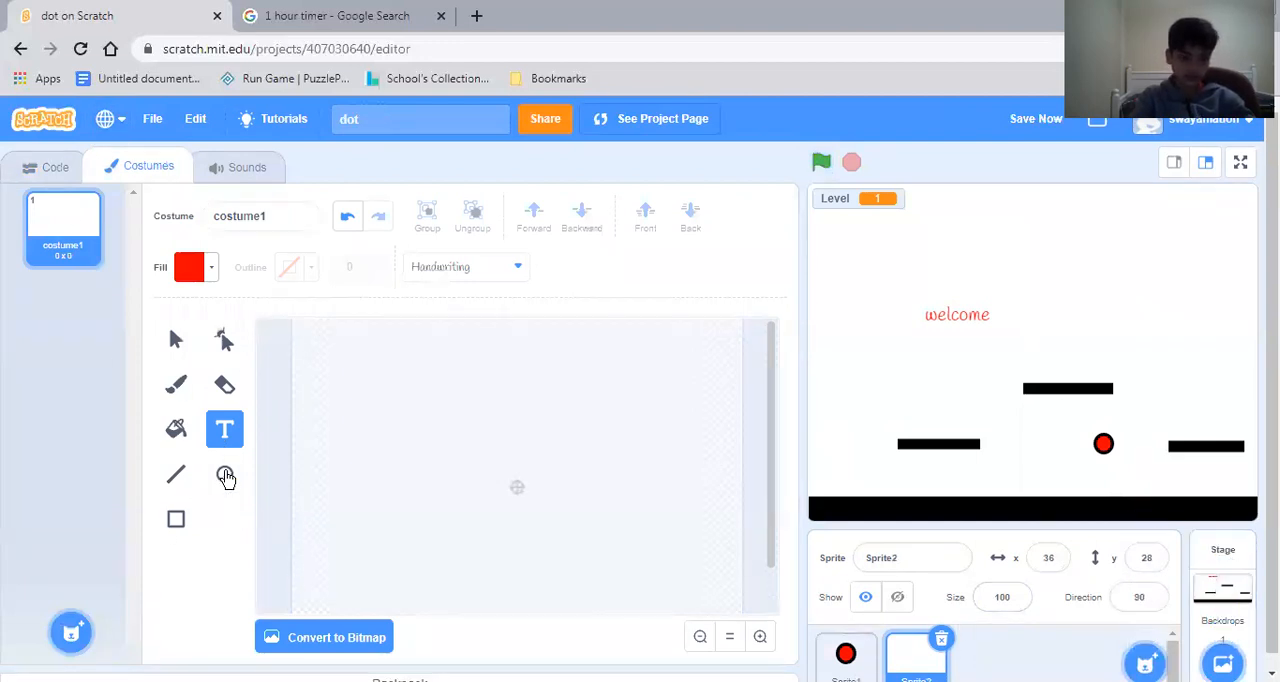
Draw a red circle in Sprite2's costume with outline width raised to 10.
click(288, 268)
text(6)
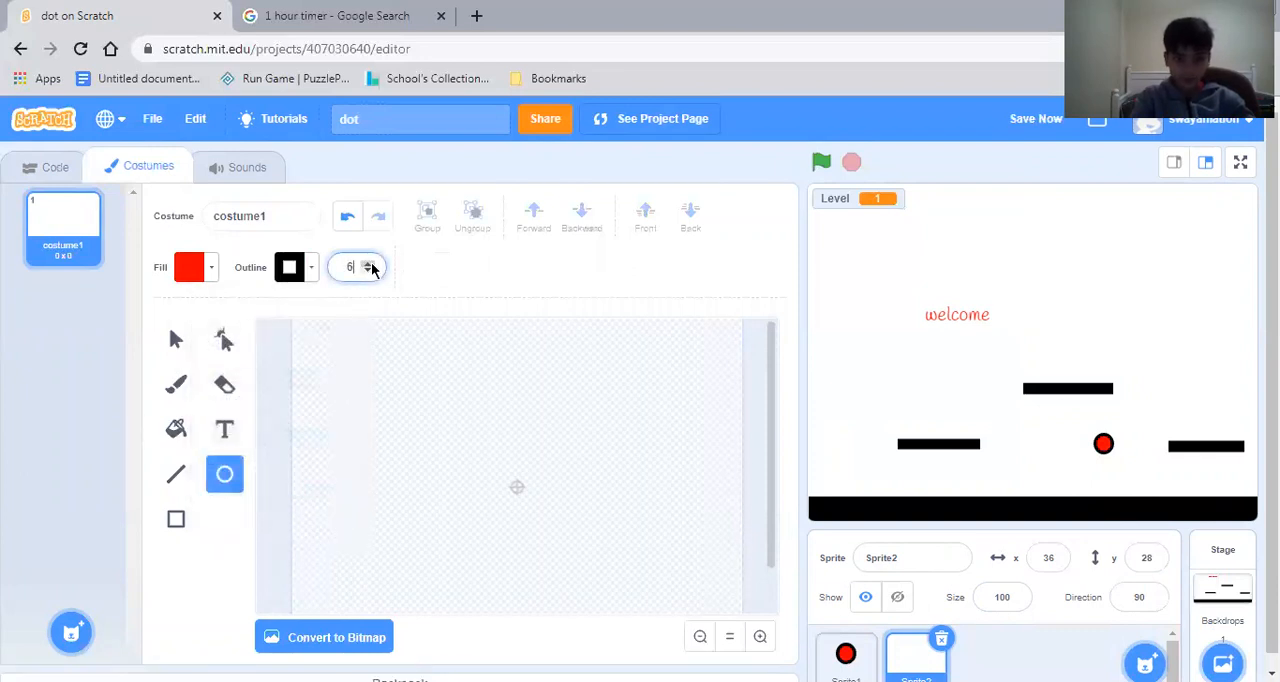
click(372, 260)
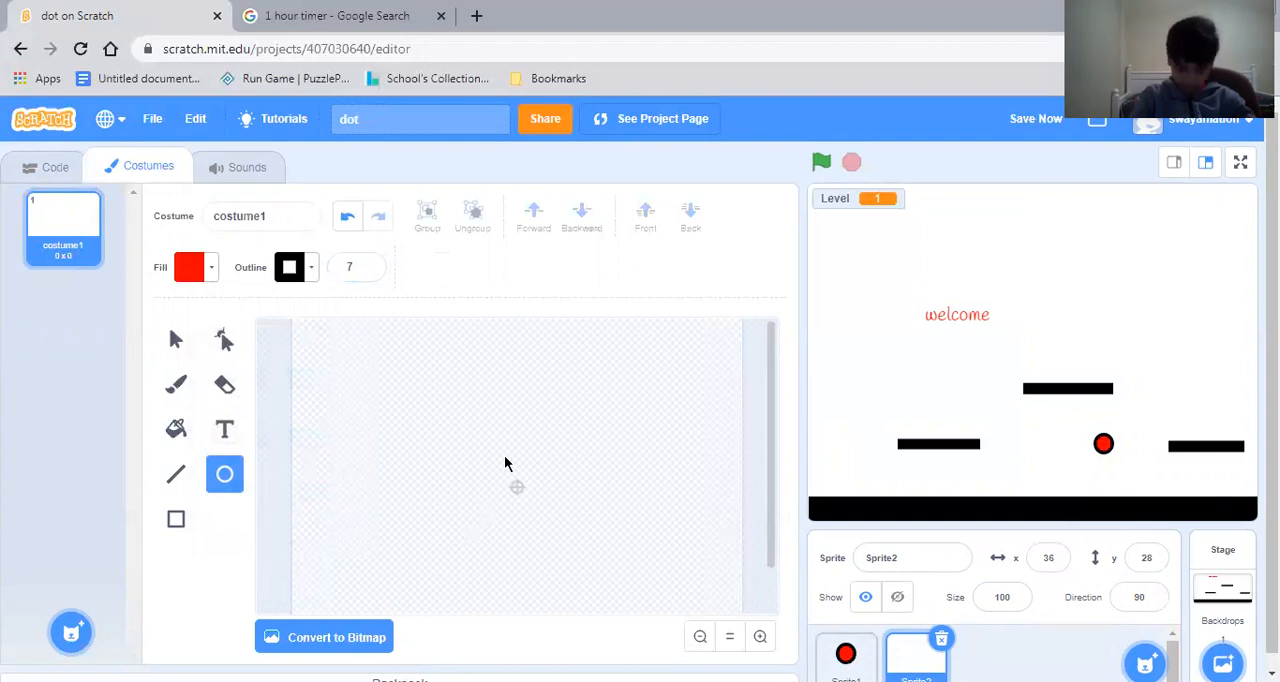
drag(504, 462, 560, 520)
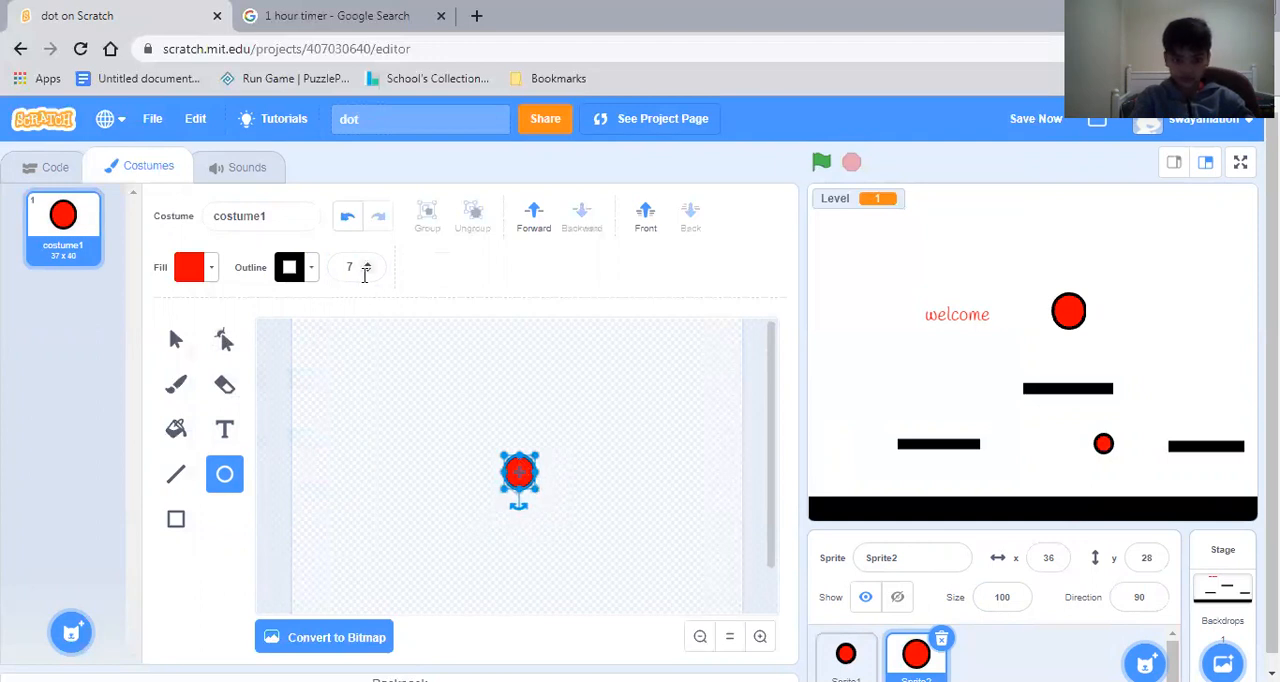
click(368, 260)
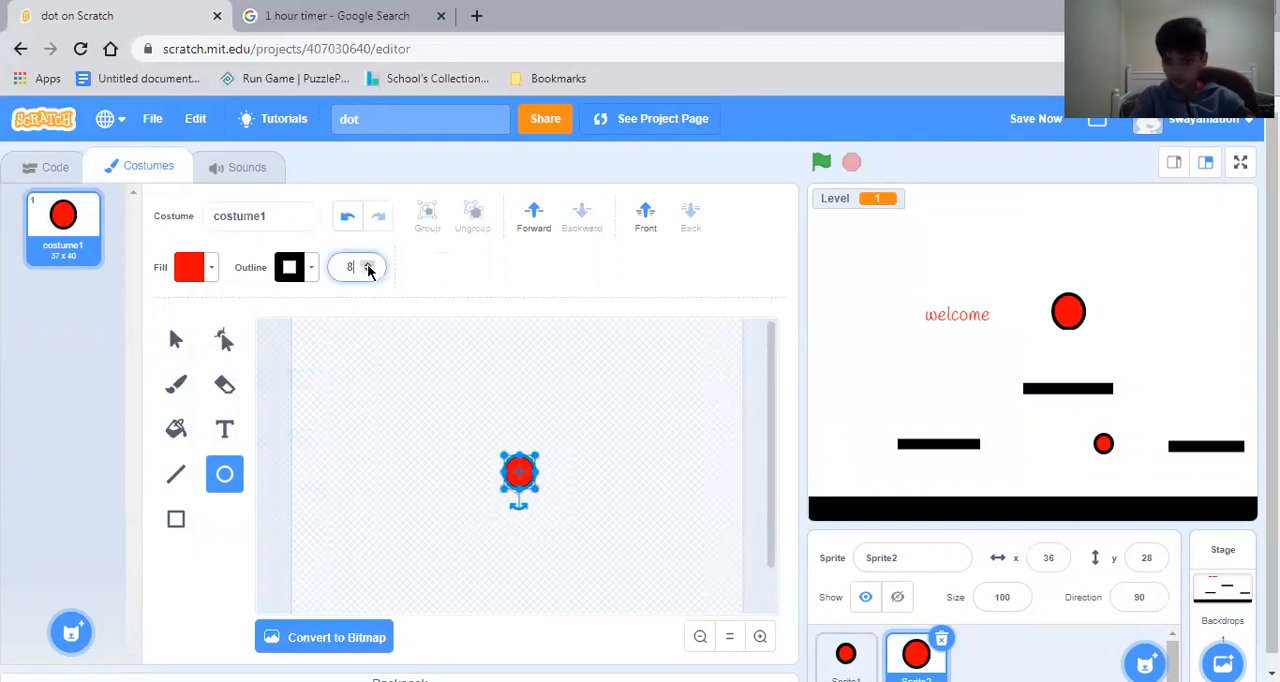
click(368, 262)
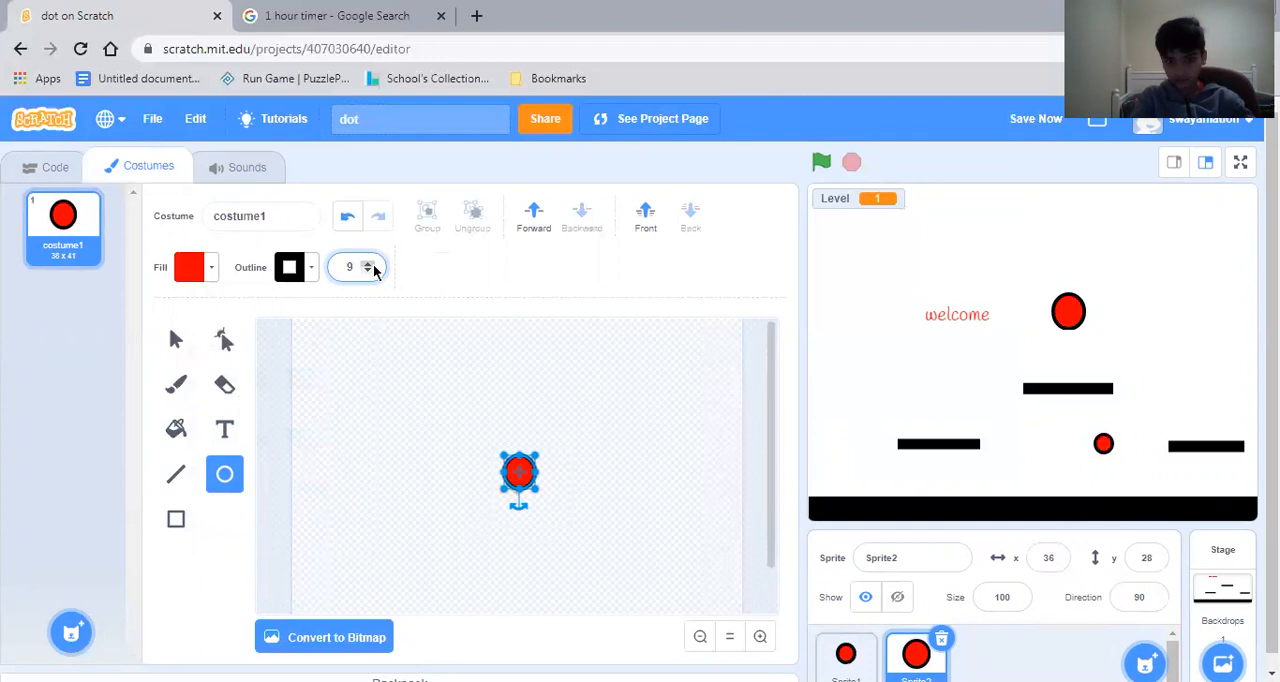
click(368, 260)
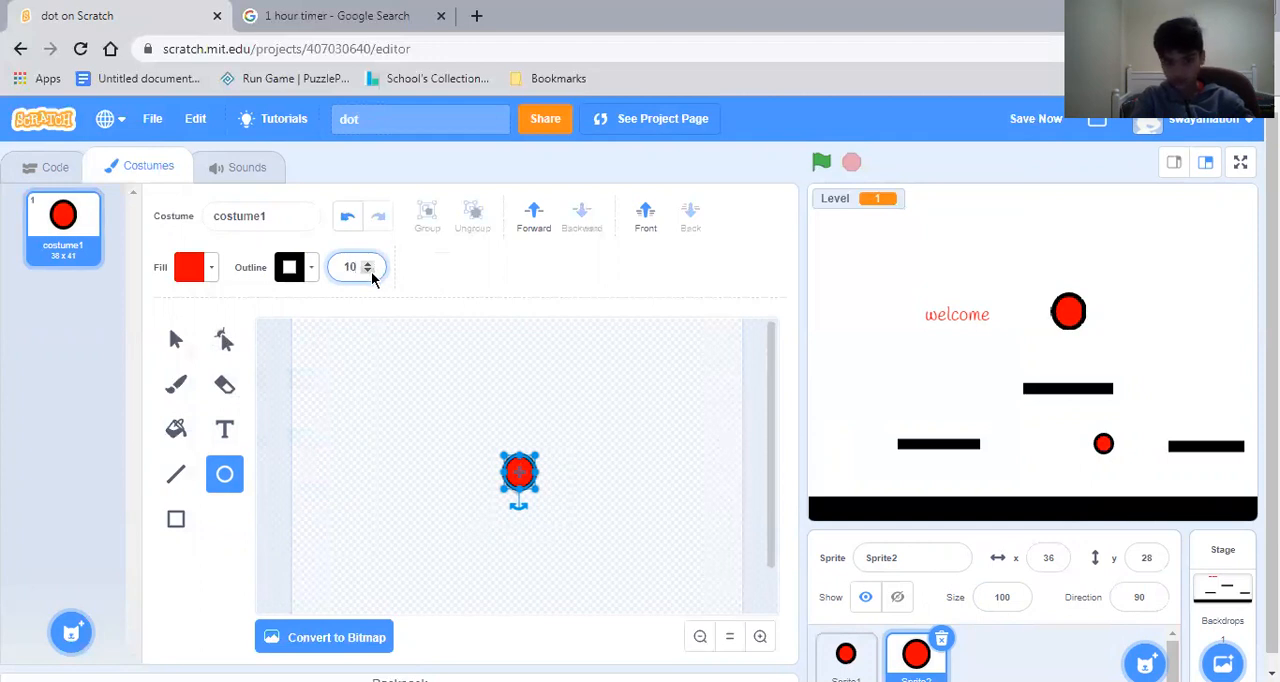
click(368, 272)
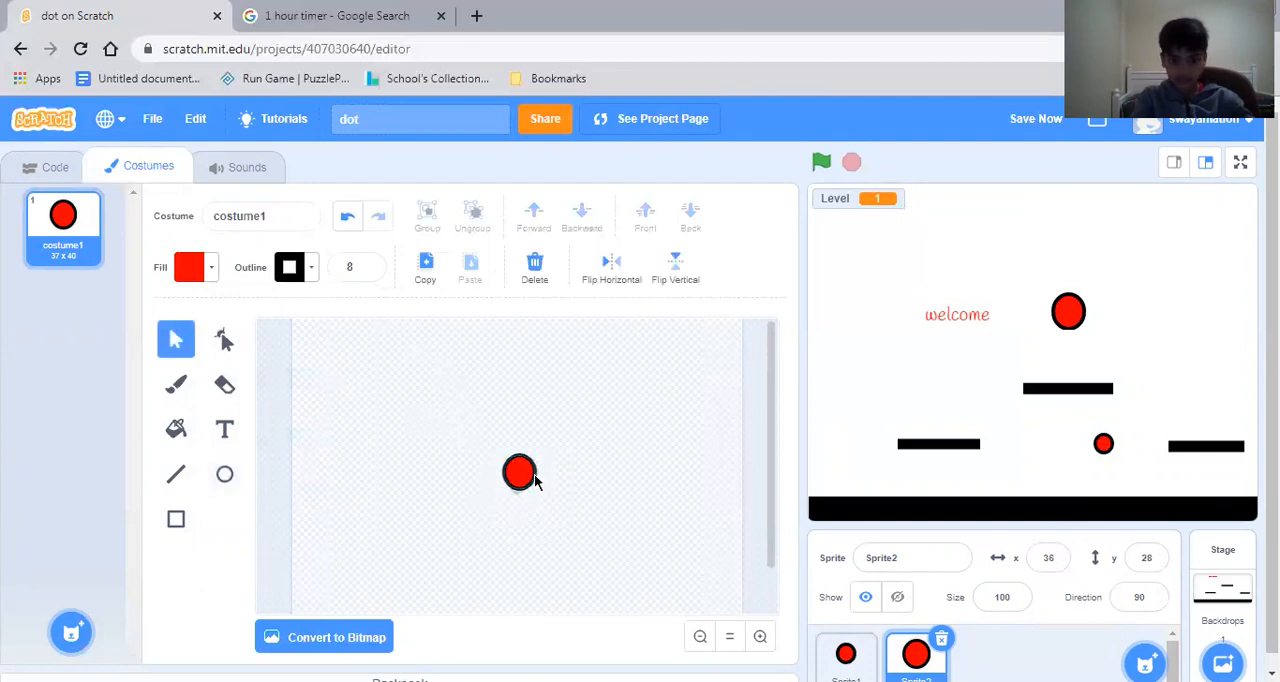
click(520, 474)
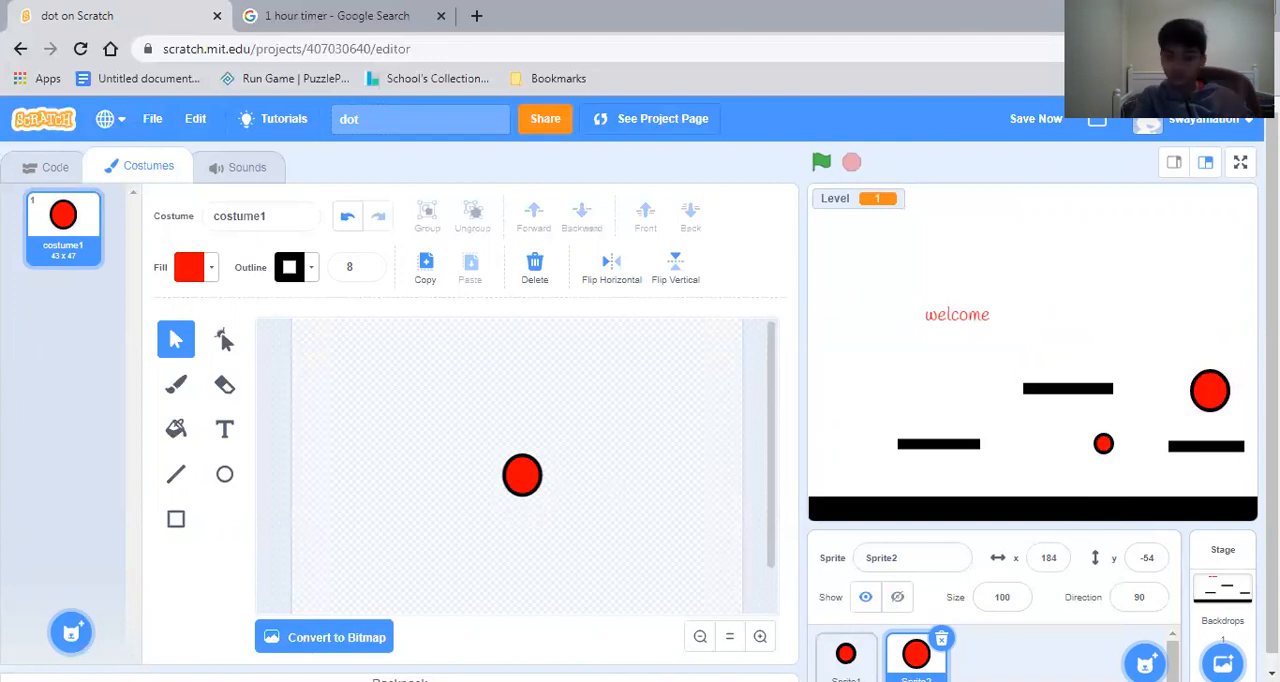
mouse_move(924, 352)
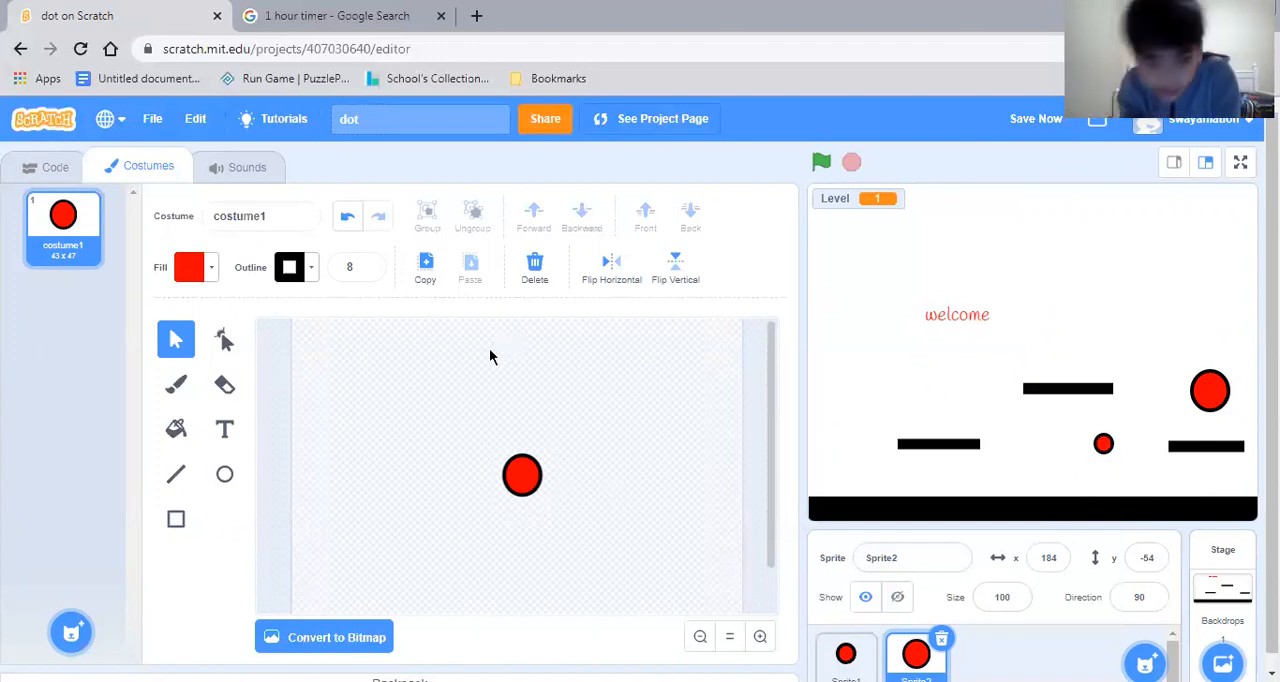
Set the brush fill to a dark red and zoom in on the circle.
click(176, 384)
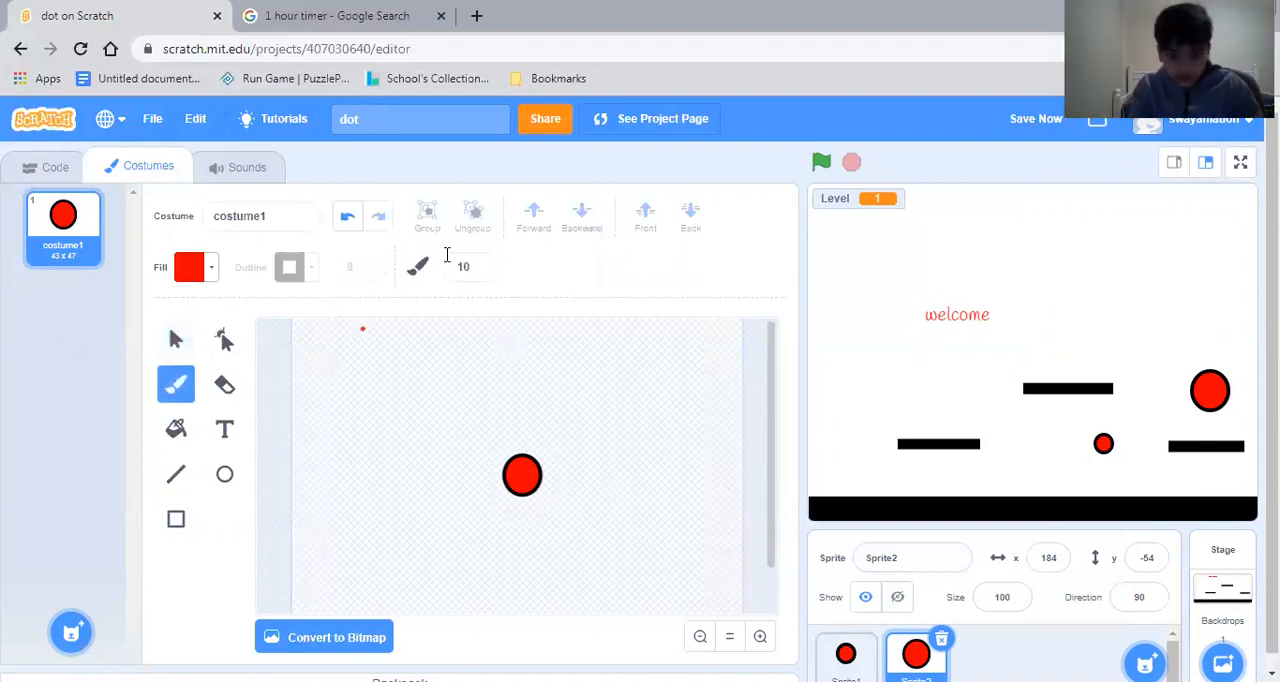
click(190, 268)
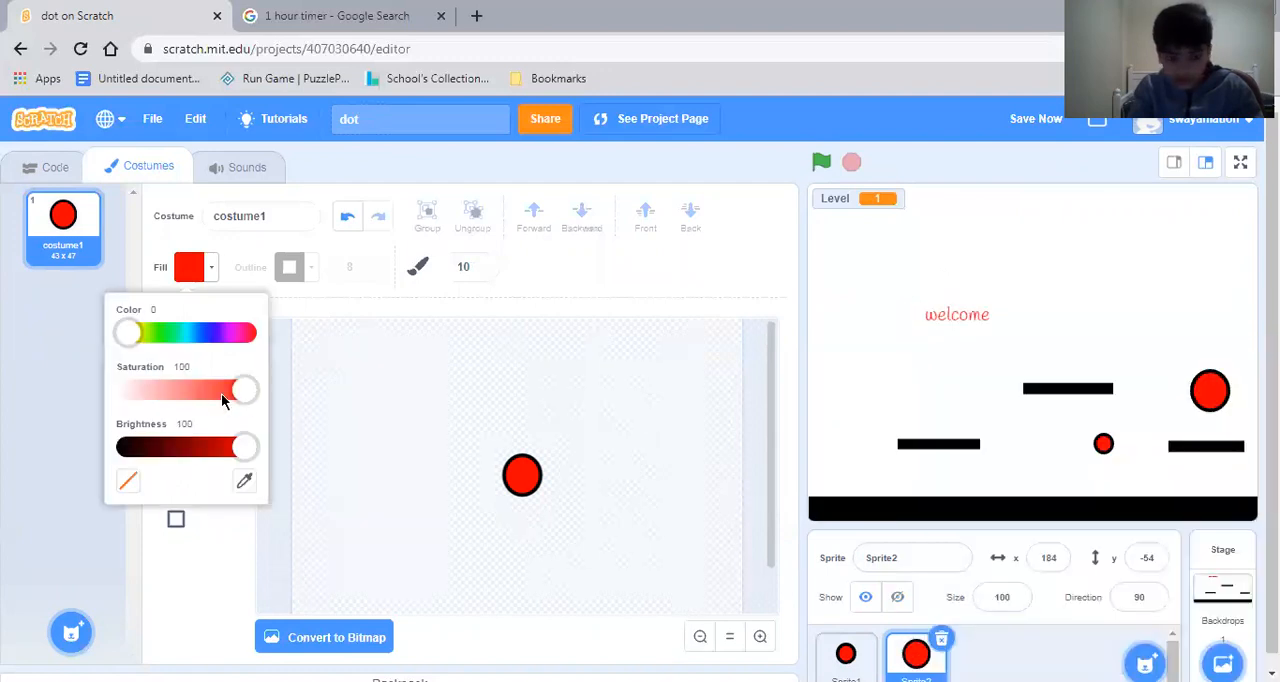
drag(246, 446, 200, 446)
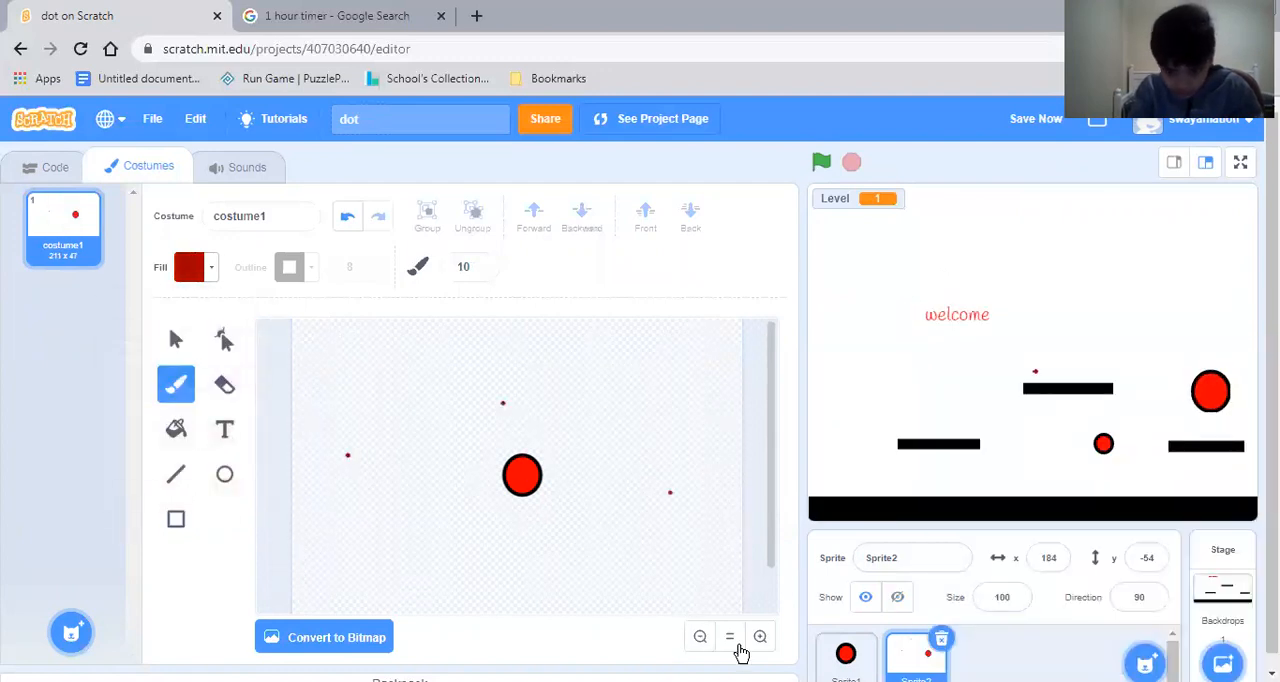
click(760, 636)
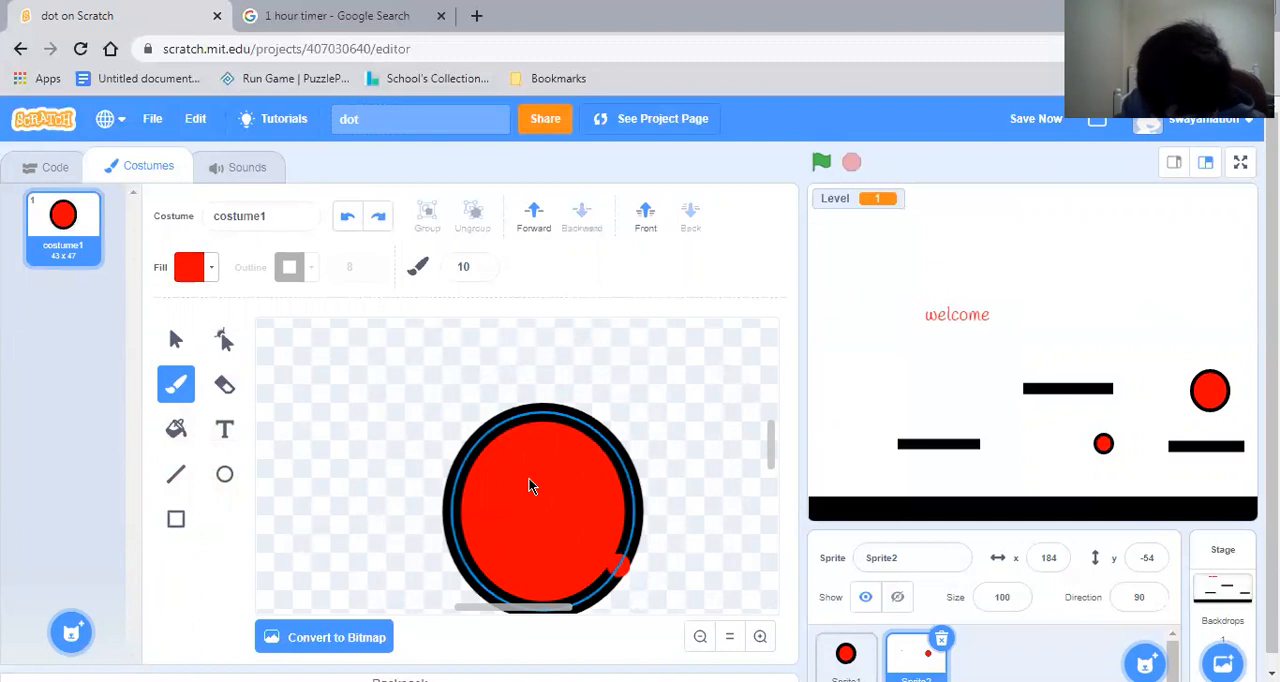
click(188, 268)
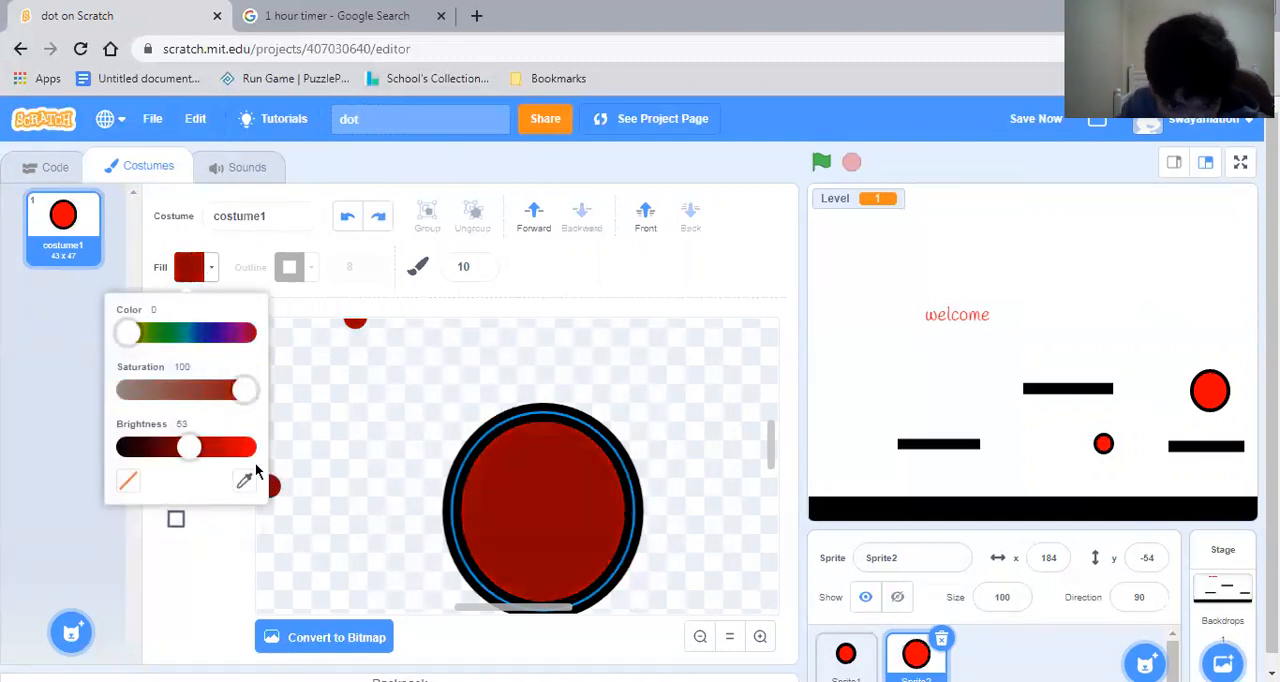
drag(190, 448, 244, 448)
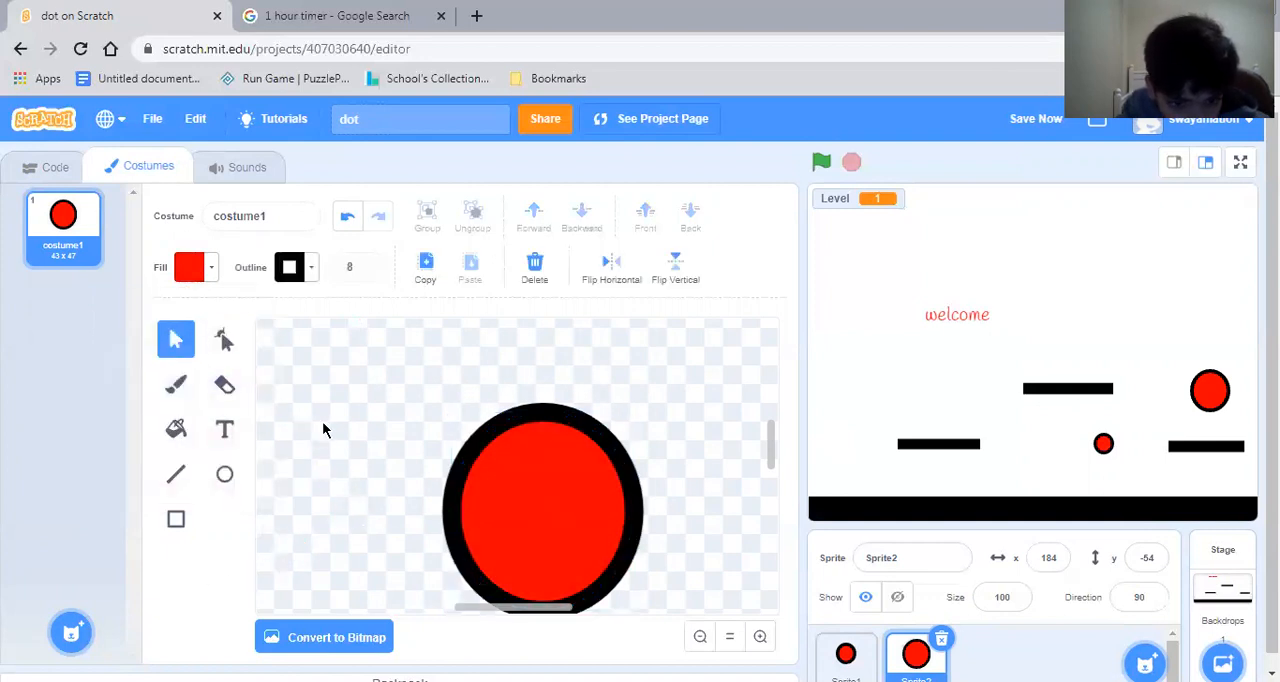
click(188, 266)
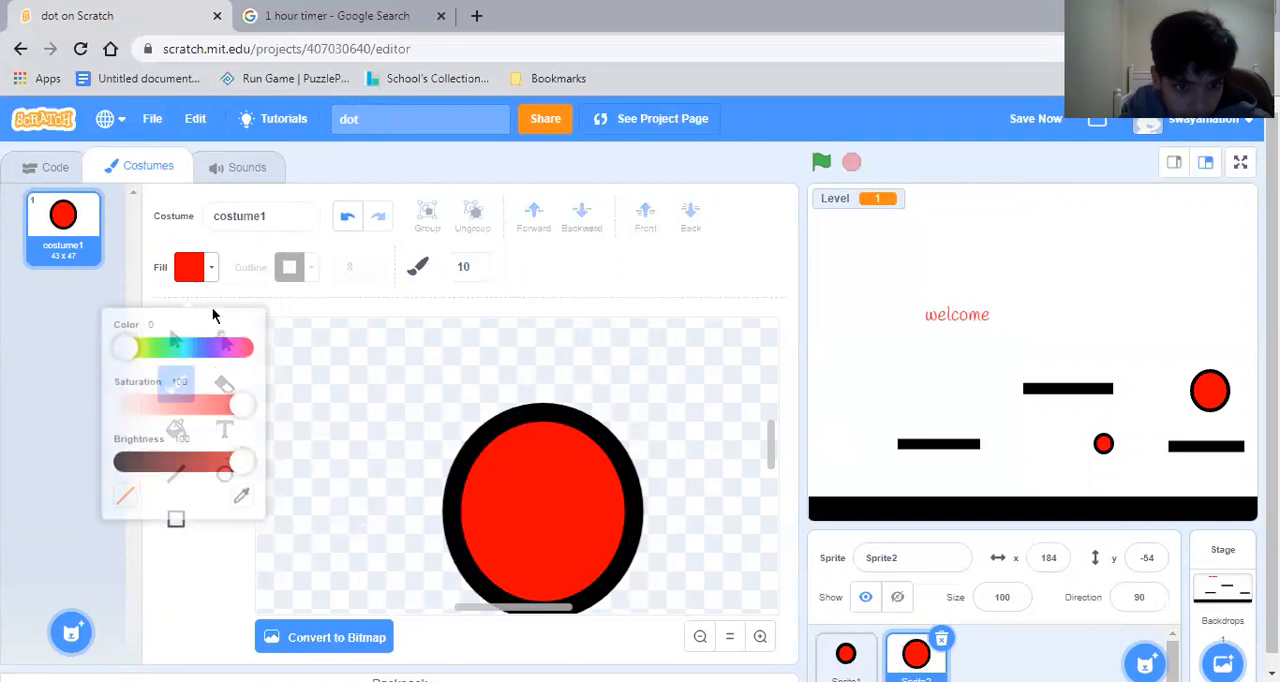
drag(244, 448, 172, 448)
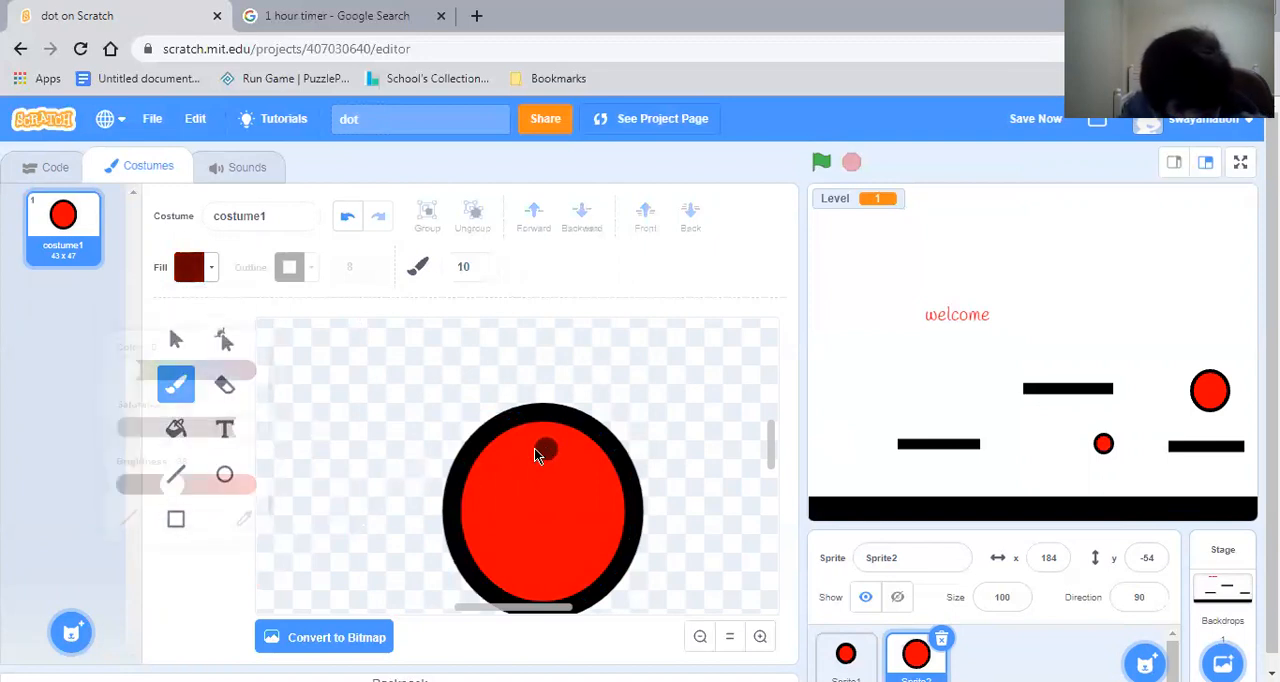
Paint a dark red spiral inside the circle to form the swirly teleporter.
drag(544, 450, 484, 530)
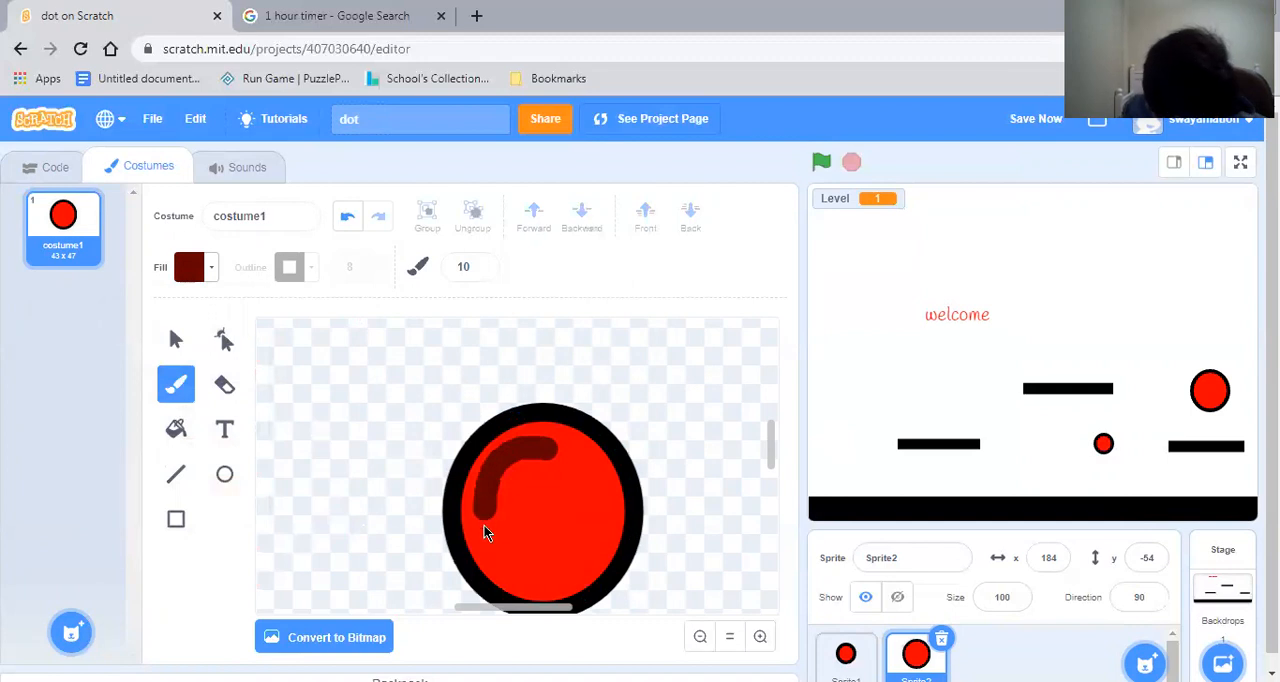
drag(490, 536, 584, 528)
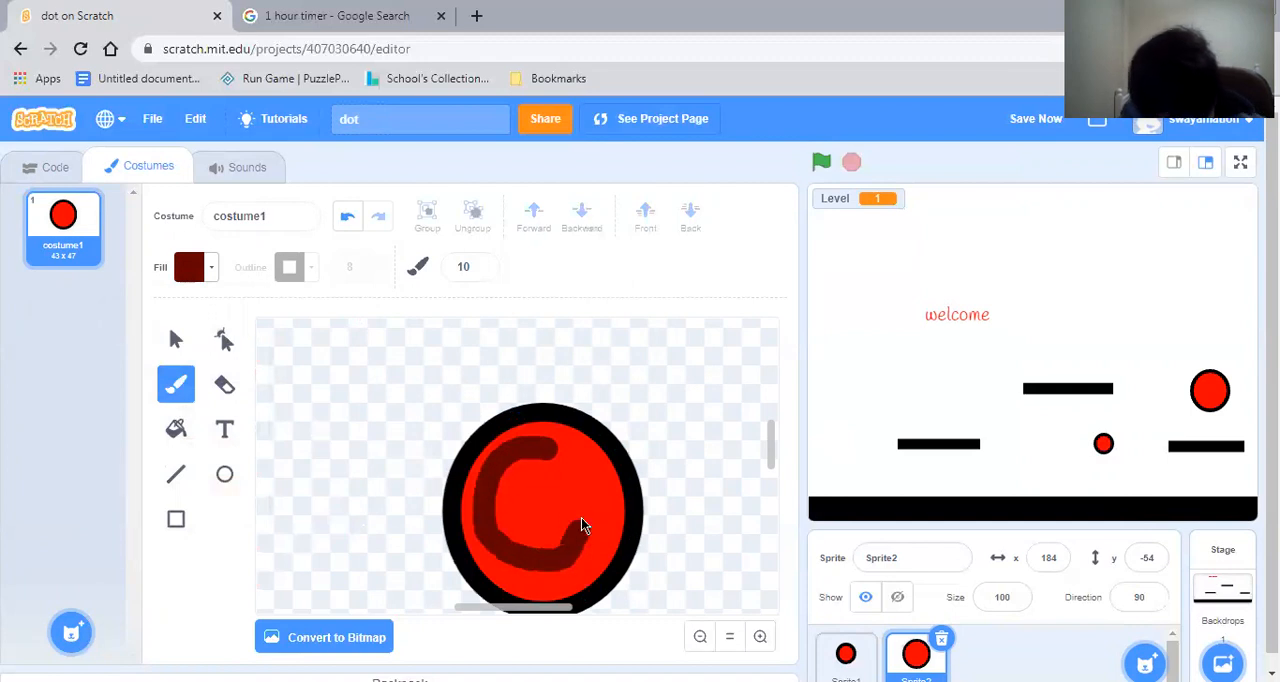
drag(584, 524, 544, 518)
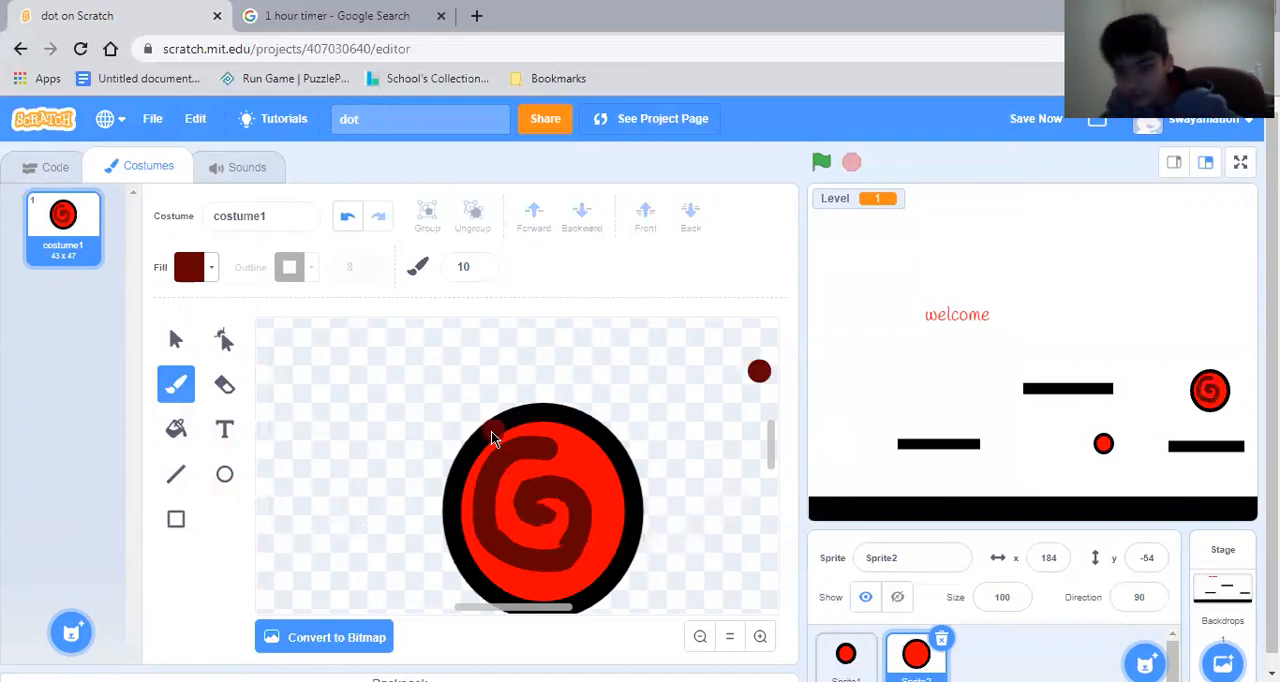
click(176, 338)
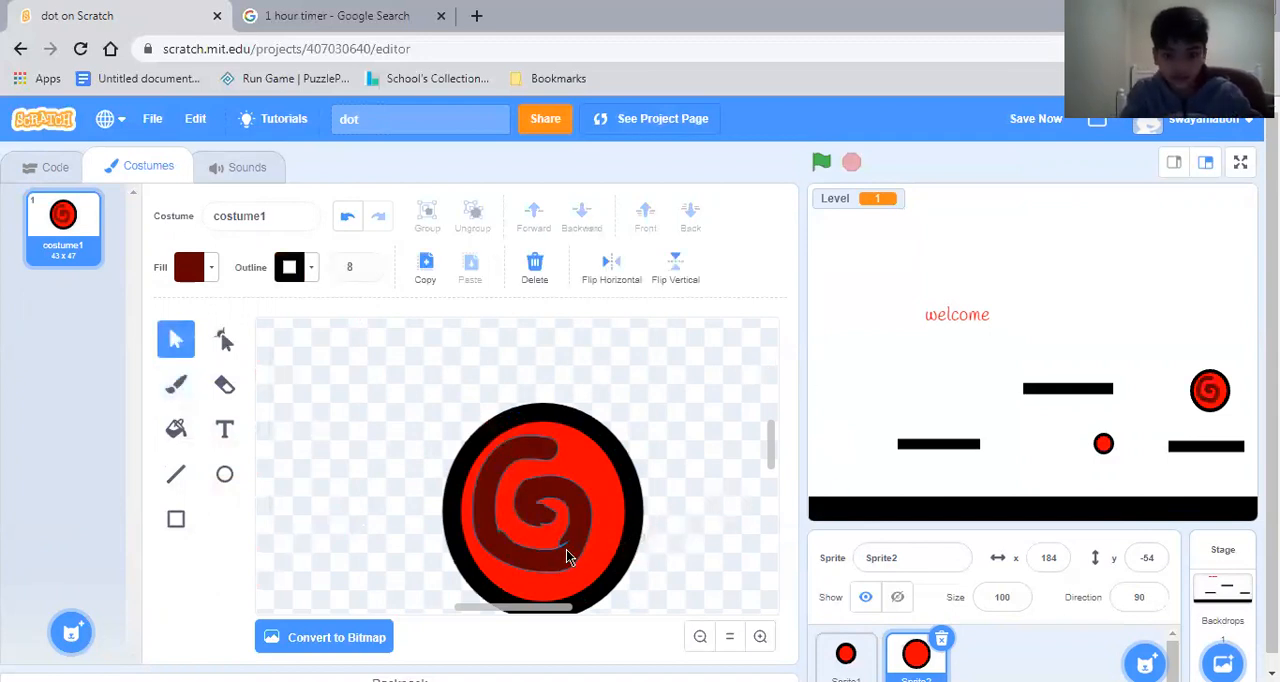
click(544, 504)
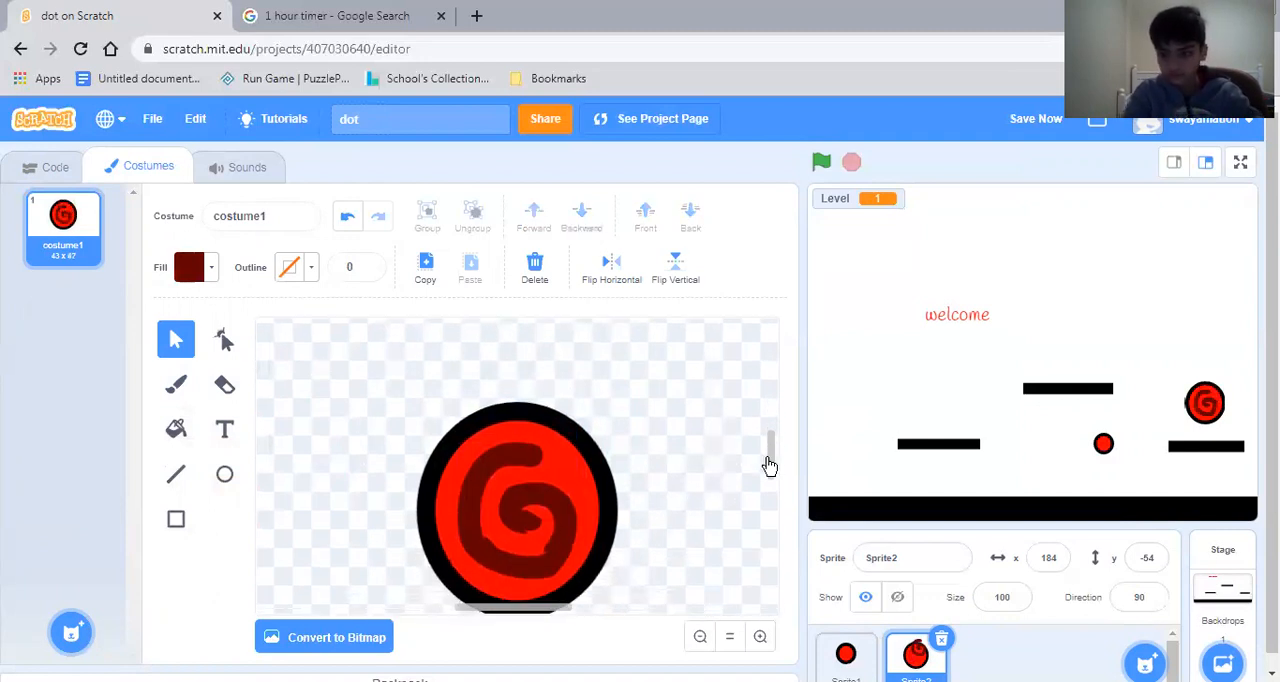
click(1036, 118)
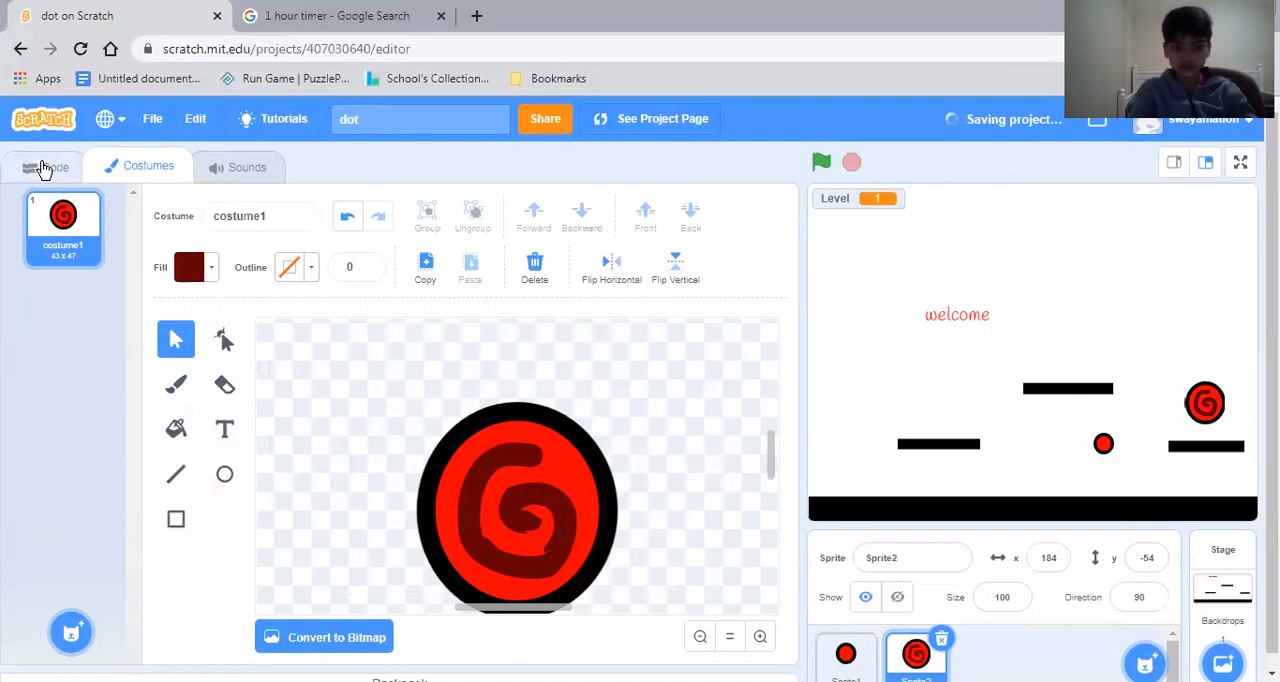
Return to the code area and select the player dot sprite to edit its scripts.
click(46, 164)
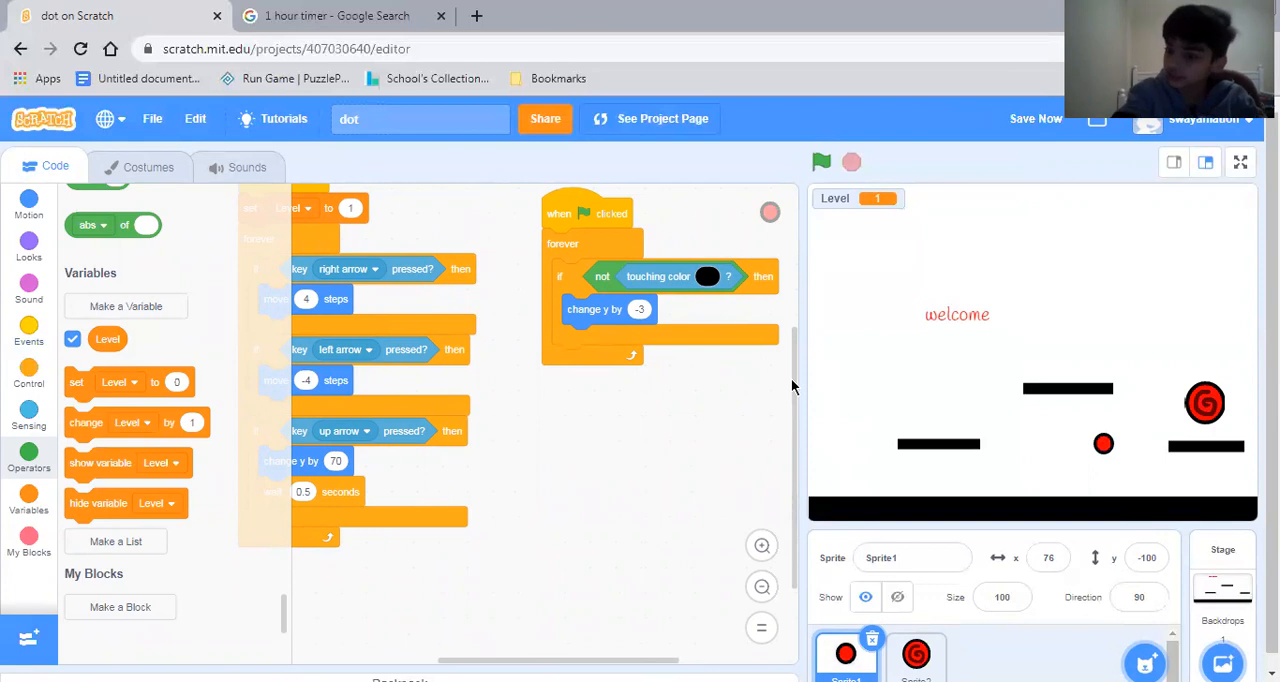
mouse_move(1228, 382)
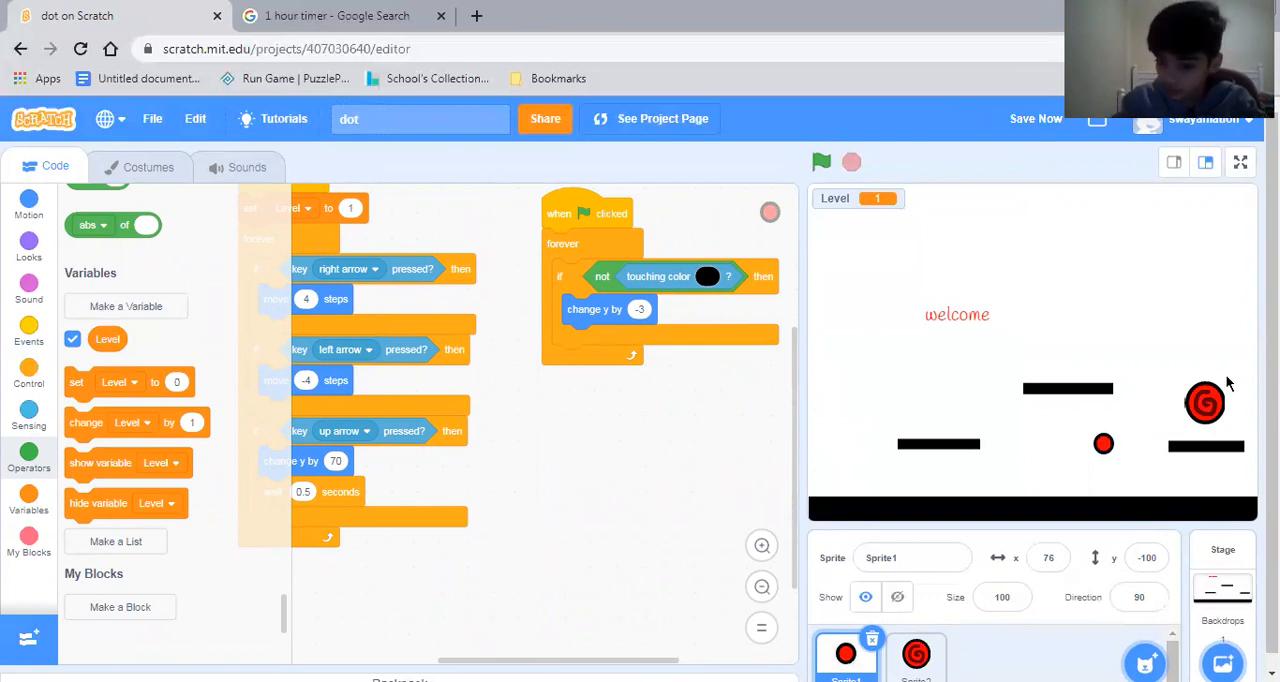
mouse_move(356, 278)
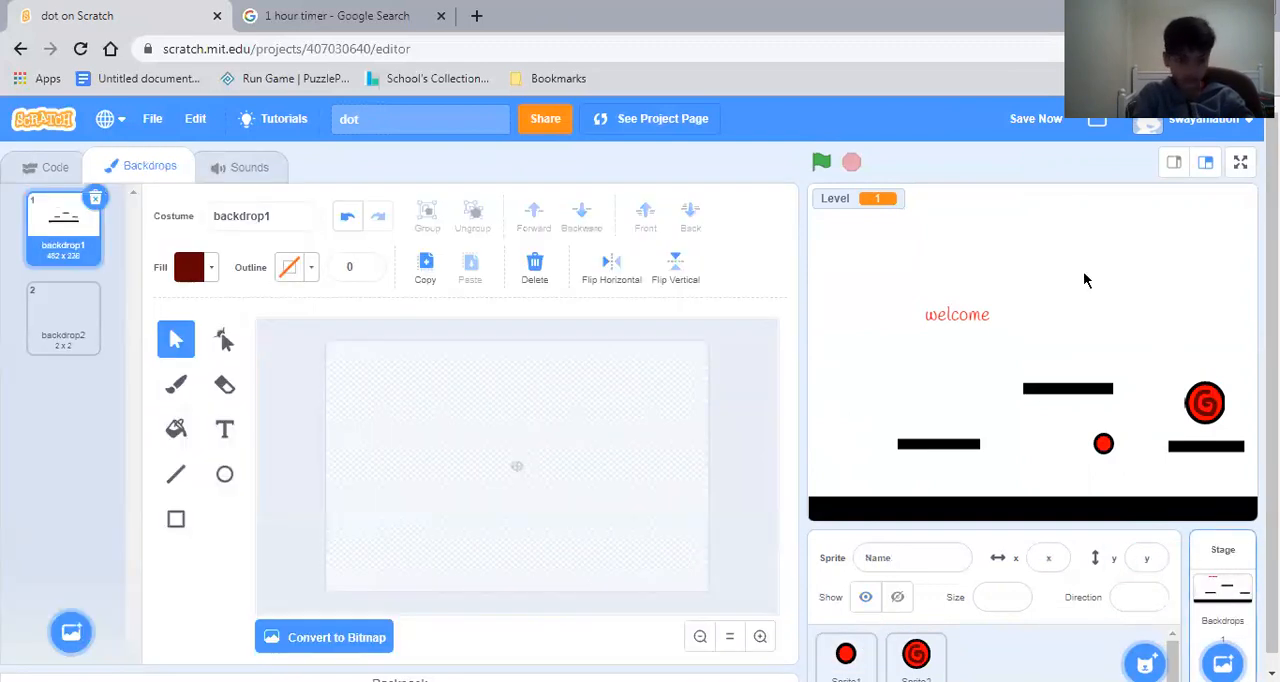
click(54, 166)
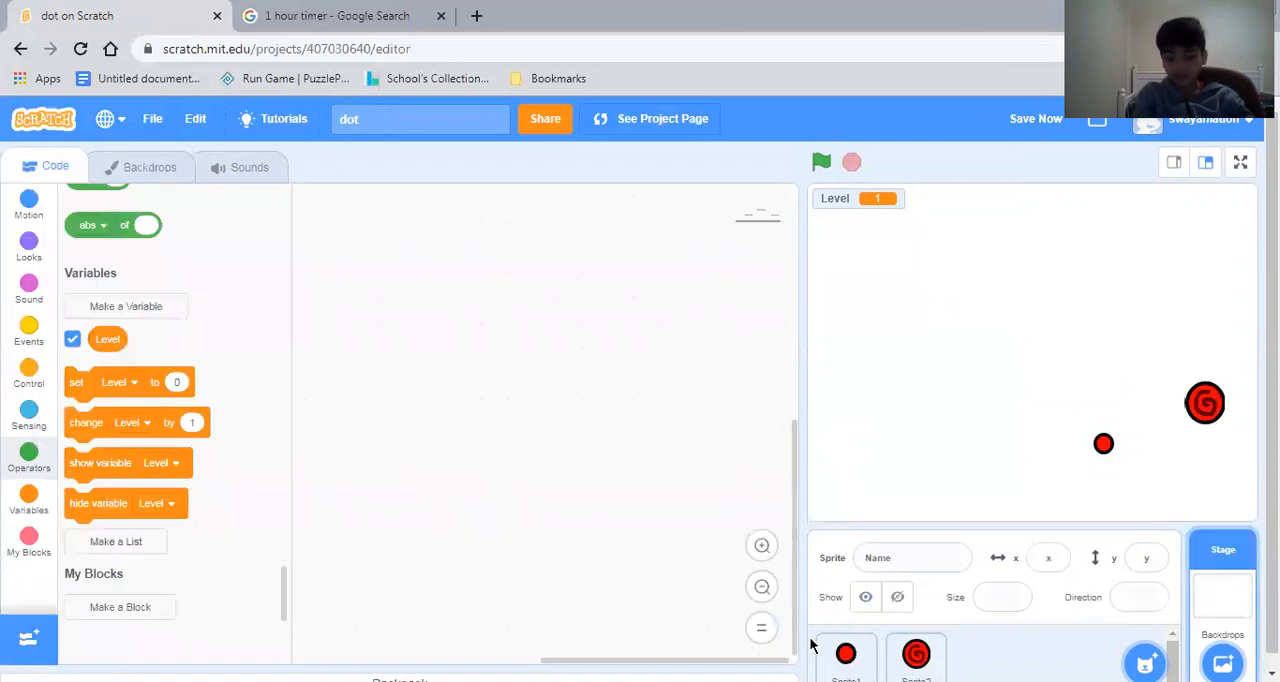
mouse_move(816, 626)
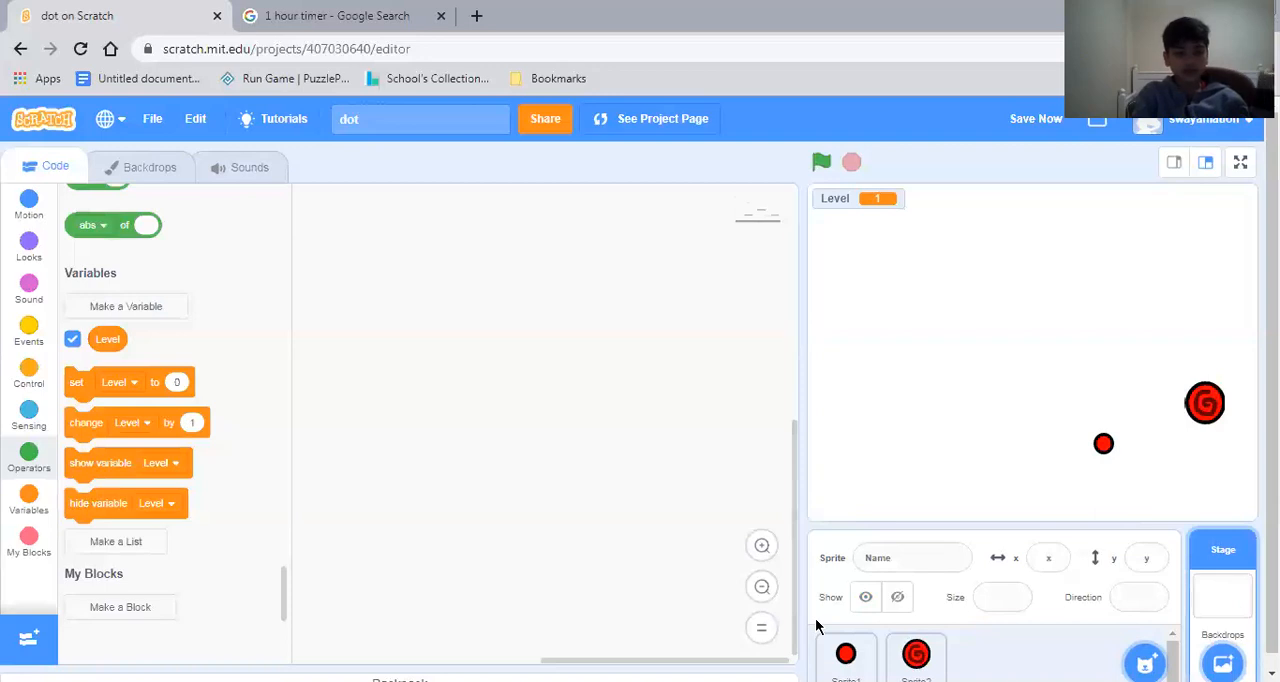
click(846, 656)
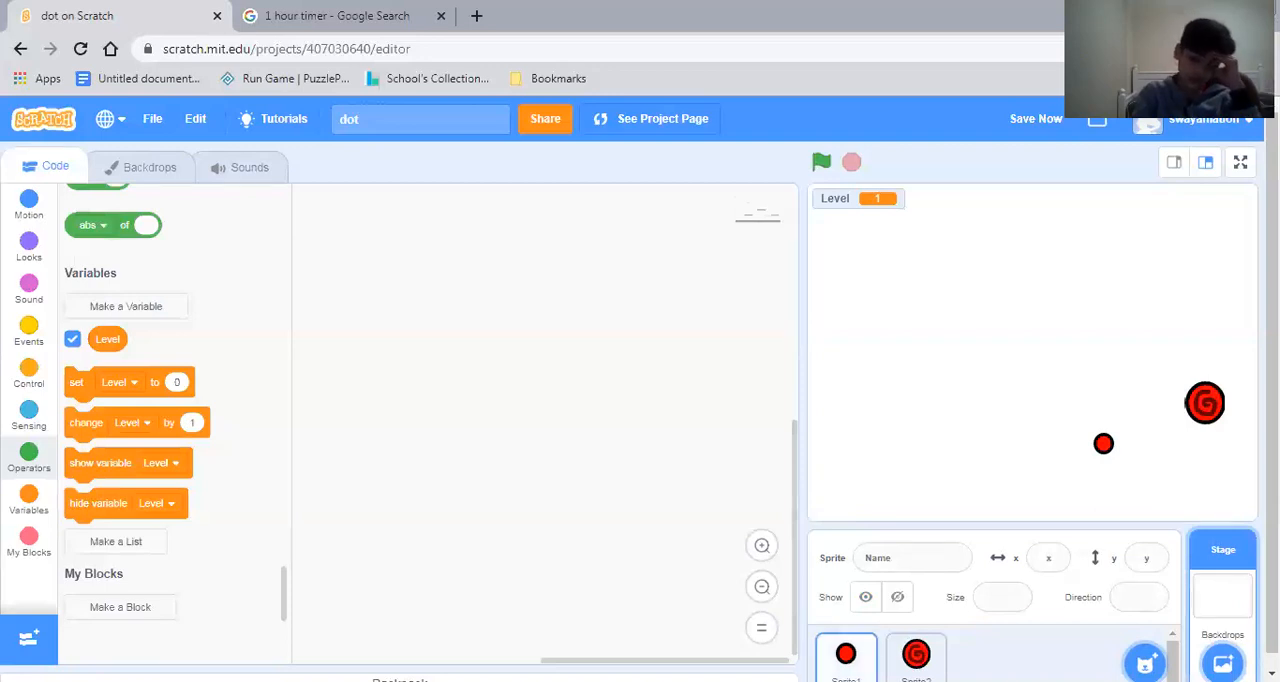
click(916, 656)
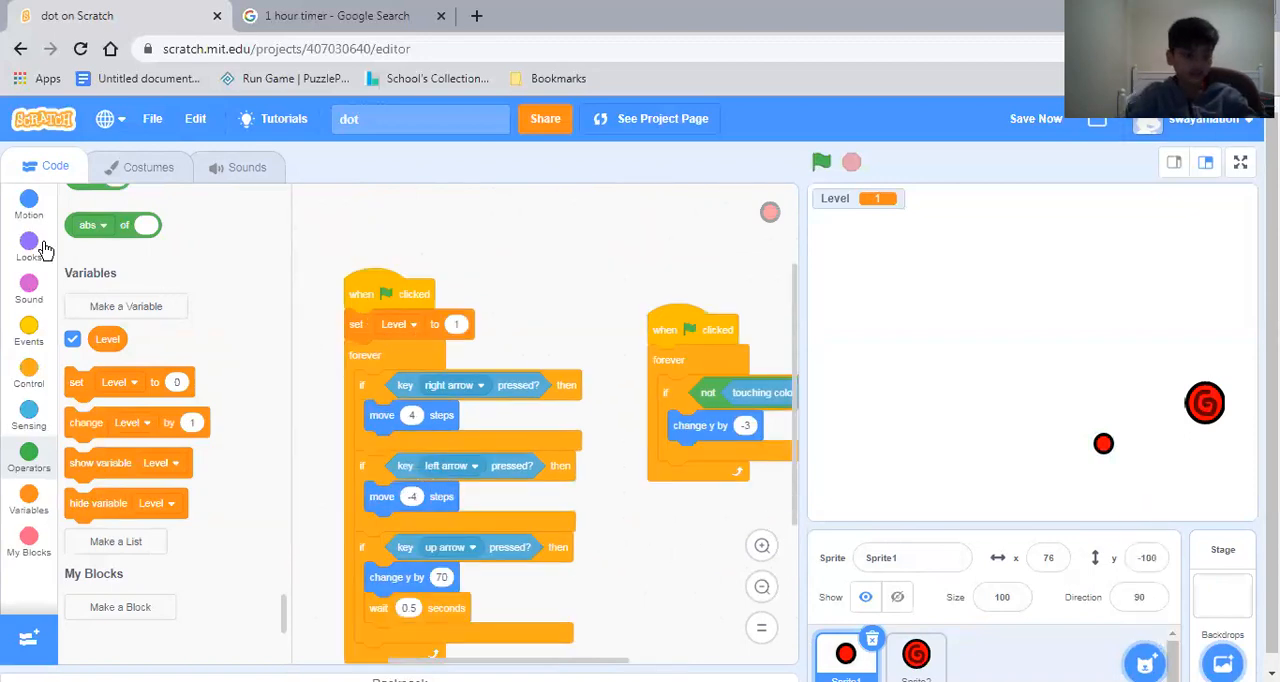
Start the green-flag script with switch backdrop to backdrop1 and test the welcome backdrop.
click(28, 248)
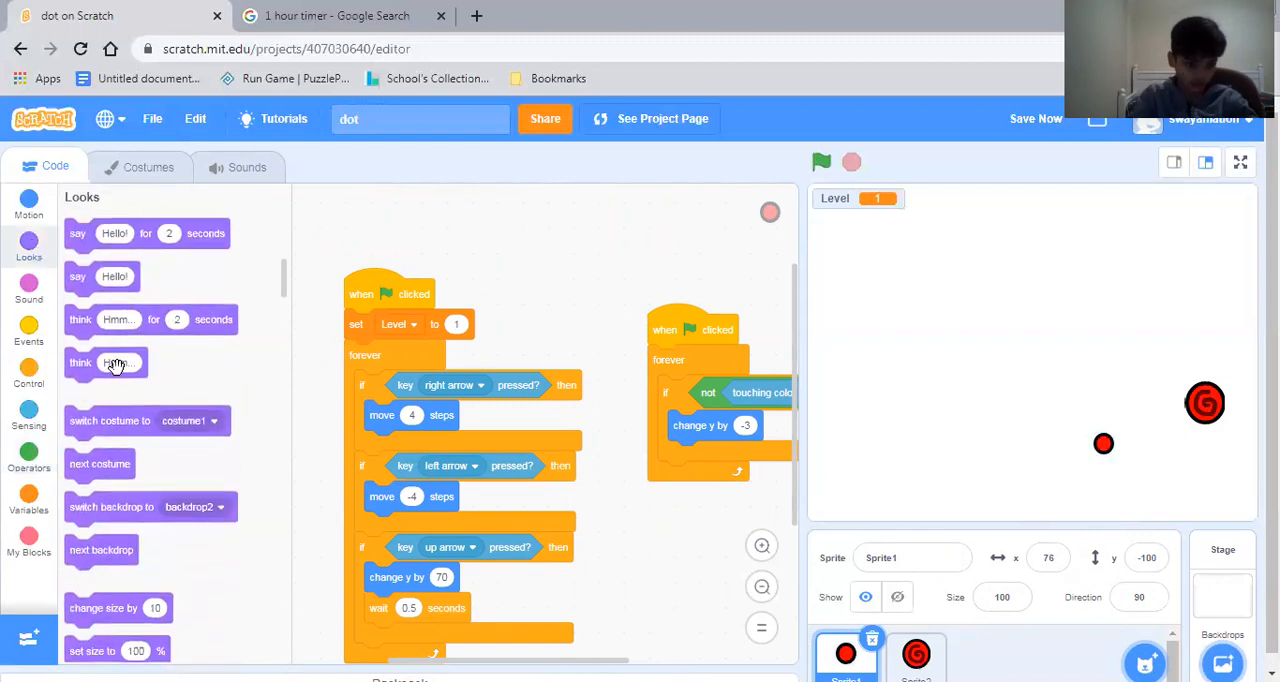
click(194, 506)
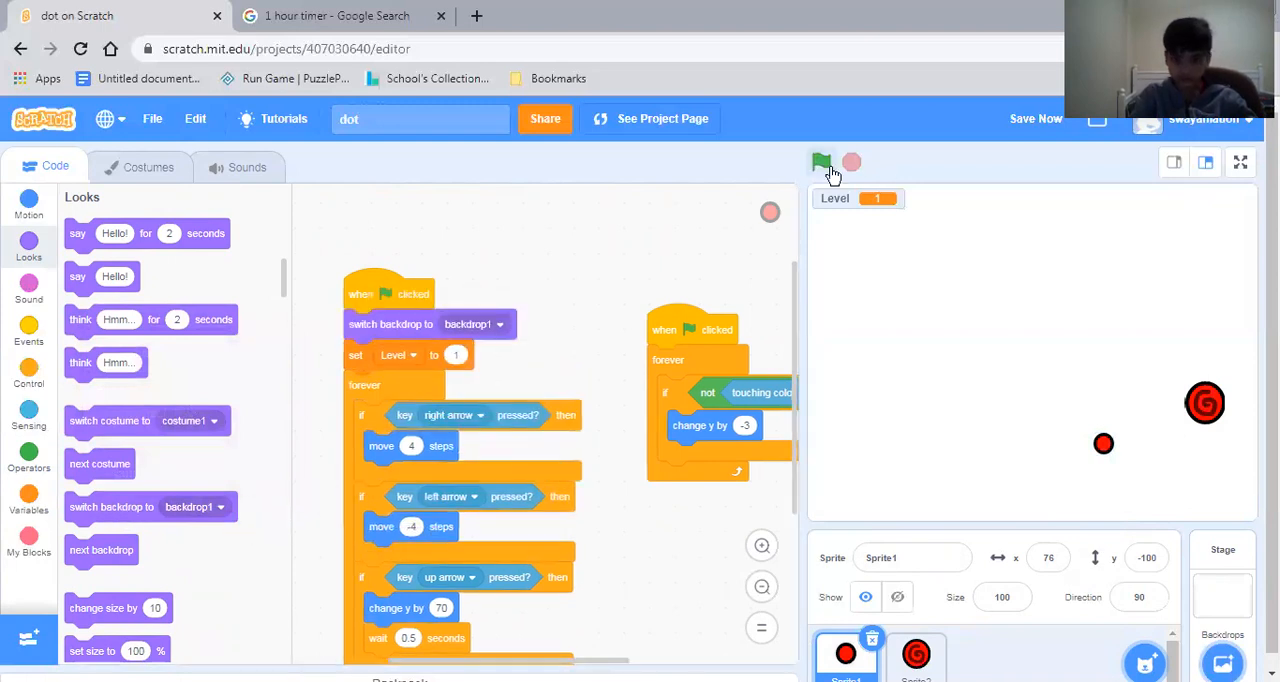
click(820, 162)
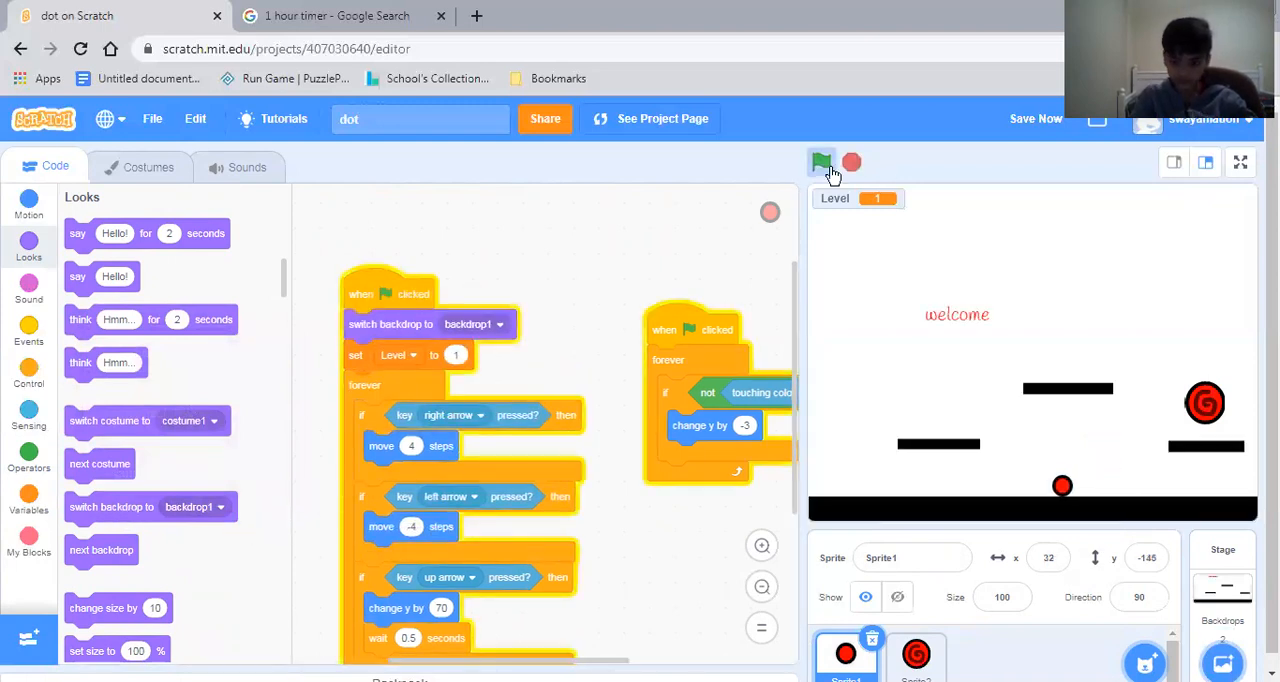
click(820, 162)
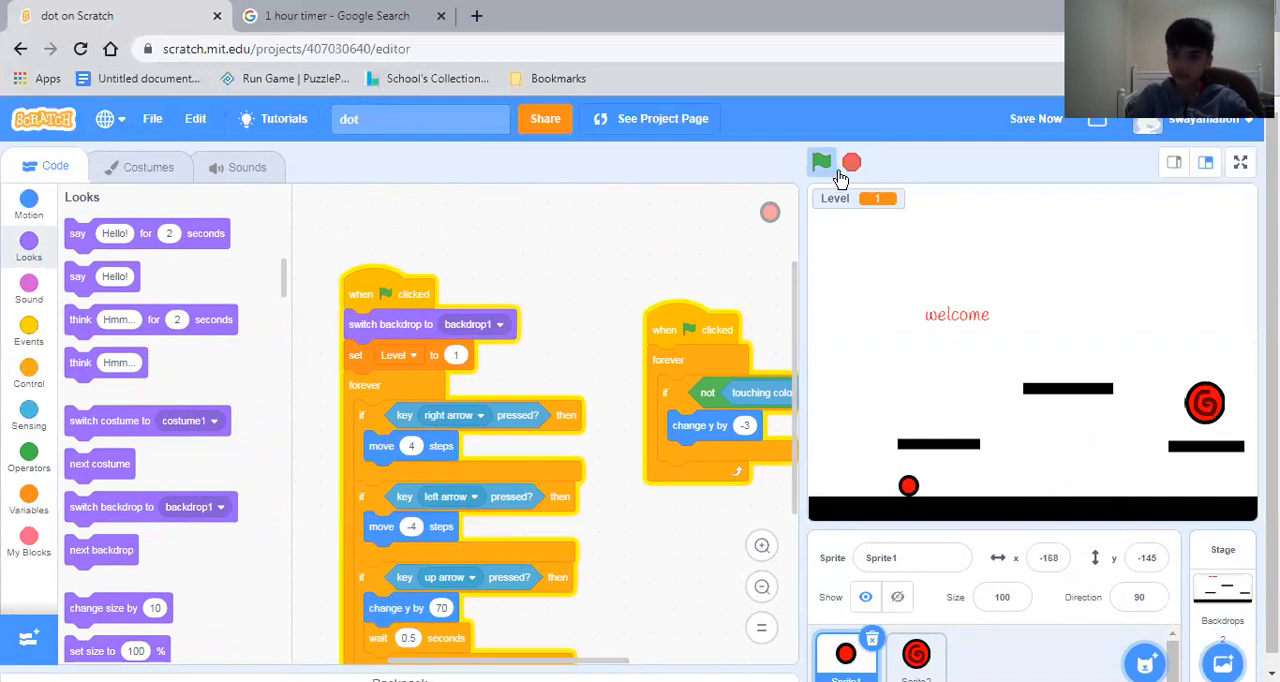
click(820, 162)
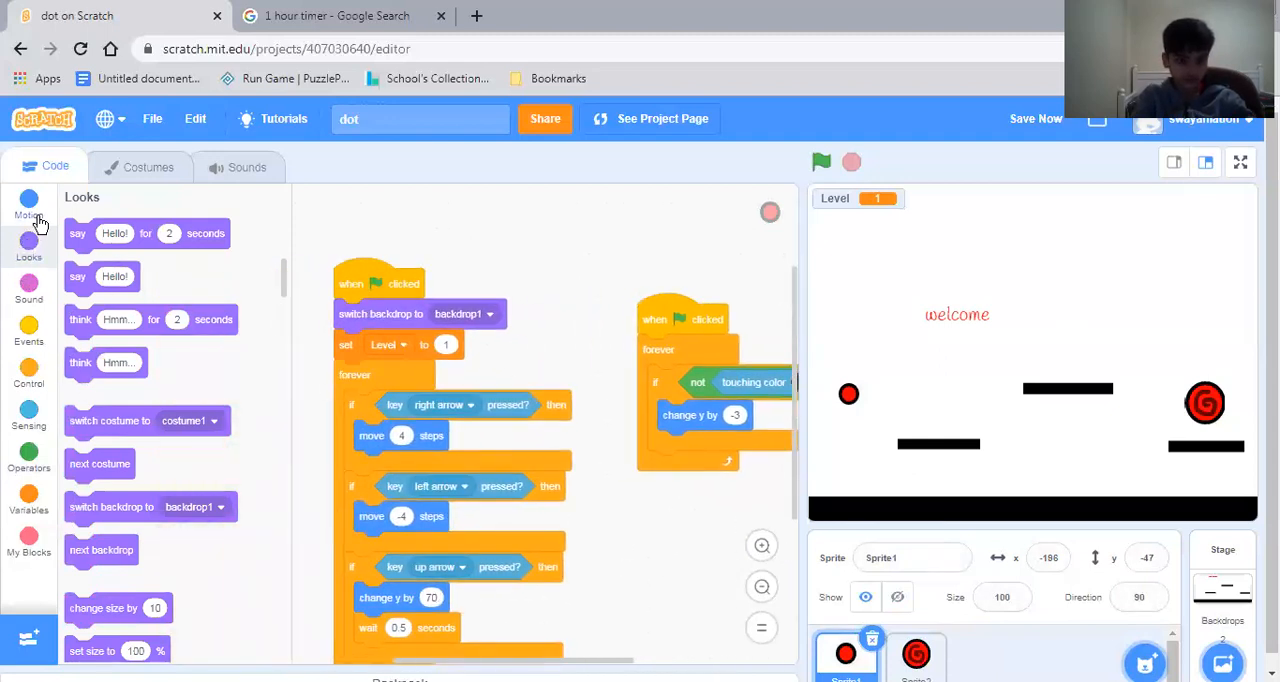
click(28, 204)
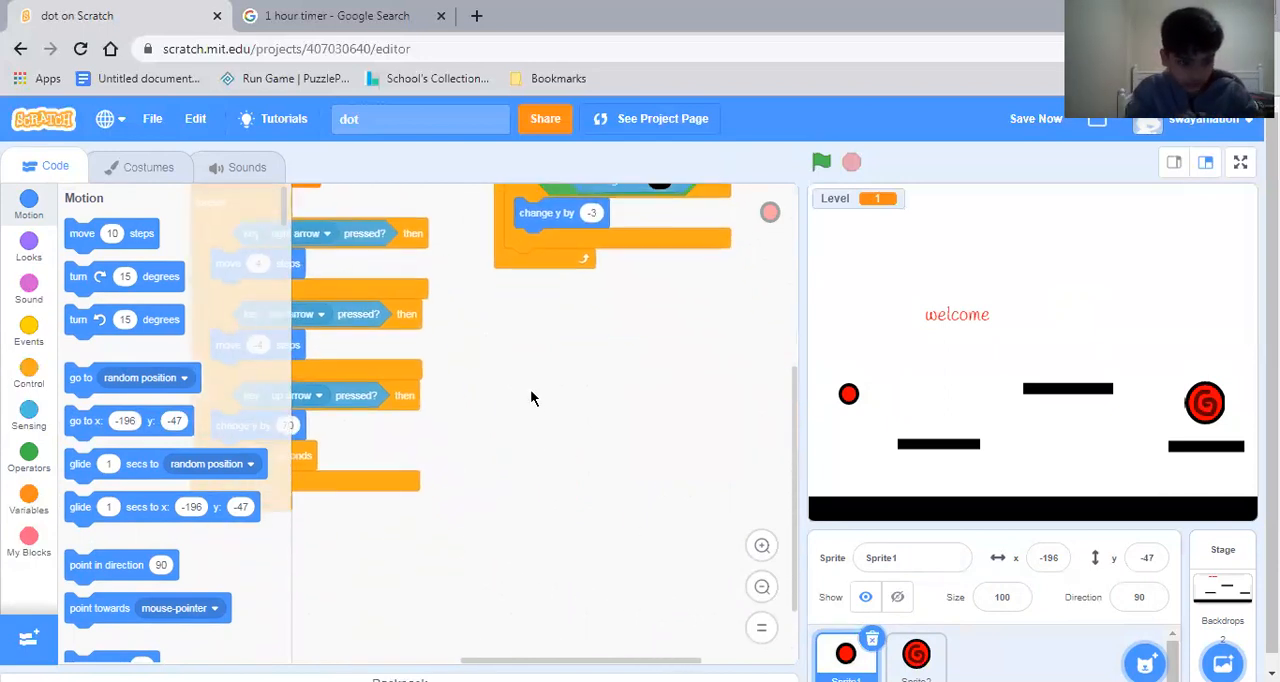
Build a new green-flag forever loop with an if touching Sprite2 check.
click(28, 332)
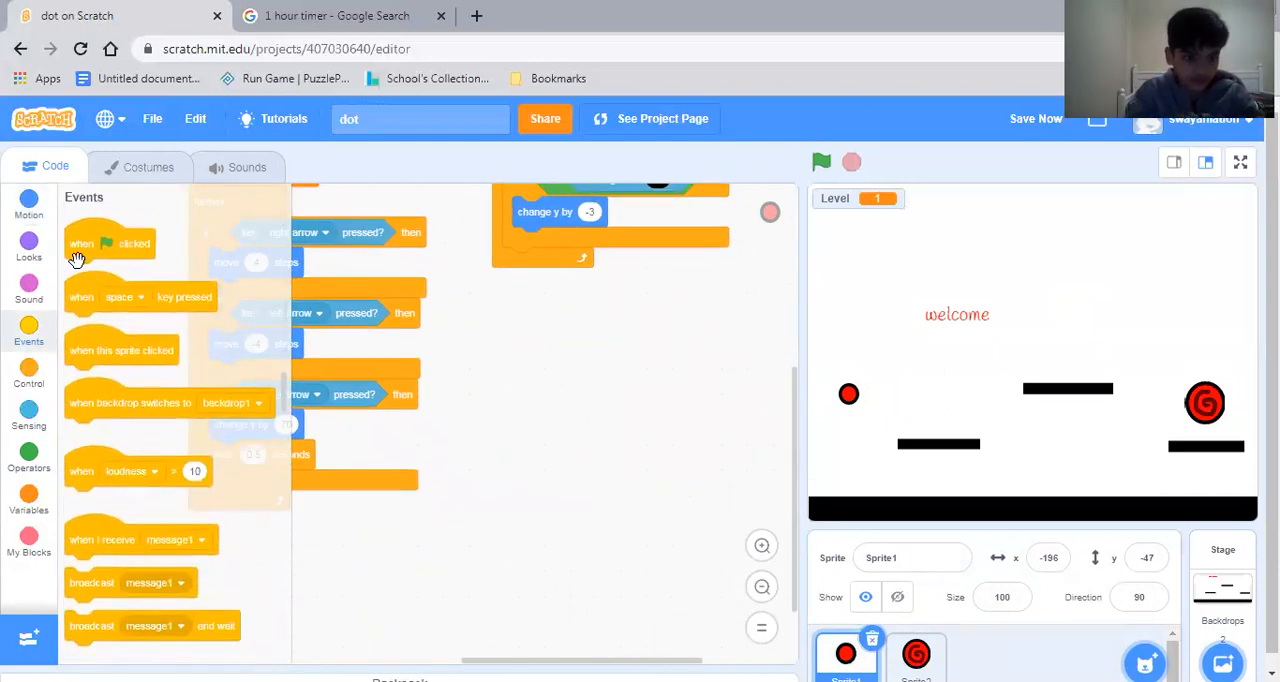
drag(110, 244, 584, 330)
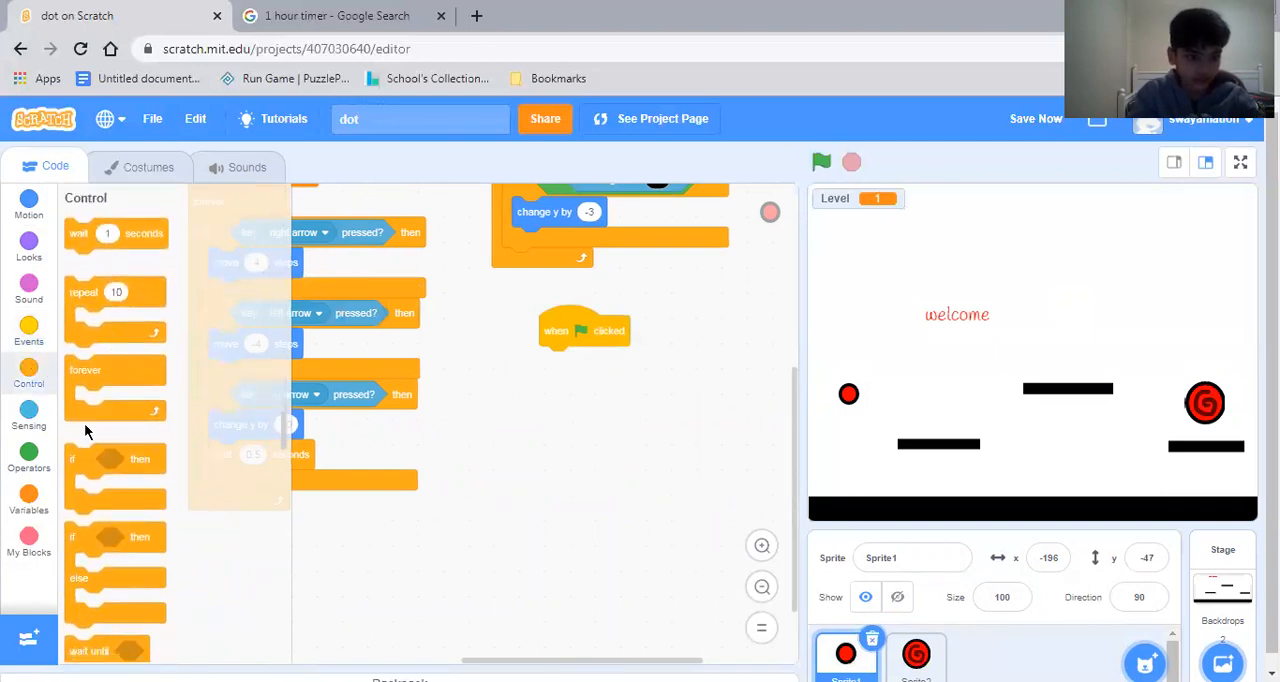
drag(84, 380, 590, 360)
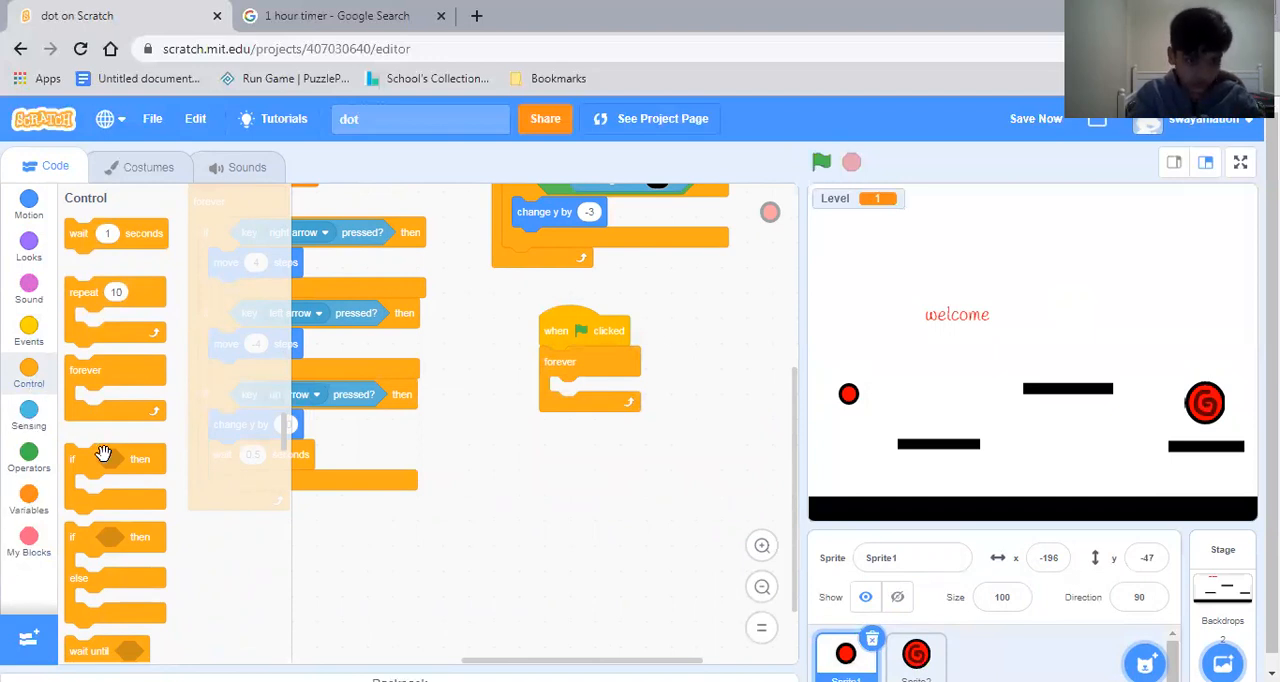
drag(114, 458, 560, 390)
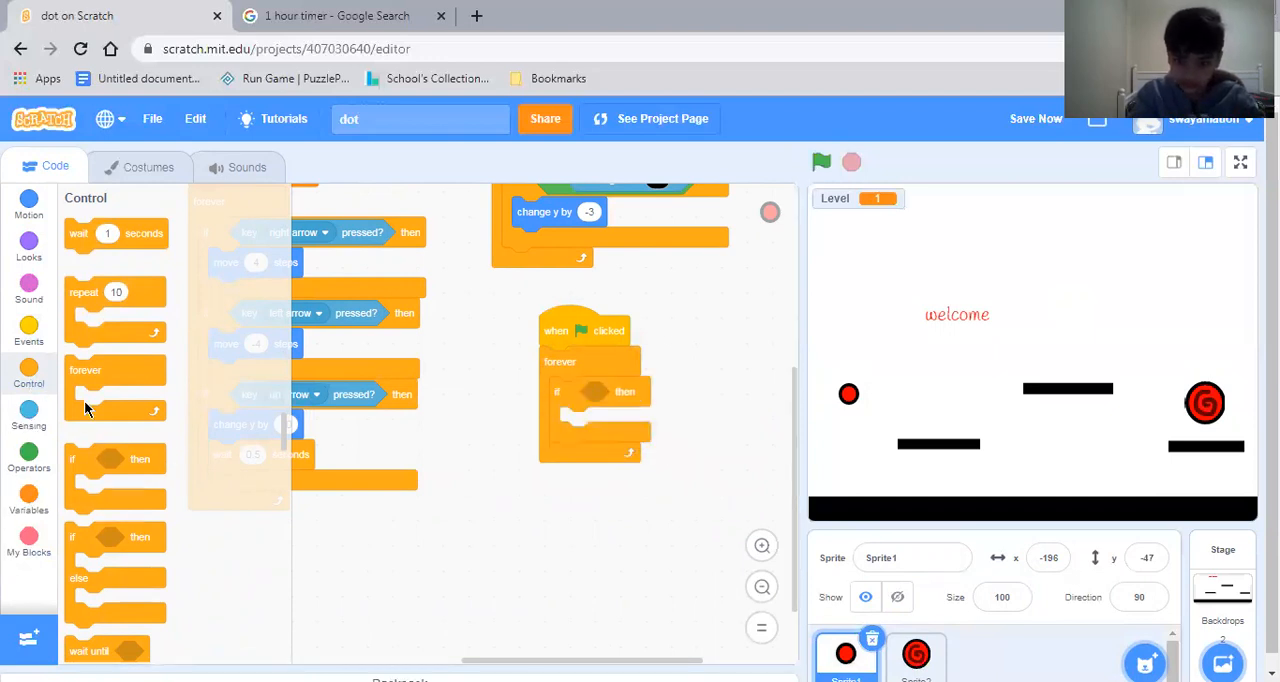
click(28, 416)
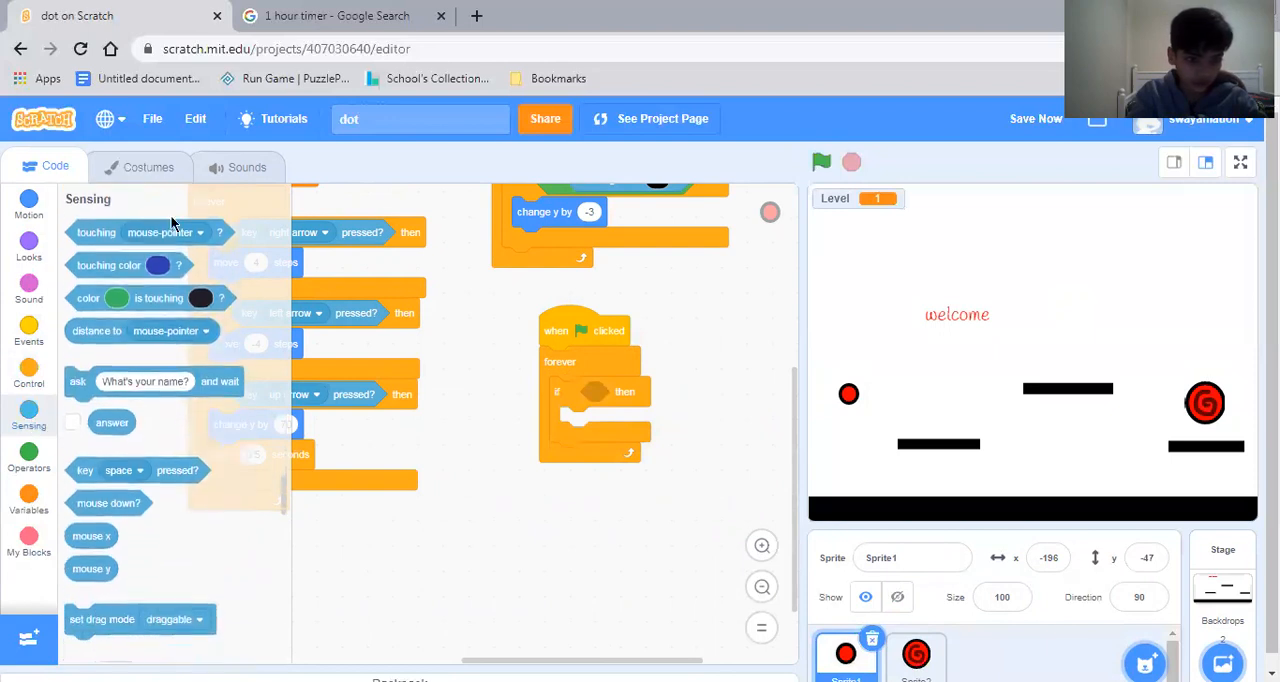
click(164, 230)
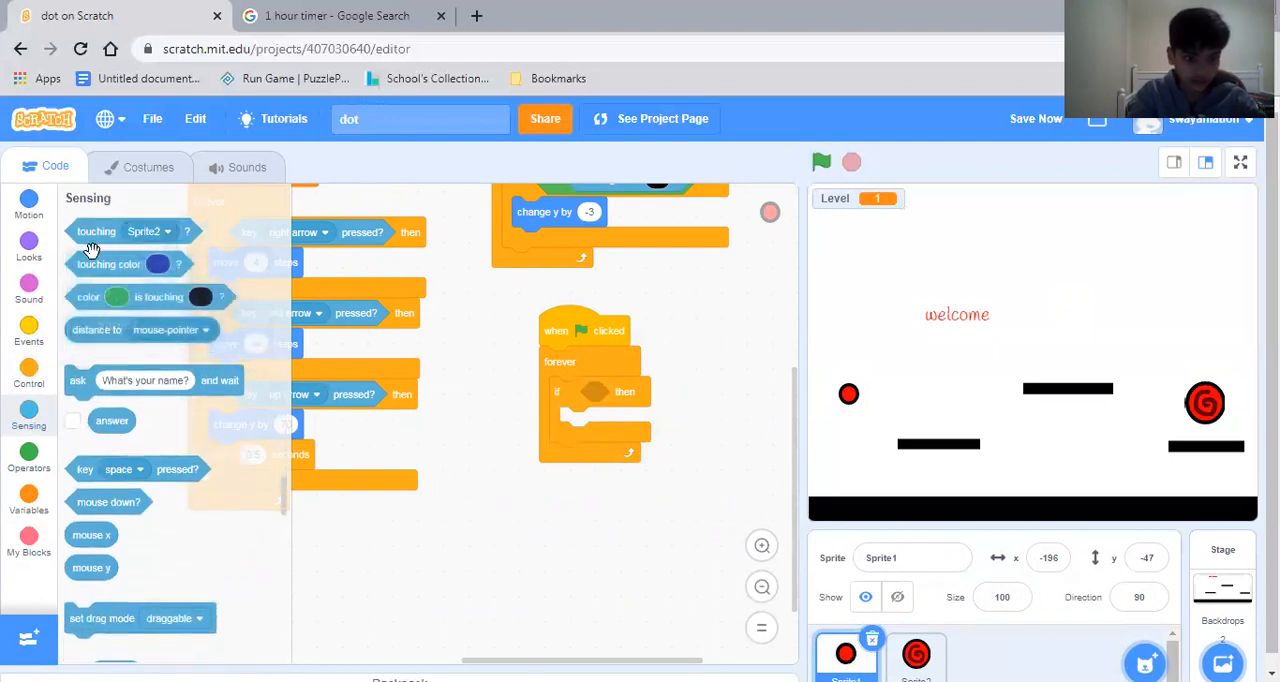
drag(96, 230, 620, 392)
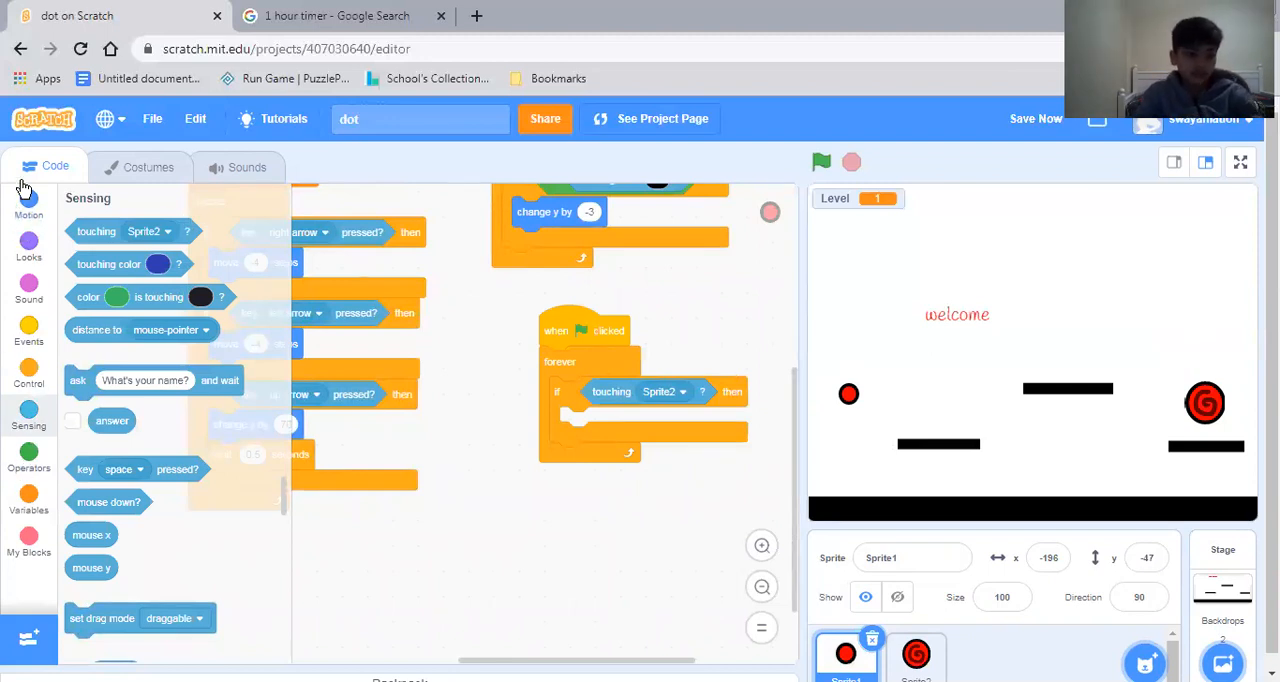
Make the check switch backdrop to backdrop2 and test touching the swirl.
click(28, 242)
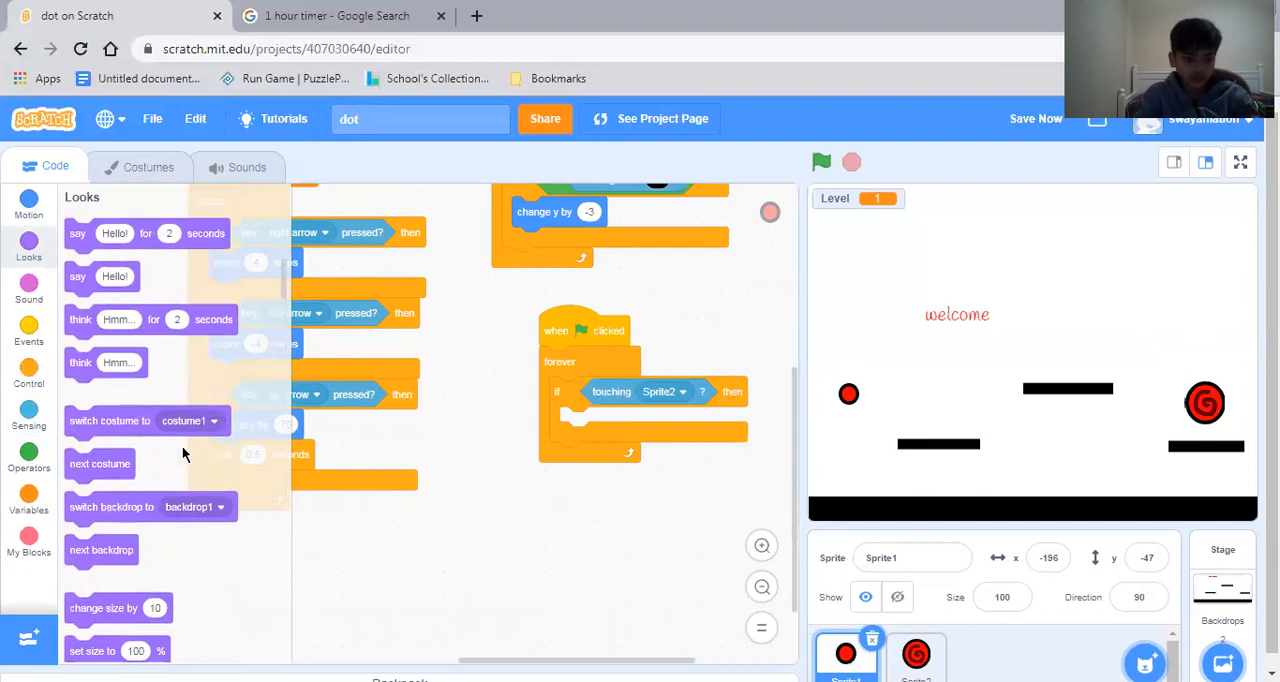
click(196, 506)
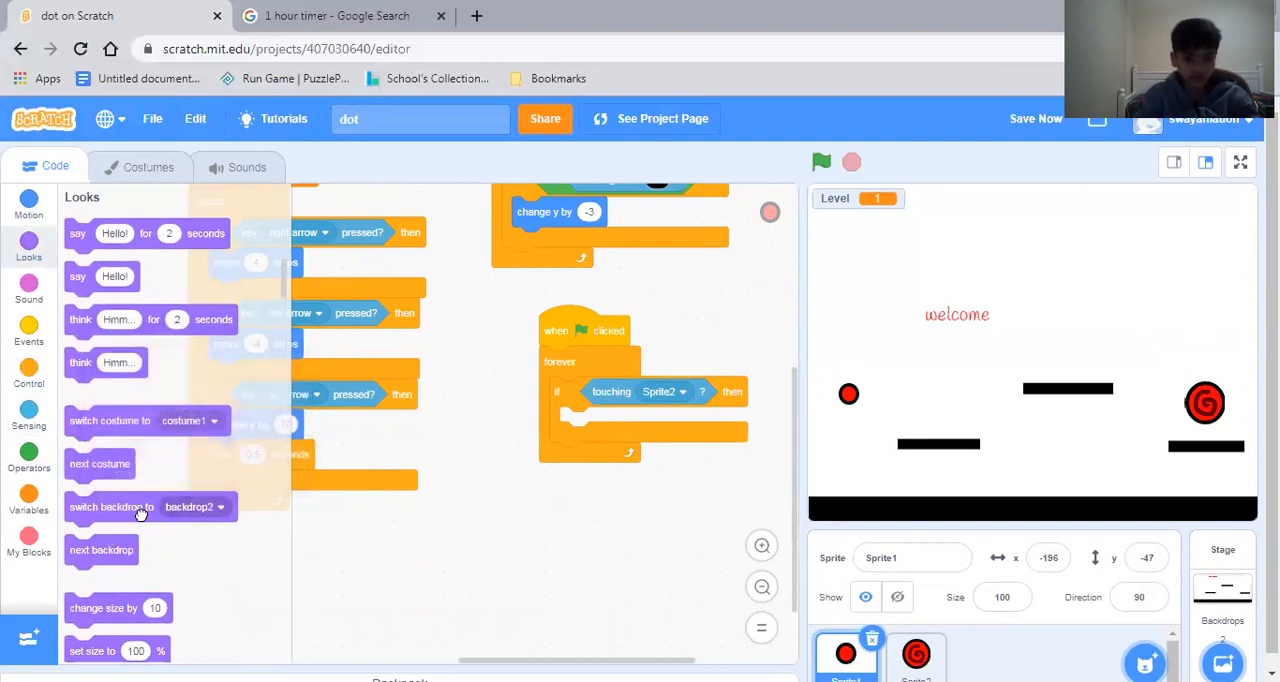
drag(110, 506, 604, 420)
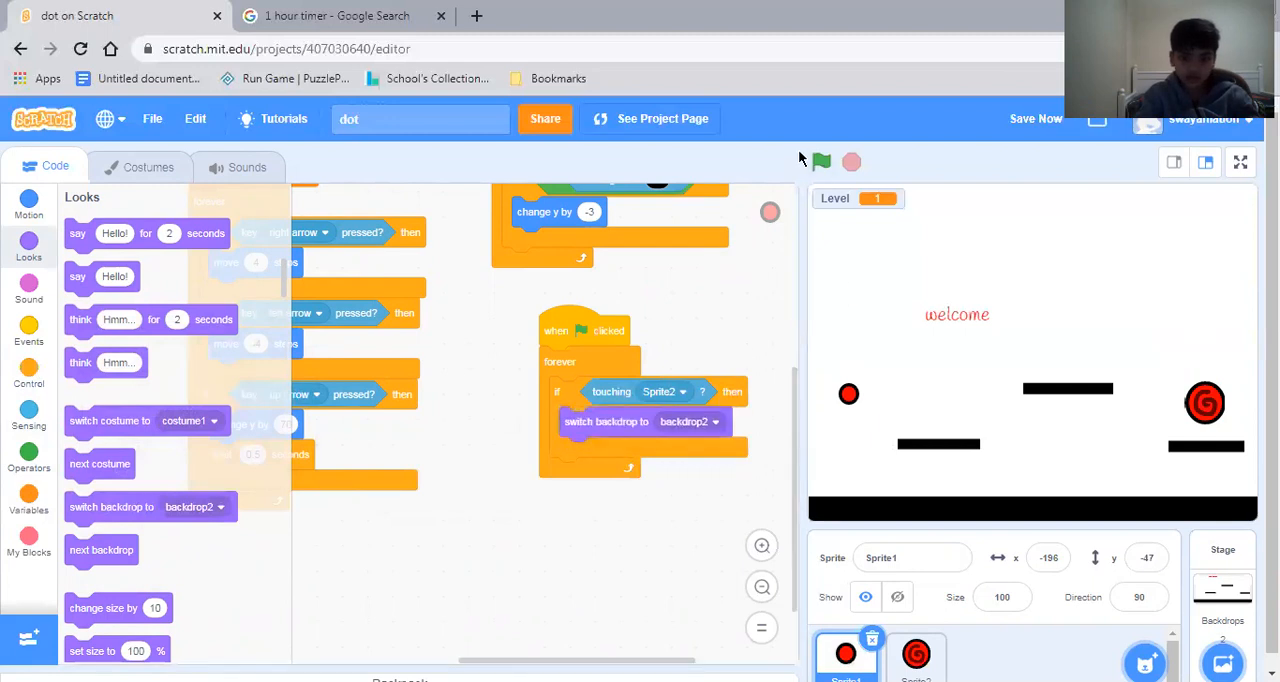
click(820, 160)
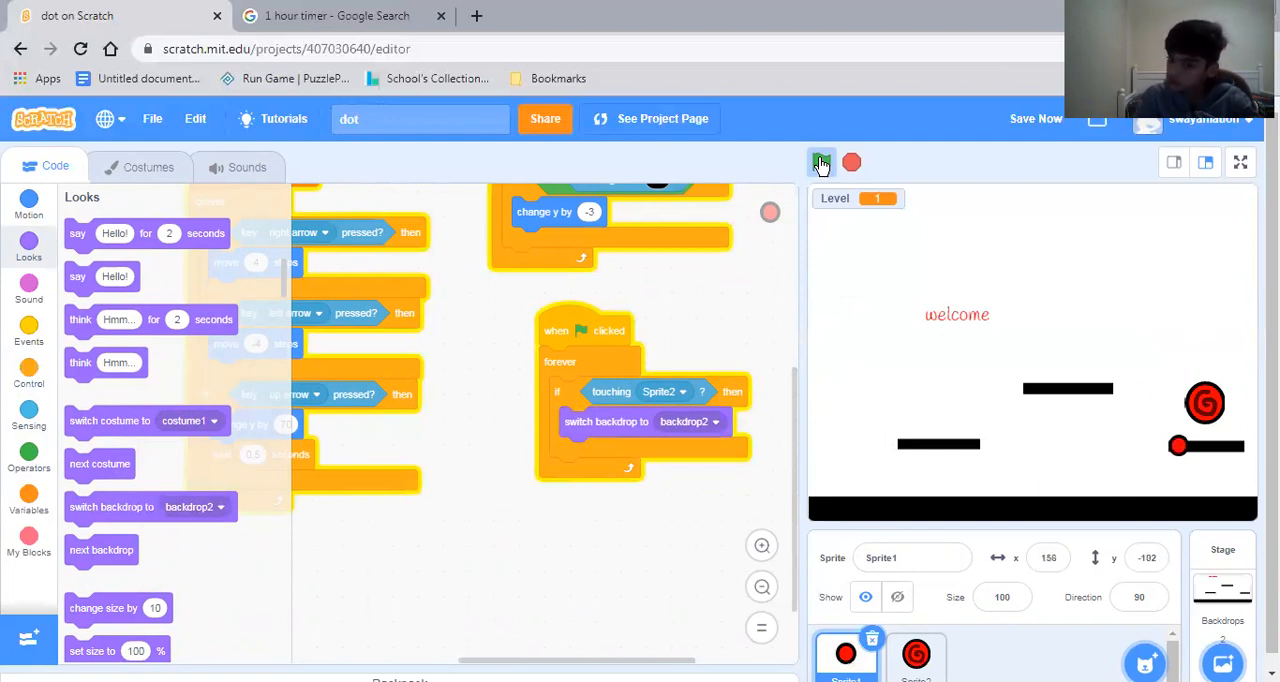
click(820, 162)
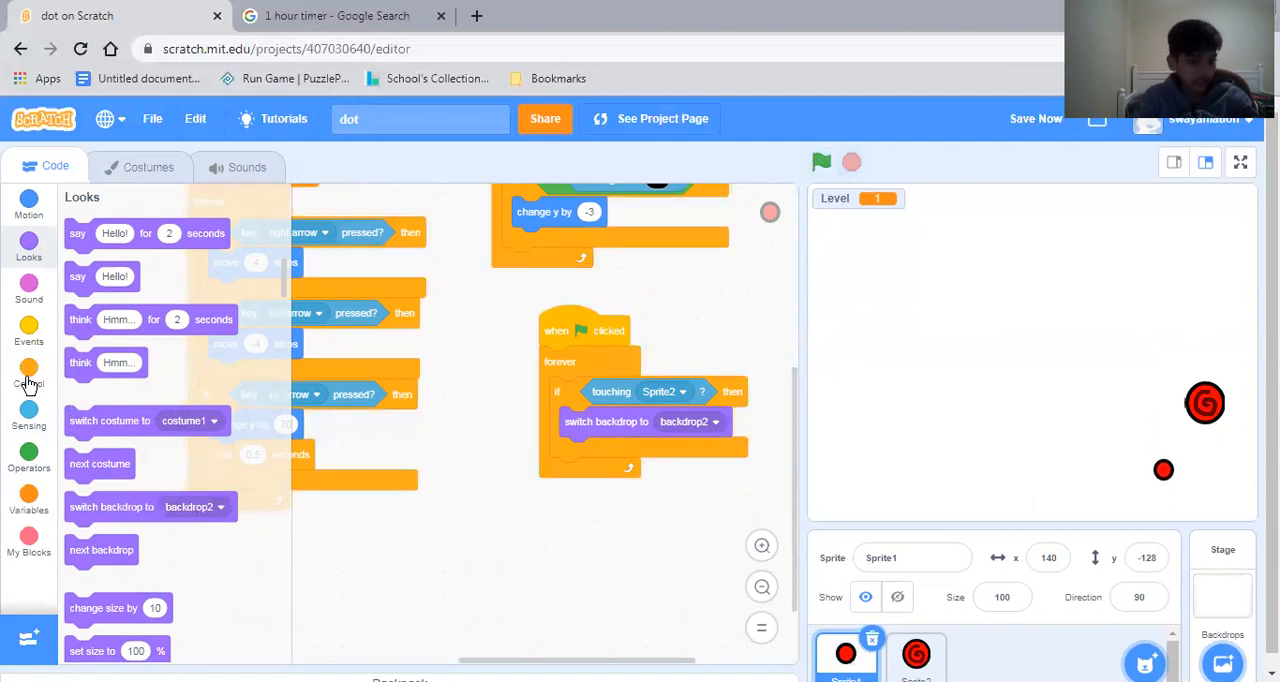
Add set Level to 2 inside the touching-Sprite2 check and run to see Level 2.
click(28, 500)
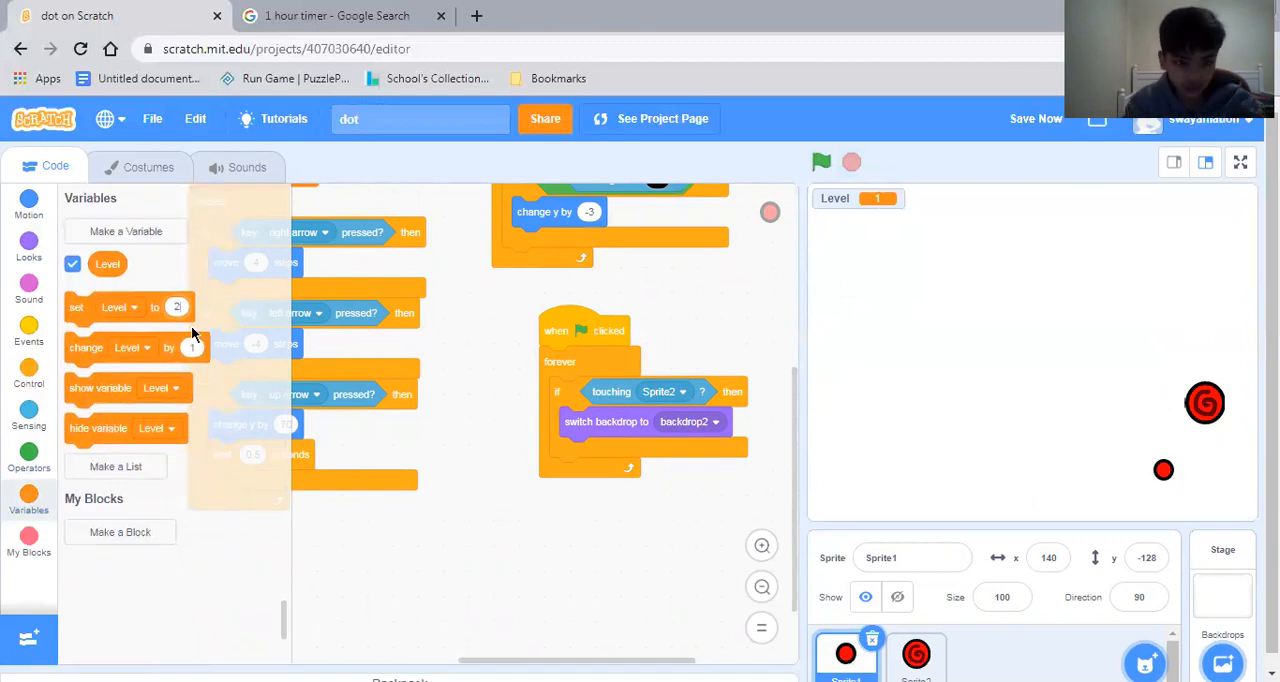
mouse_move(216, 340)
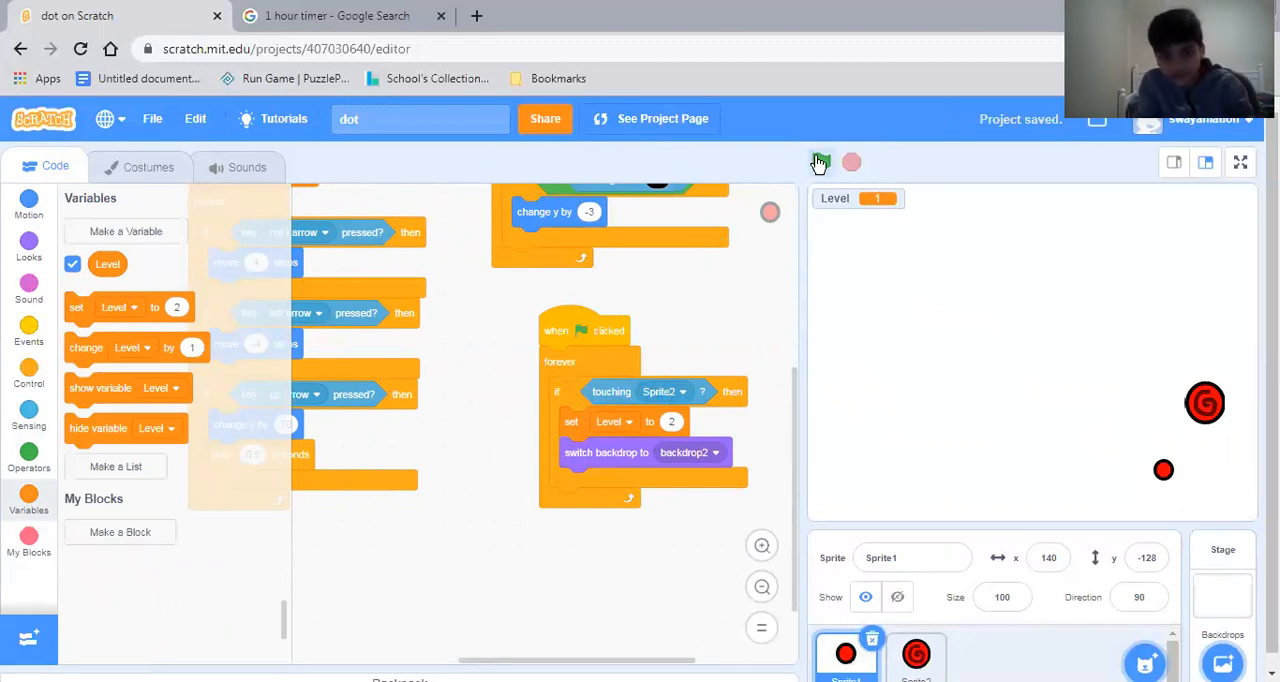
click(820, 162)
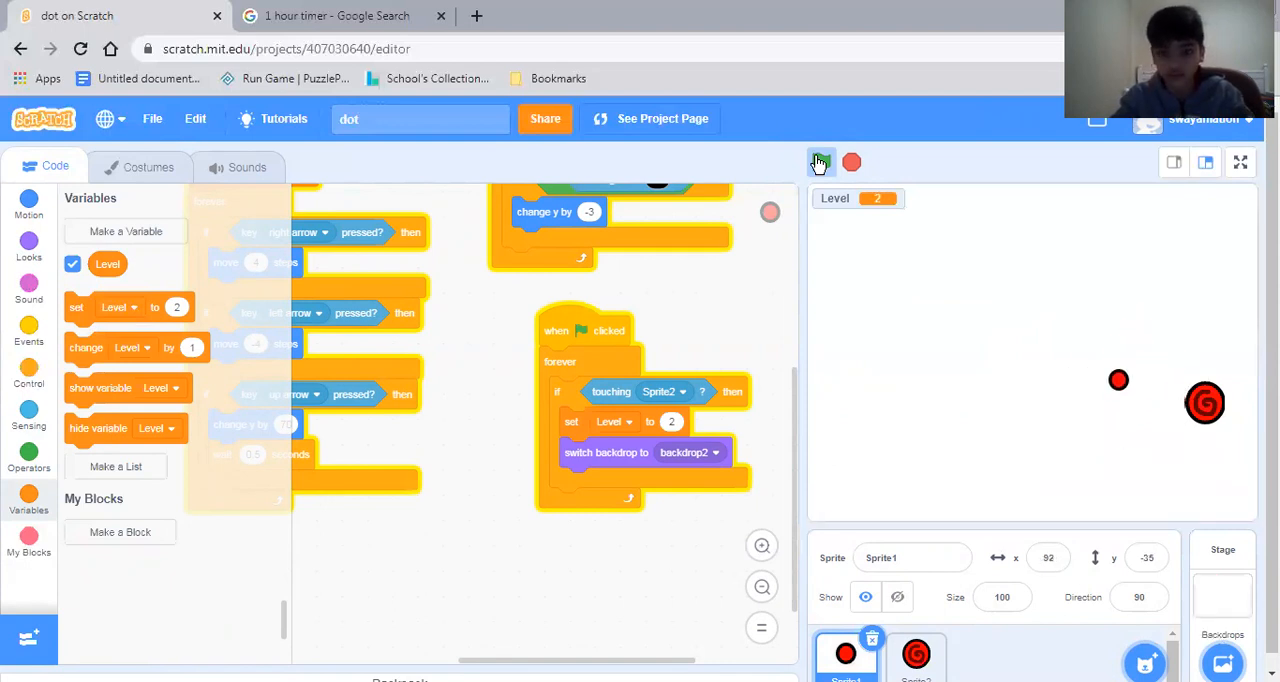
click(820, 162)
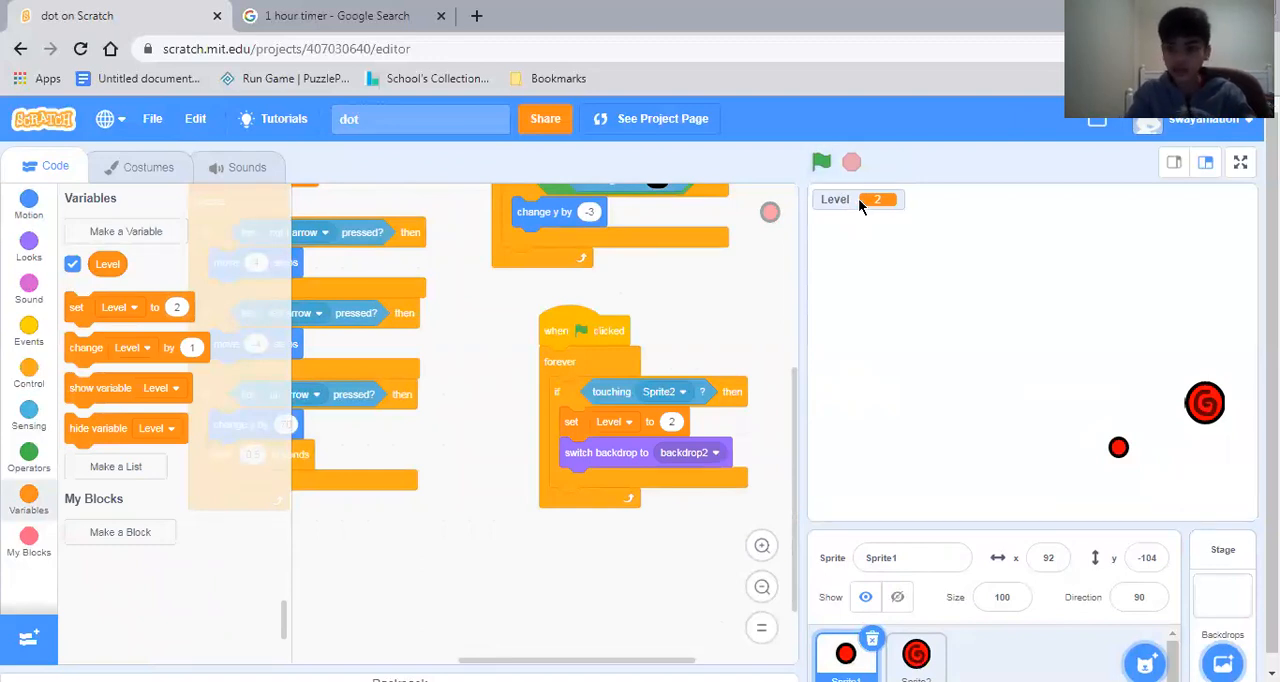
Show the Level stage monitor as a large readout and run to see it read 1.
right_click(856, 200)
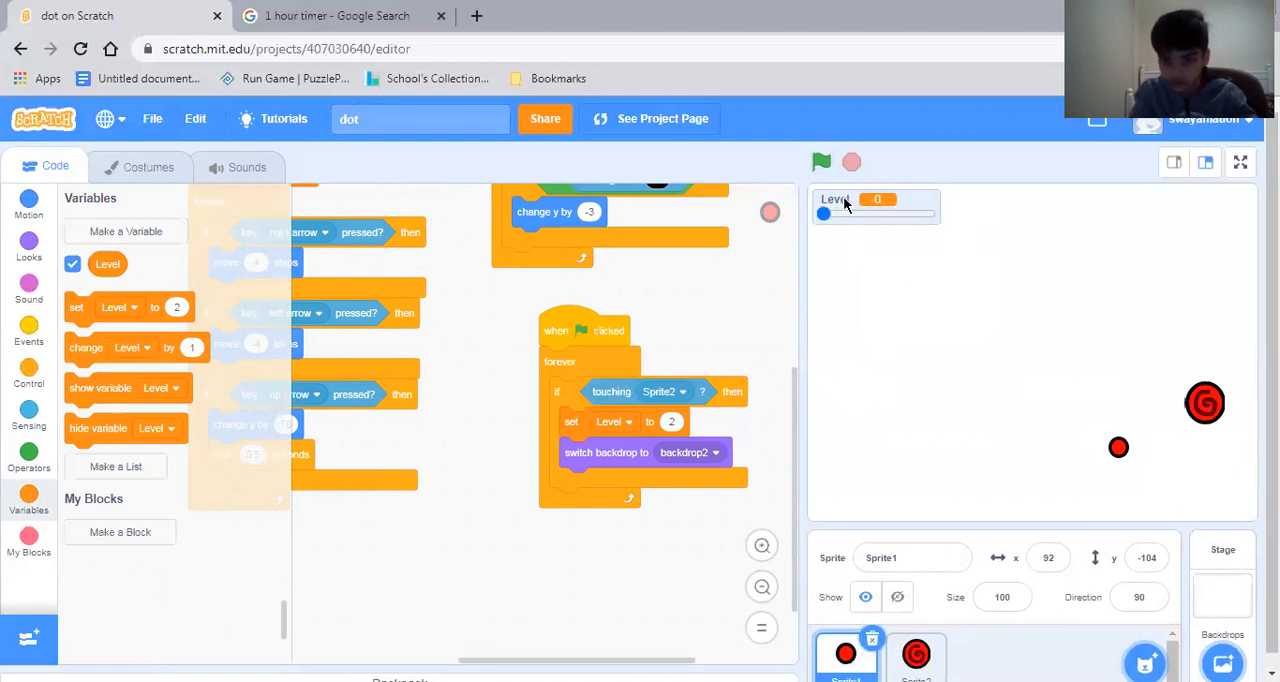
right_click(876, 204)
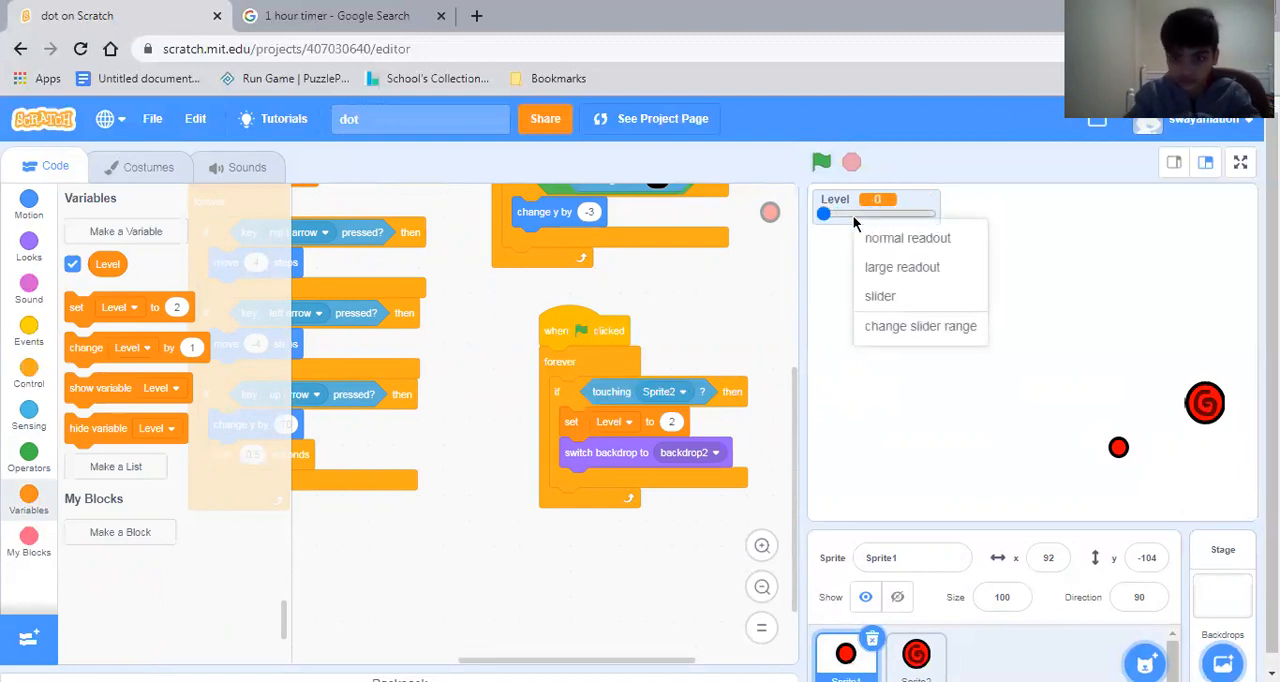
click(908, 238)
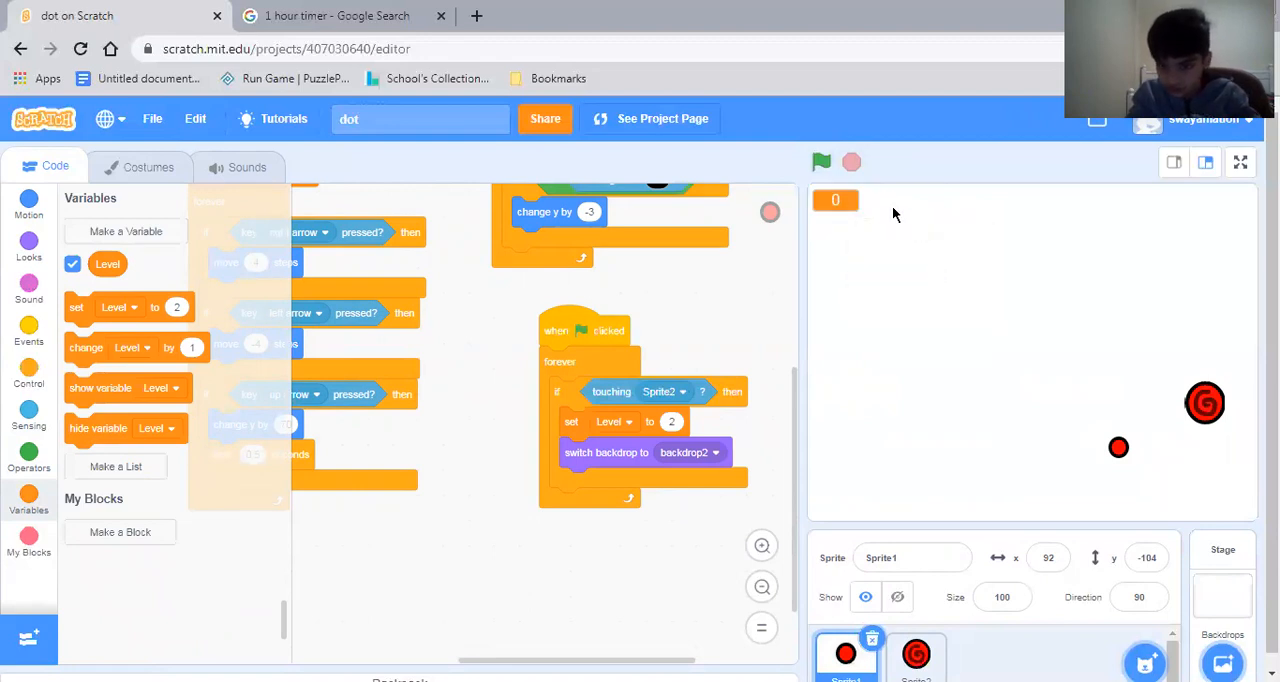
click(820, 162)
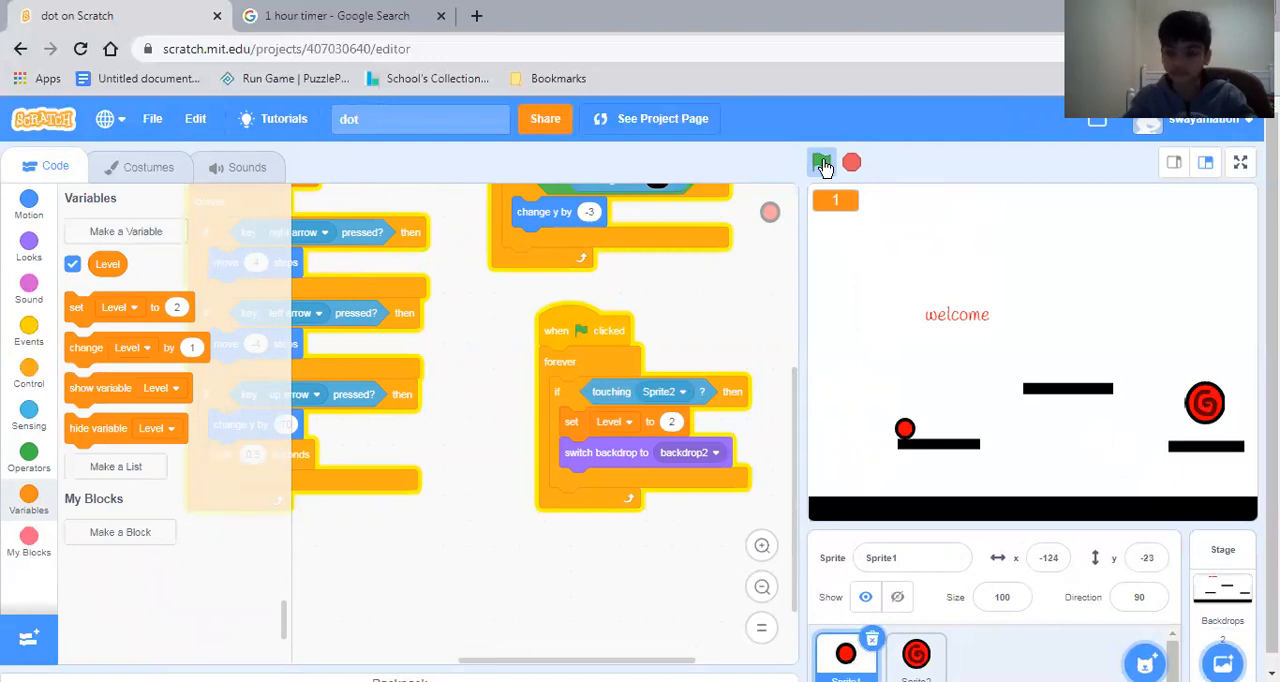
click(820, 162)
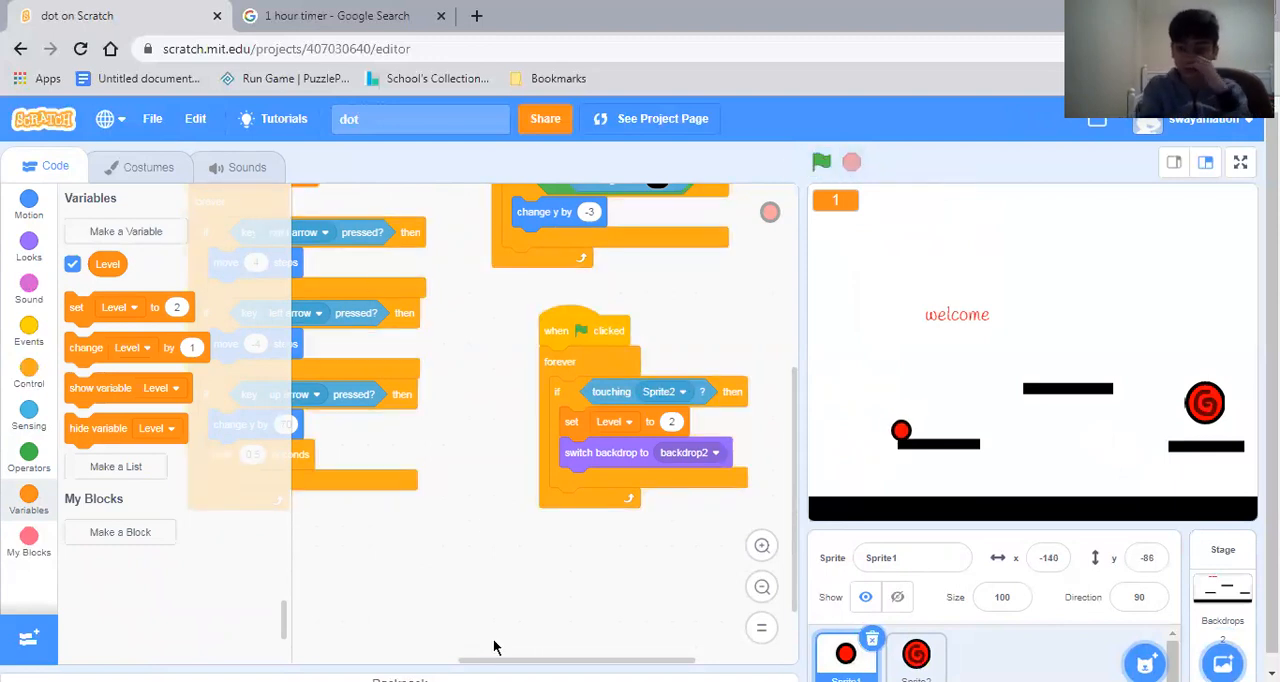
mouse_move(1016, 204)
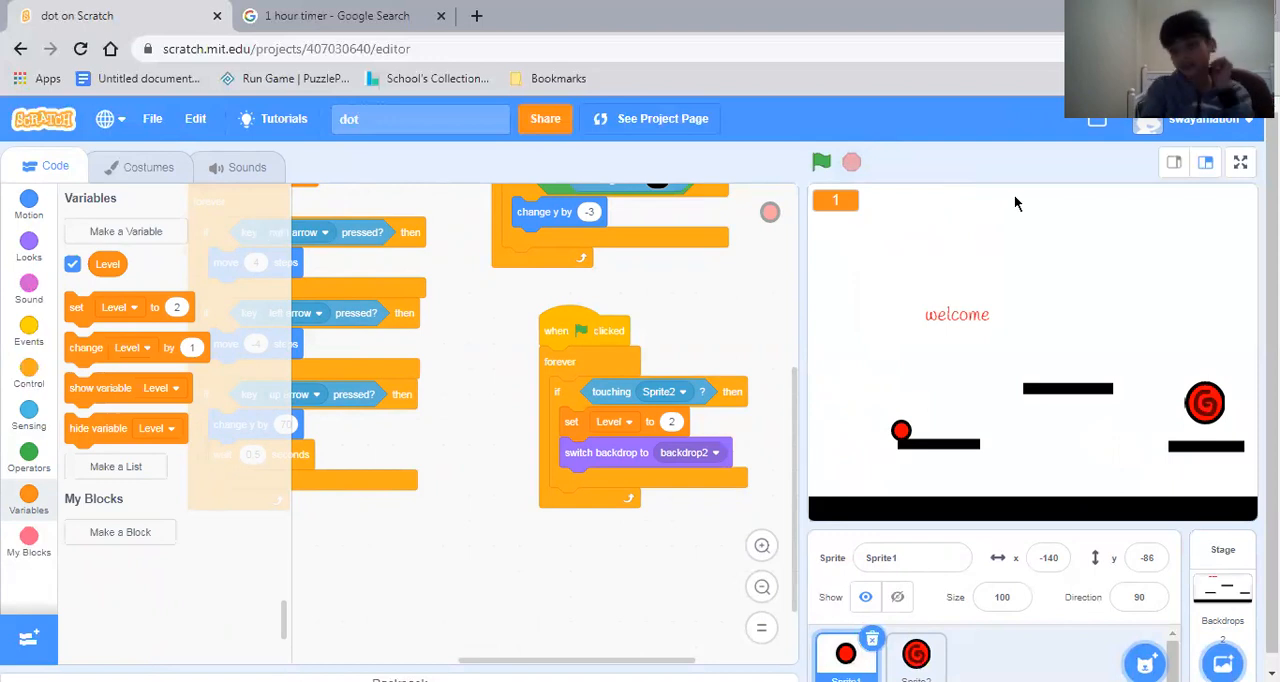
mouse_move(968, 380)
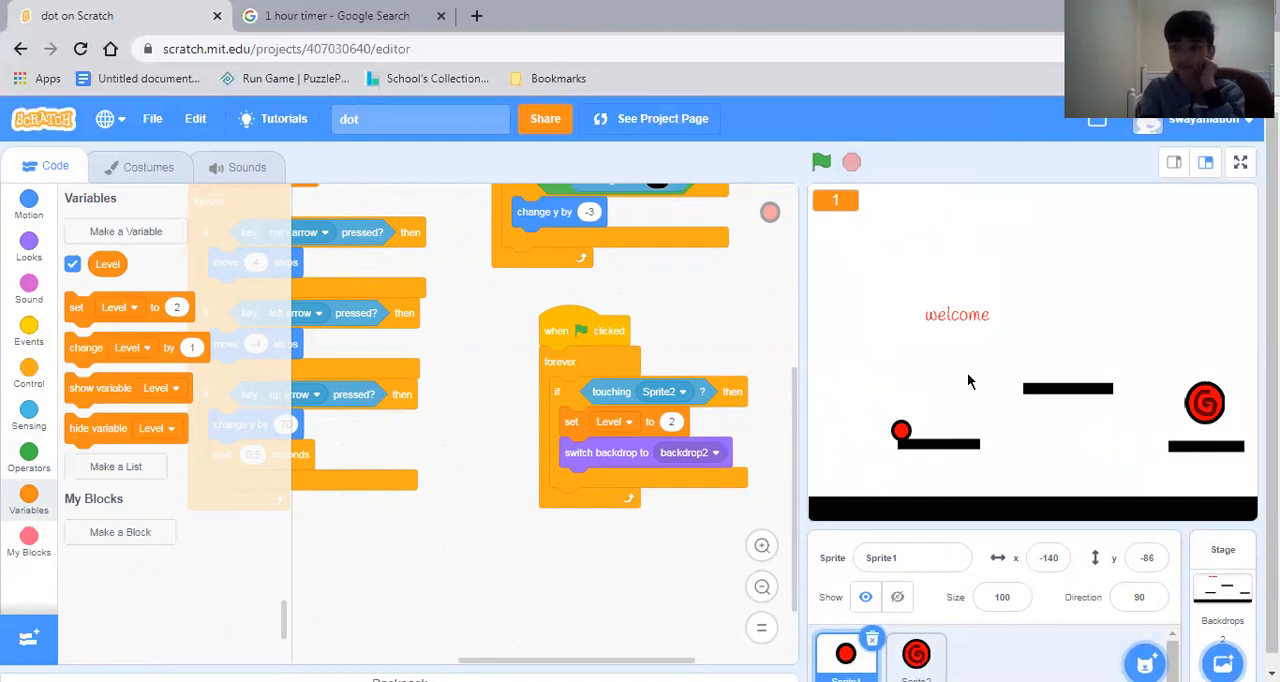